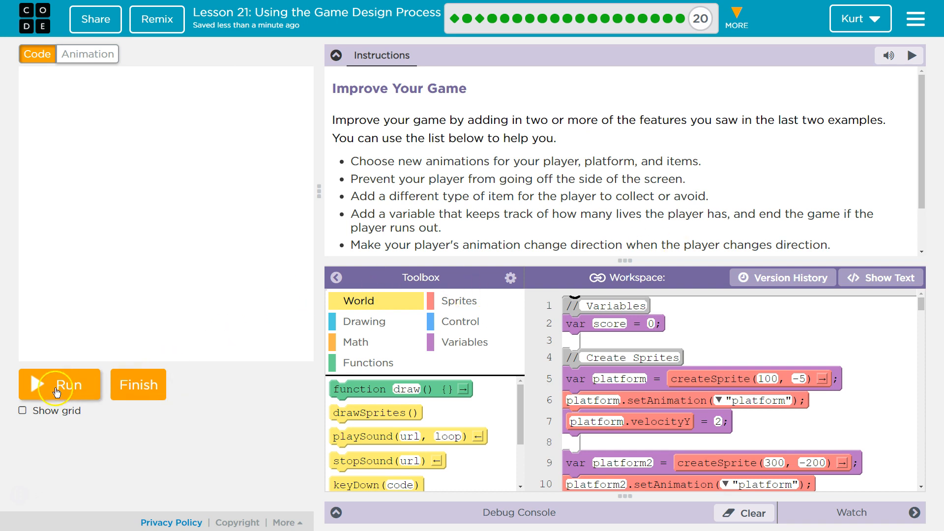
- Run the game and play it, collecting stars until the score reaches 13
{"action": "left_click", "coordinate": [59, 384]}
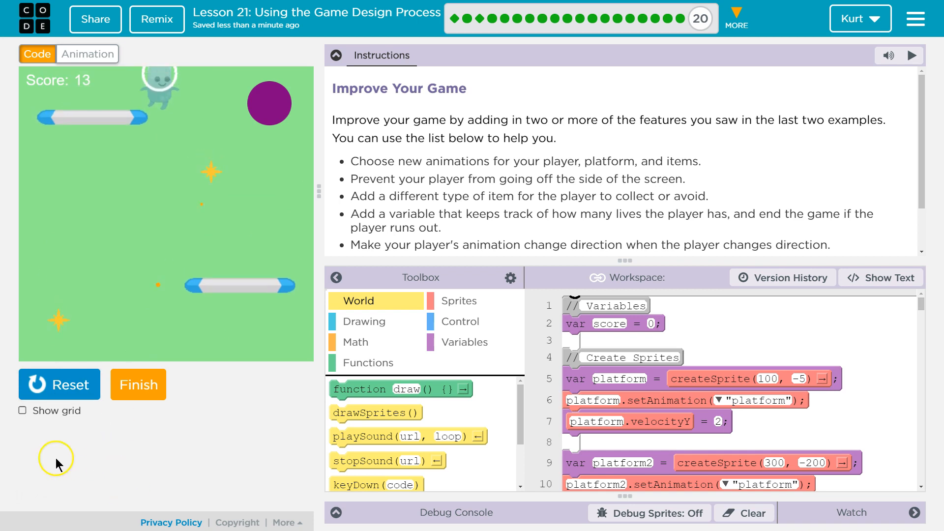
- Stop and reset the running game test
{"action": "left_click", "coordinate": [59, 384]}
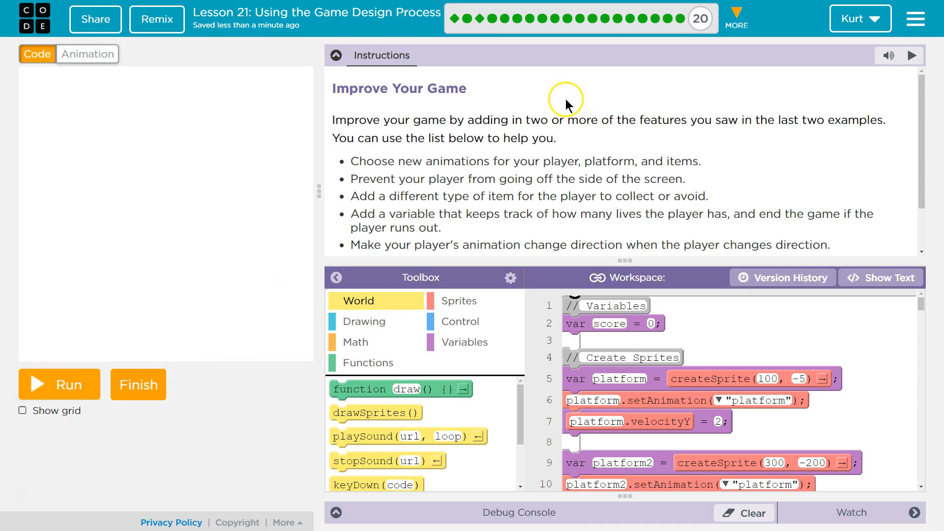
{"action": "mouse_move", "coordinate": [548, 93]}
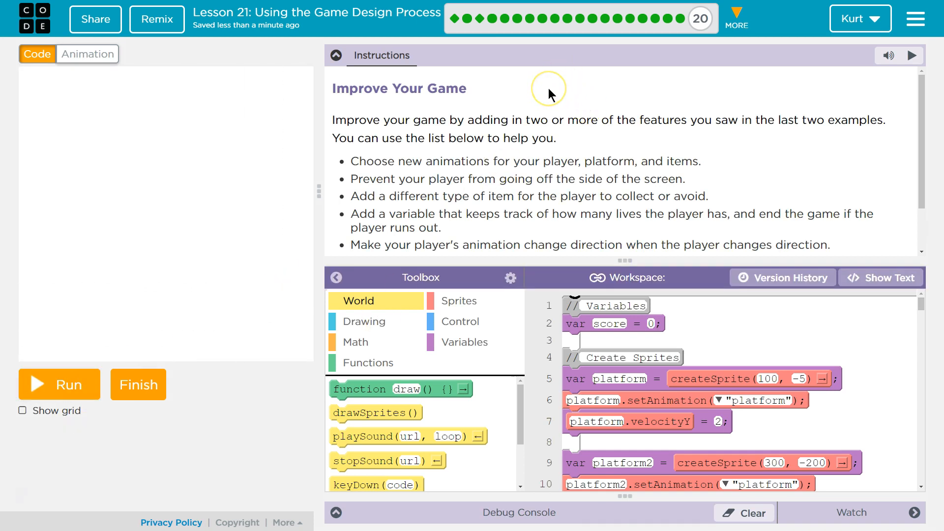
{"action": "mouse_move", "coordinate": [761, 167]}
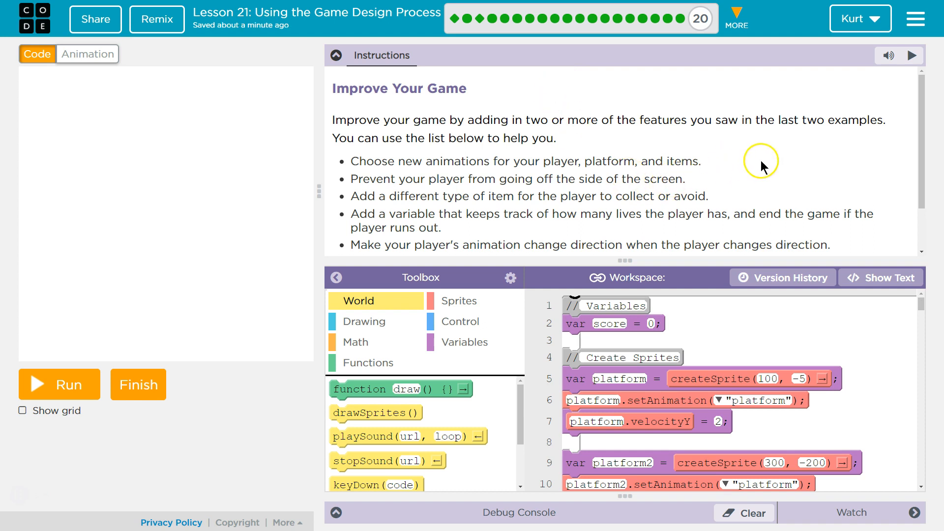
{"action": "mouse_move", "coordinate": [419, 156]}
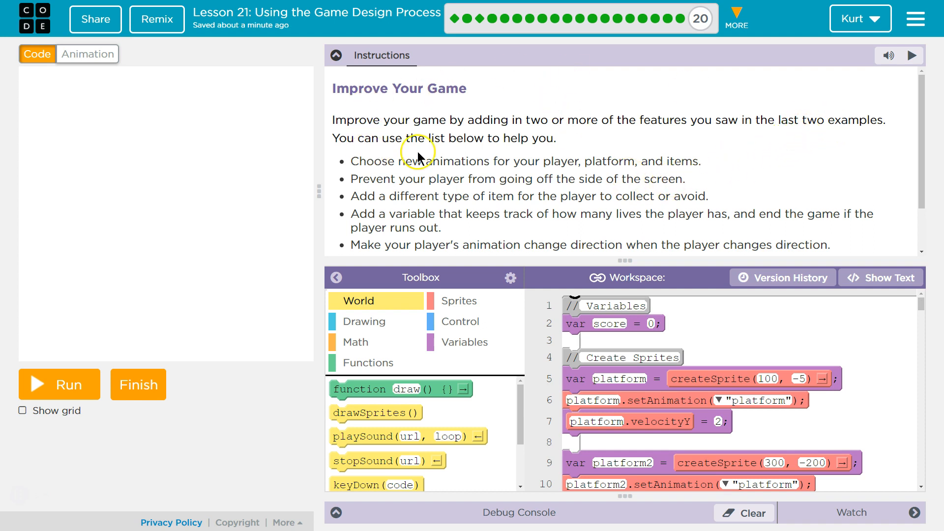
{"action": "mouse_move", "coordinate": [411, 163]}
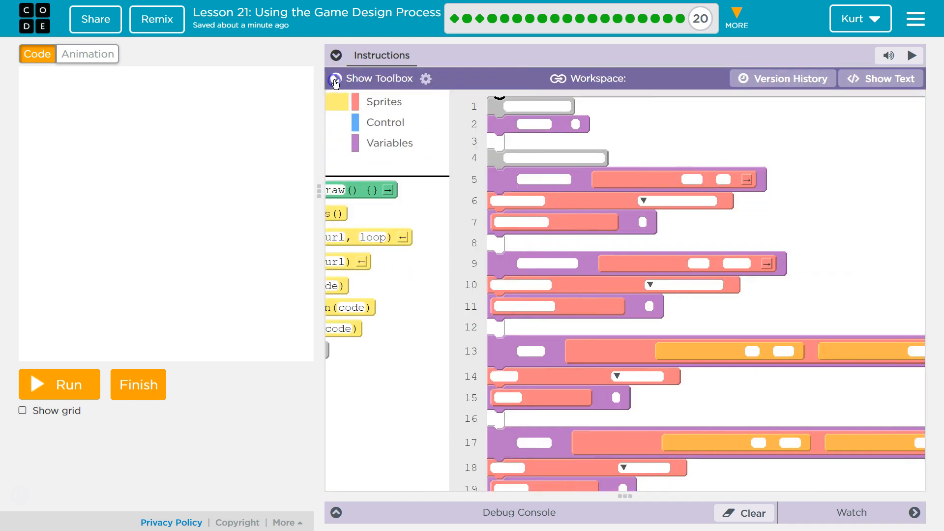
{"action": "left_click", "coordinate": [335, 78]}
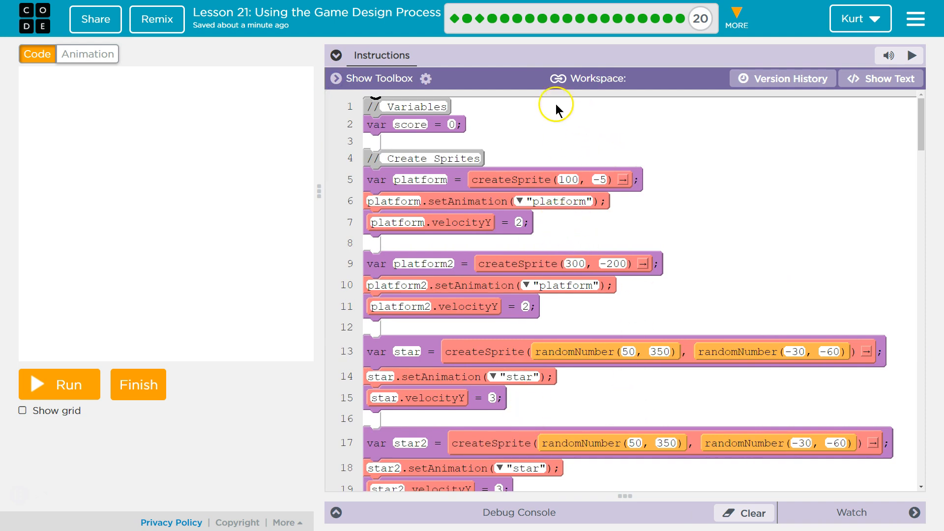
{"action": "mouse_move", "coordinate": [680, 235]}
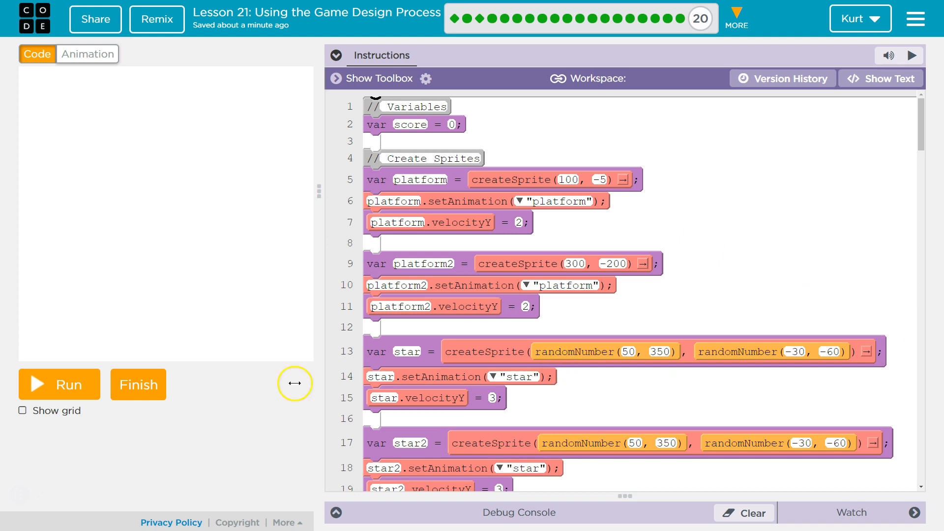
{"action": "scroll", "scroll_direction": "down", "scroll_amount": 3}
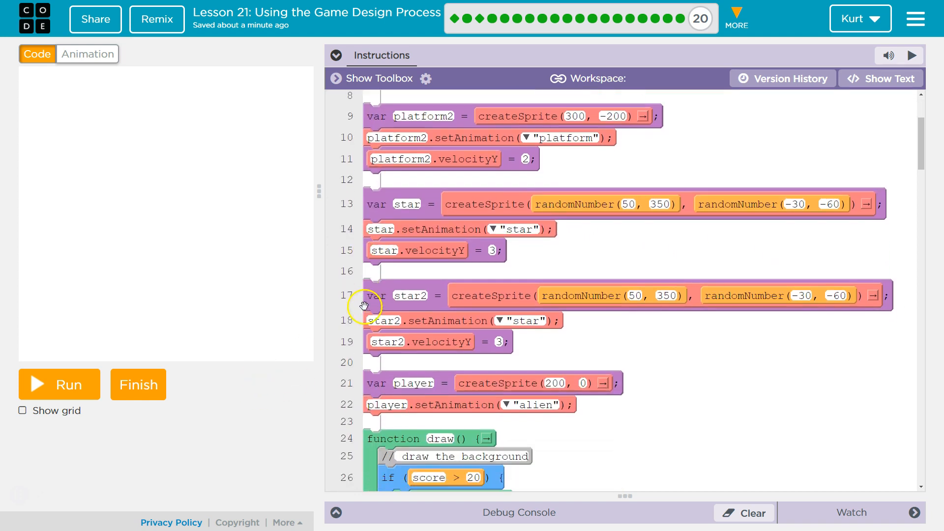
{"action": "scroll", "scroll_direction": "down", "scroll_amount": 3}
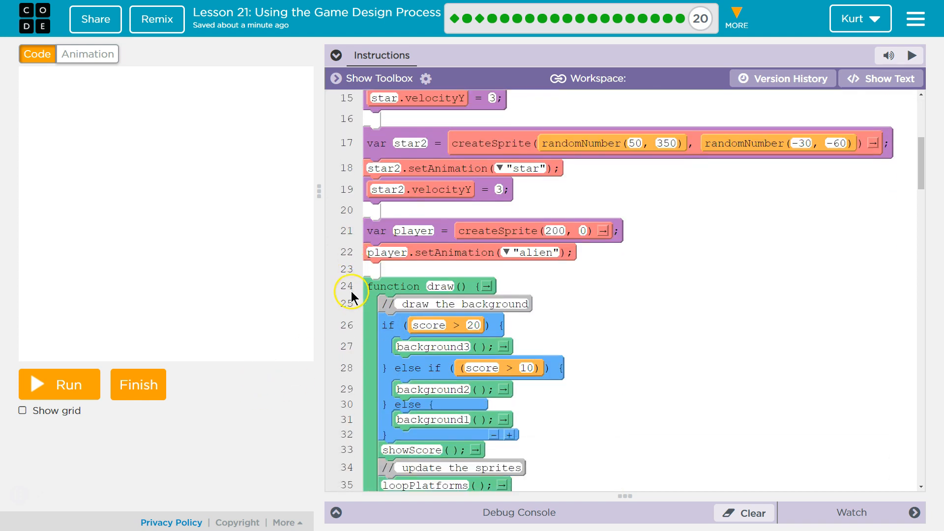
{"action": "scroll", "scroll_direction": "down", "scroll_amount": 3}
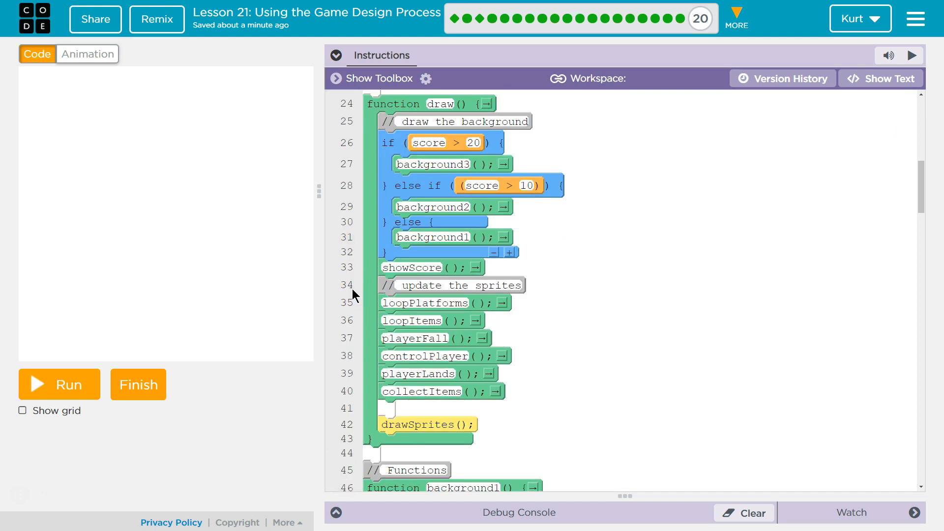
{"action": "scroll", "scroll_direction": "down", "scroll_amount": 3}
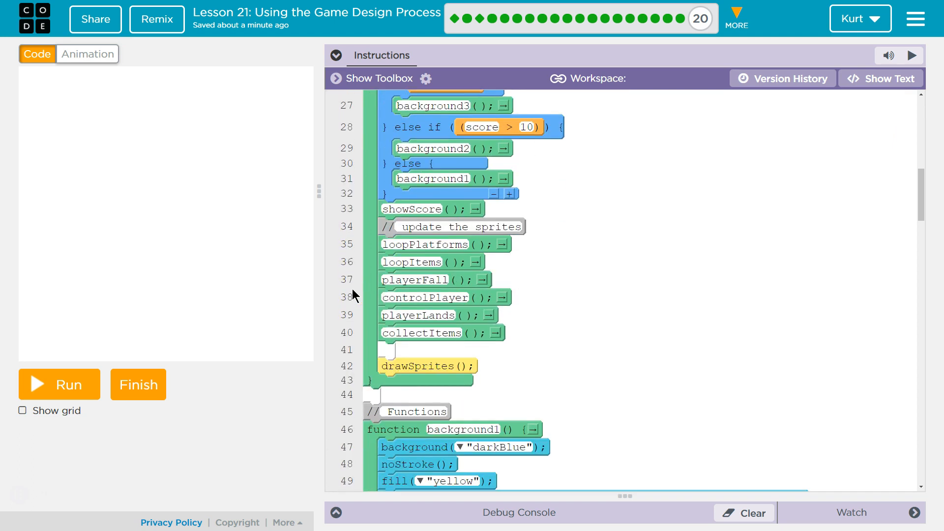
{"action": "scroll", "scroll_direction": "down", "scroll_amount": 3}
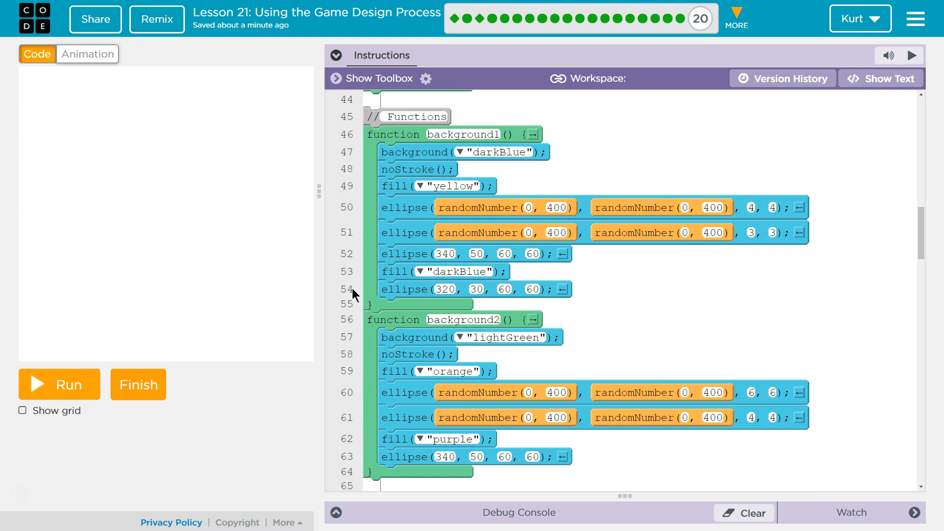
{"action": "scroll", "scroll_direction": "down", "scroll_amount": 3}
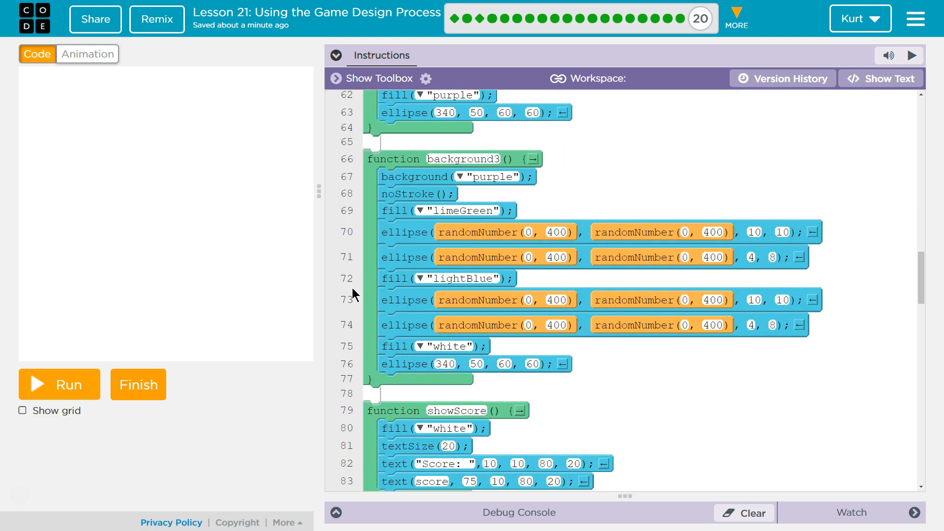
{"action": "scroll", "scroll_direction": "down", "scroll_amount": 3}
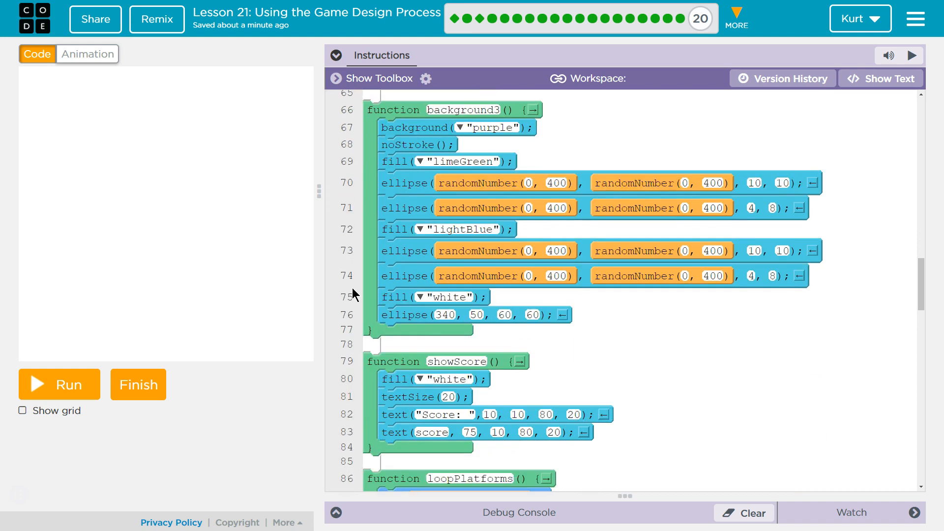
{"action": "scroll", "scroll_direction": "down", "scroll_amount": 3}
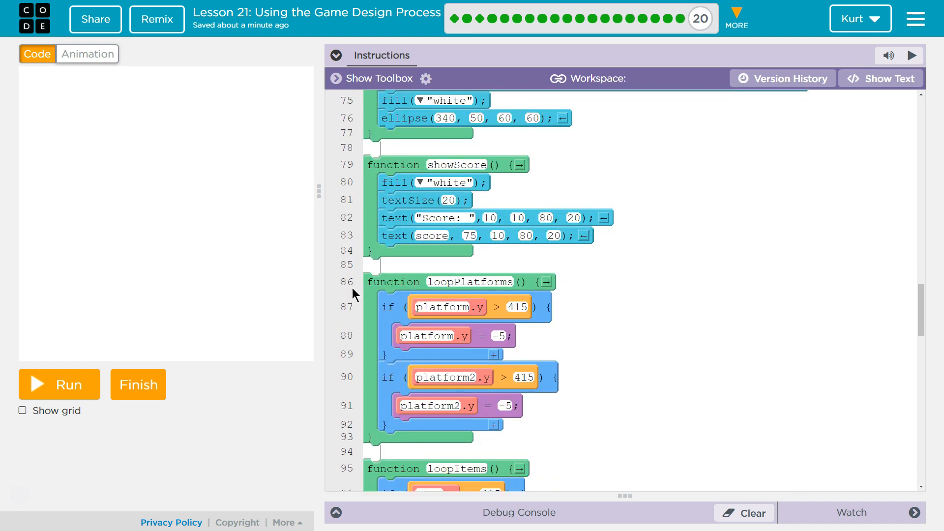
{"action": "scroll", "scroll_direction": "down", "scroll_amount": 3}
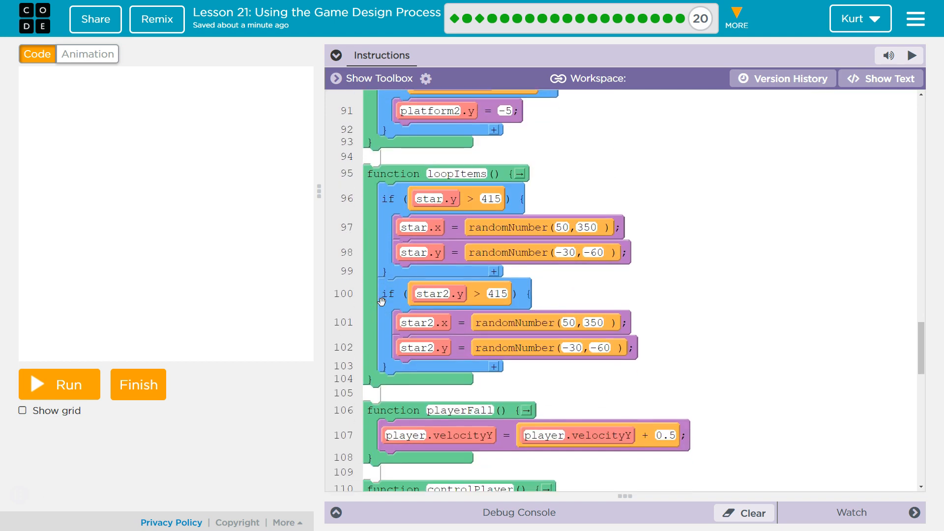
{"action": "scroll", "scroll_direction": "down", "scroll_amount": 3}
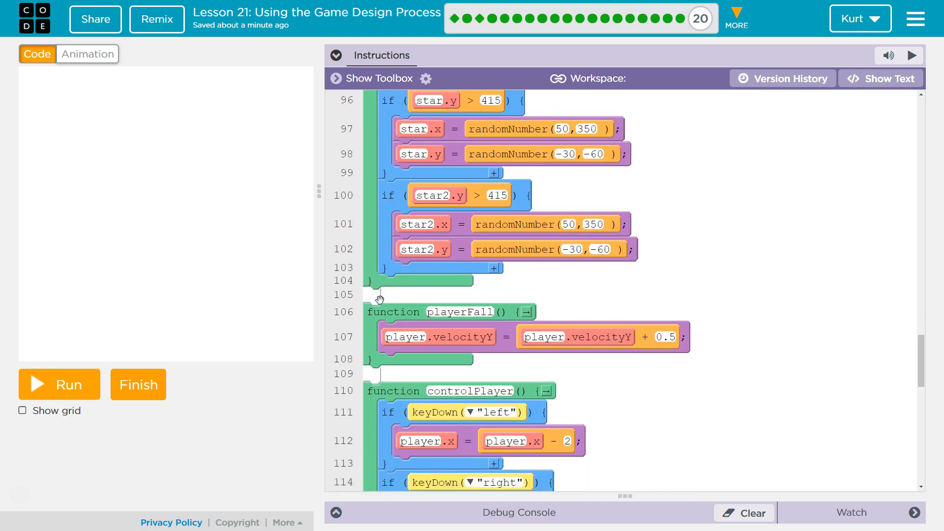
{"action": "scroll", "scroll_direction": "down", "scroll_amount": 3}
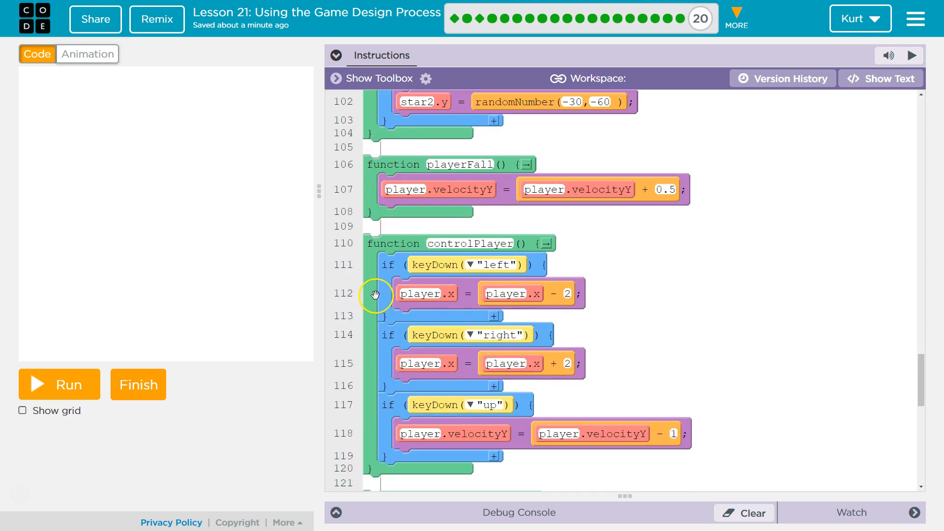
{"action": "scroll", "scroll_direction": "down", "scroll_amount": 3}
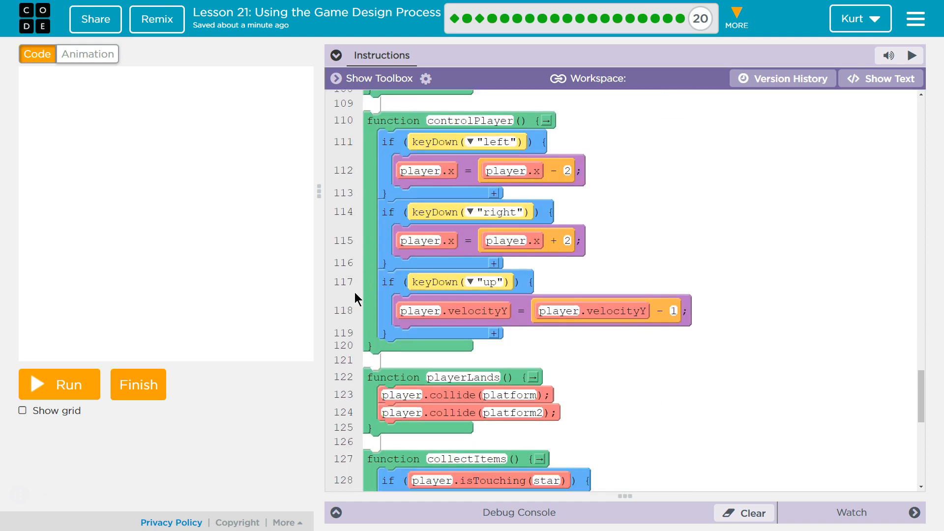
{"action": "scroll", "scroll_direction": "down", "scroll_amount": 3}
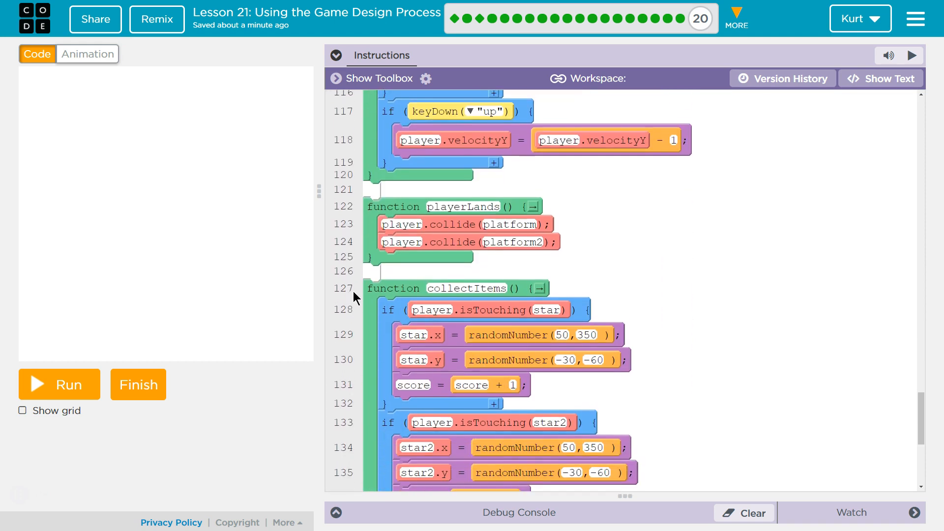
{"action": "scroll", "scroll_direction": "down", "scroll_amount": 3}
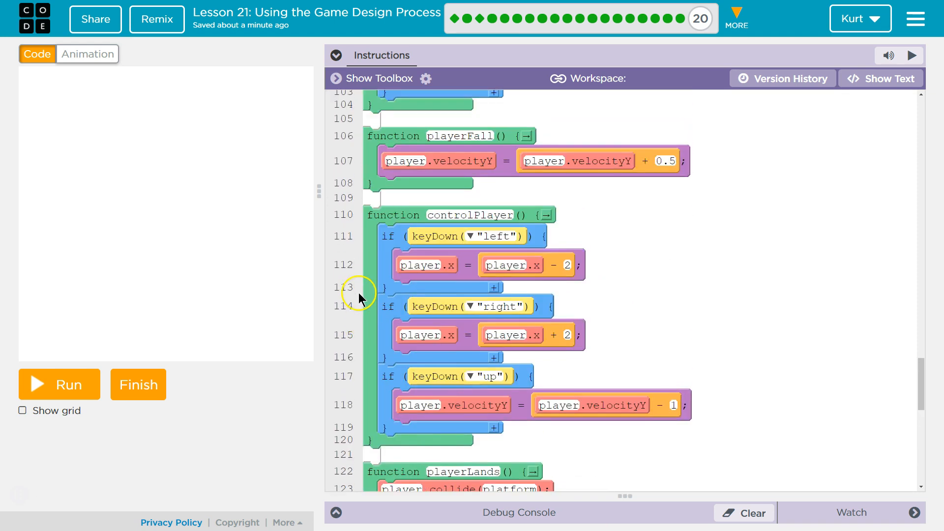
- Add a gnome_1 animation from the Animation Library's All category
{"action": "left_click", "coordinate": [87, 54]}
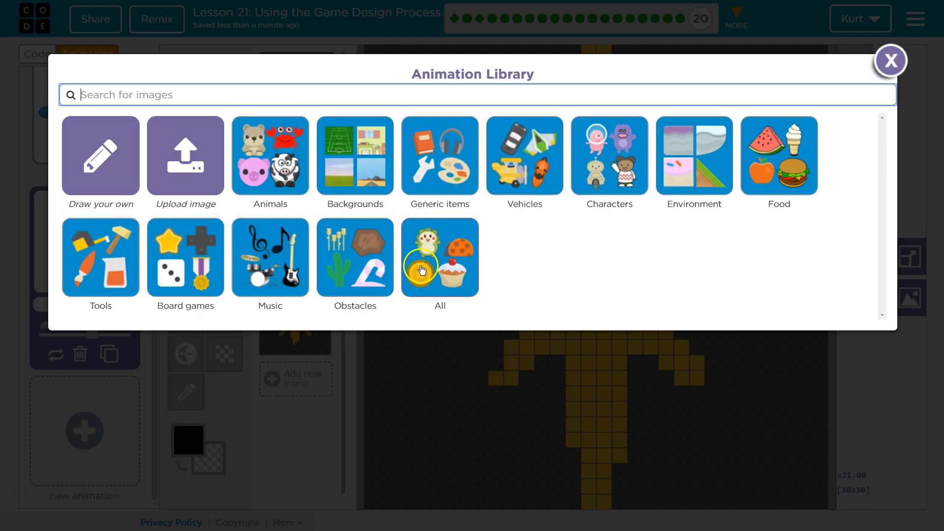
{"action": "left_click", "coordinate": [439, 258]}
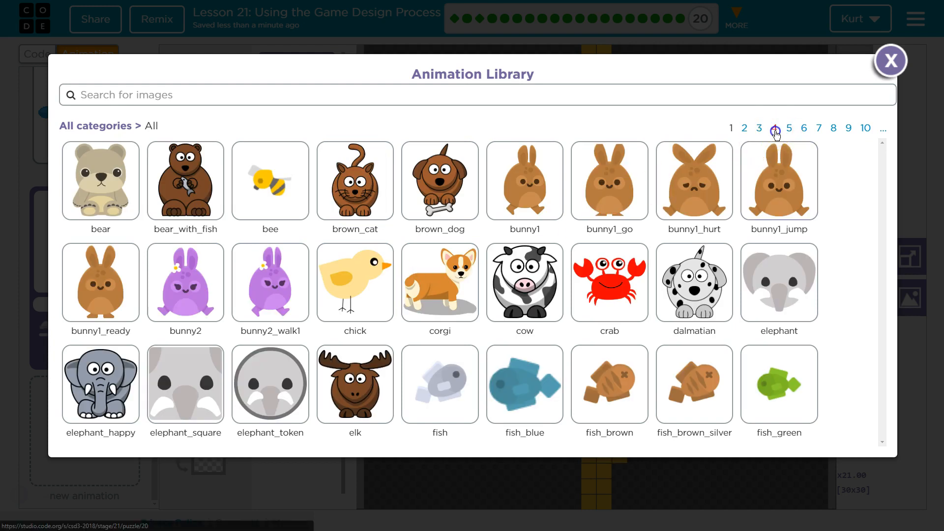
{"action": "left_click", "coordinate": [788, 127]}
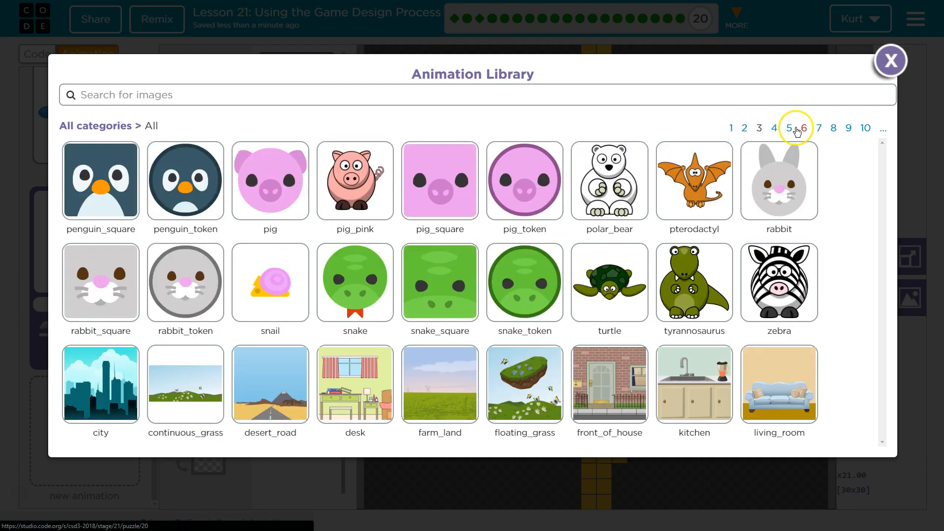
{"action": "left_click", "coordinate": [804, 128]}
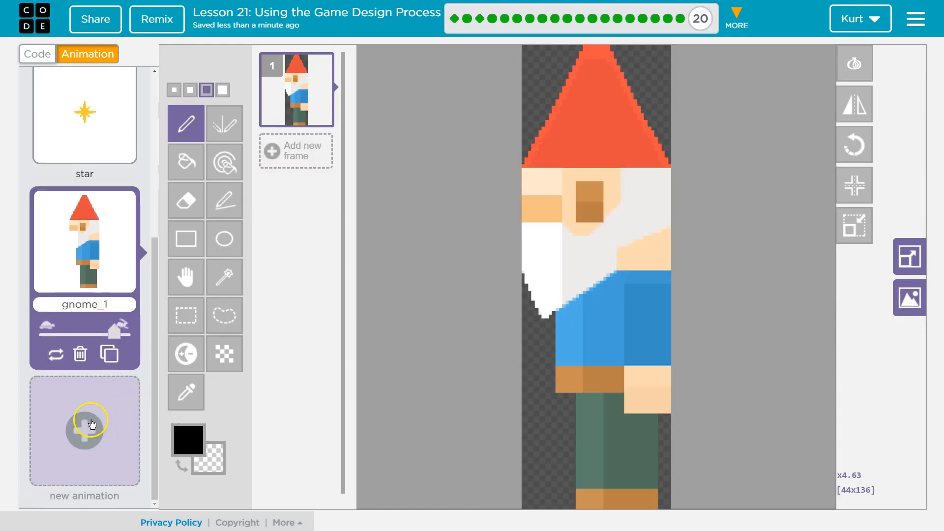
- Page through the Animation Library's All category toward the fruit images for a red apple
{"action": "left_click", "coordinate": [84, 428]}
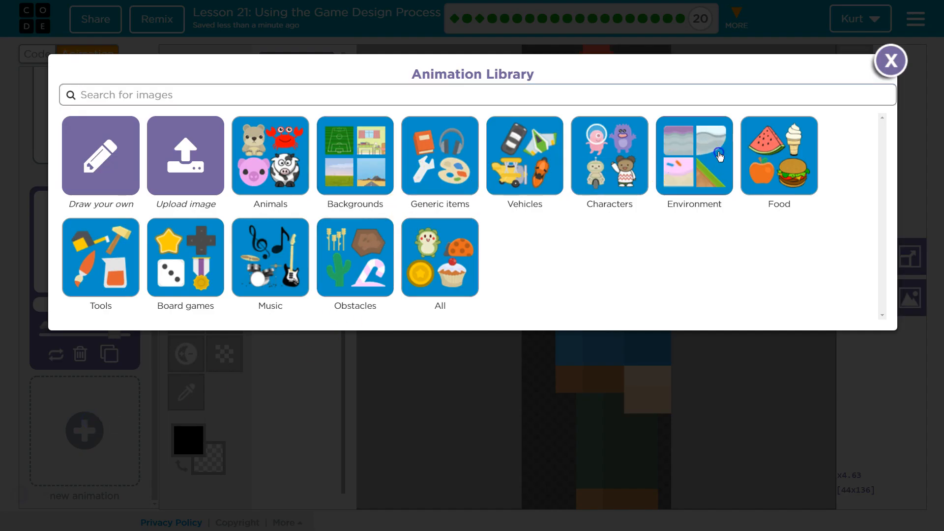
{"action": "left_click", "coordinate": [693, 157]}
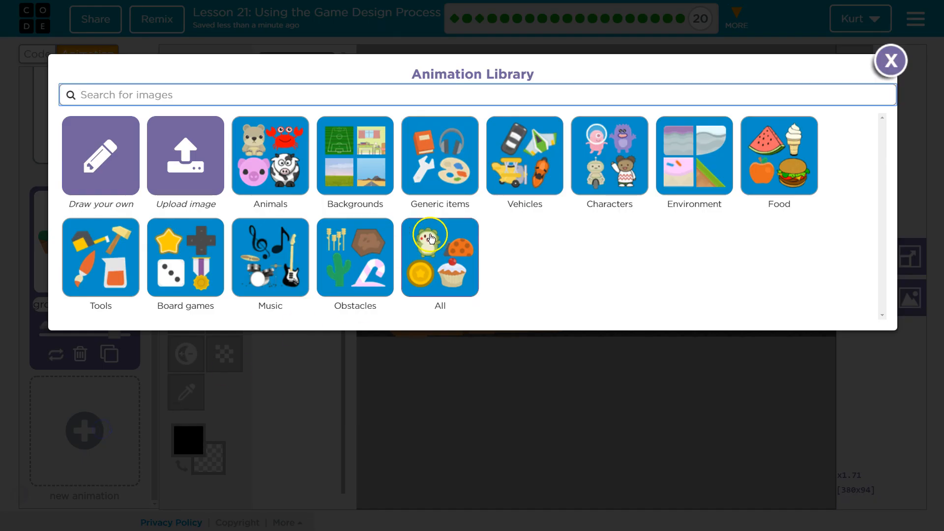
{"action": "left_click", "coordinate": [439, 257]}
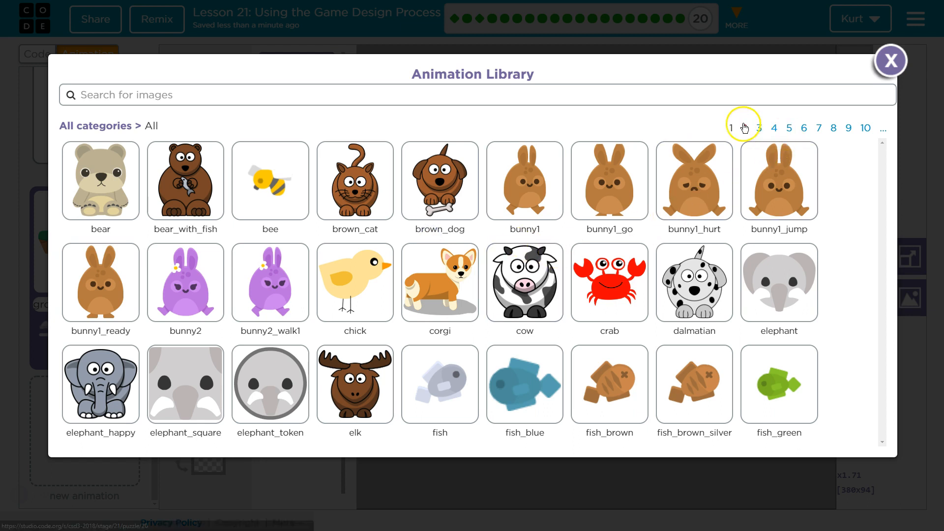
{"action": "left_click", "coordinate": [758, 128]}
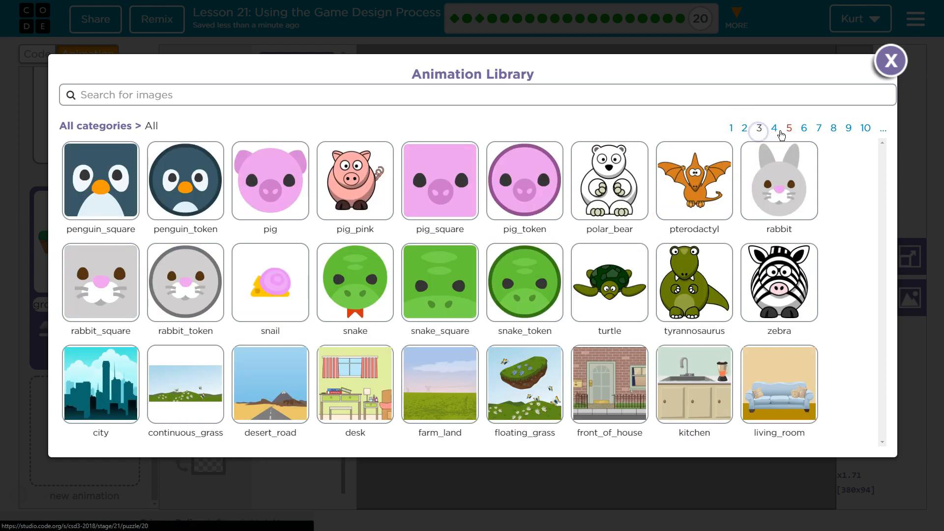
{"action": "left_click", "coordinate": [789, 128]}
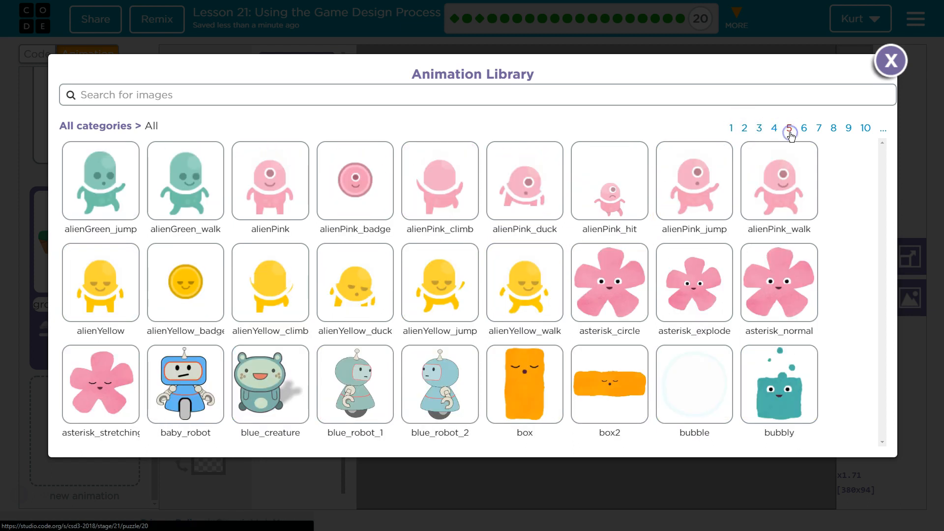
{"action": "left_click", "coordinate": [850, 128]}
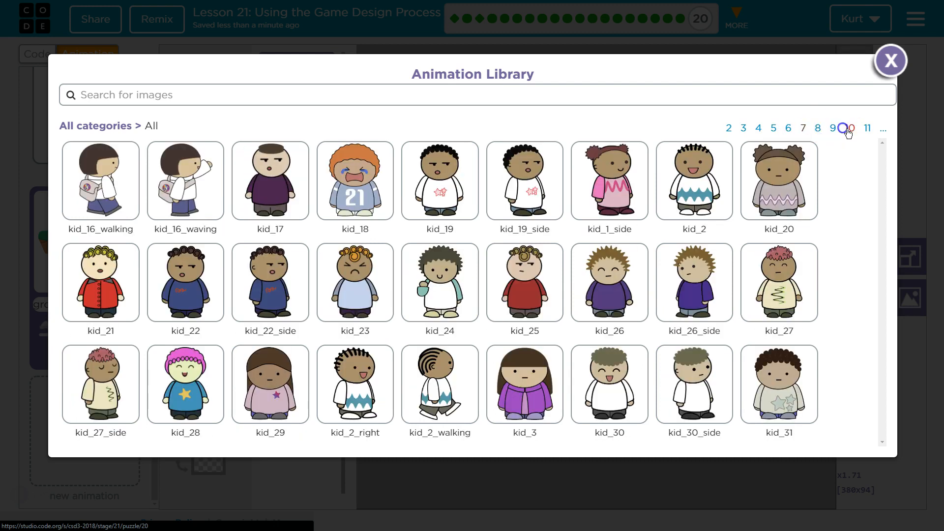
{"action": "left_click", "coordinate": [882, 128]}
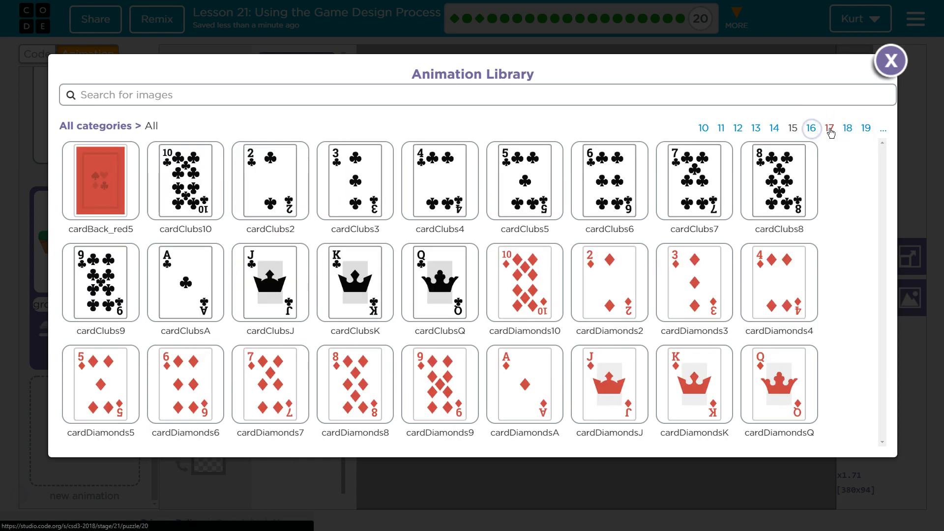
{"action": "left_click", "coordinate": [751, 129]}
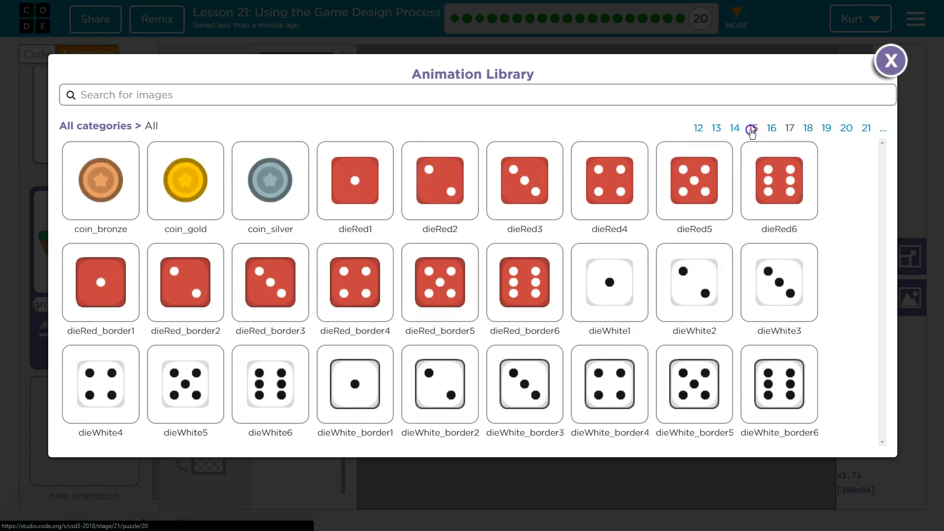
{"action": "left_click", "coordinate": [741, 128]}
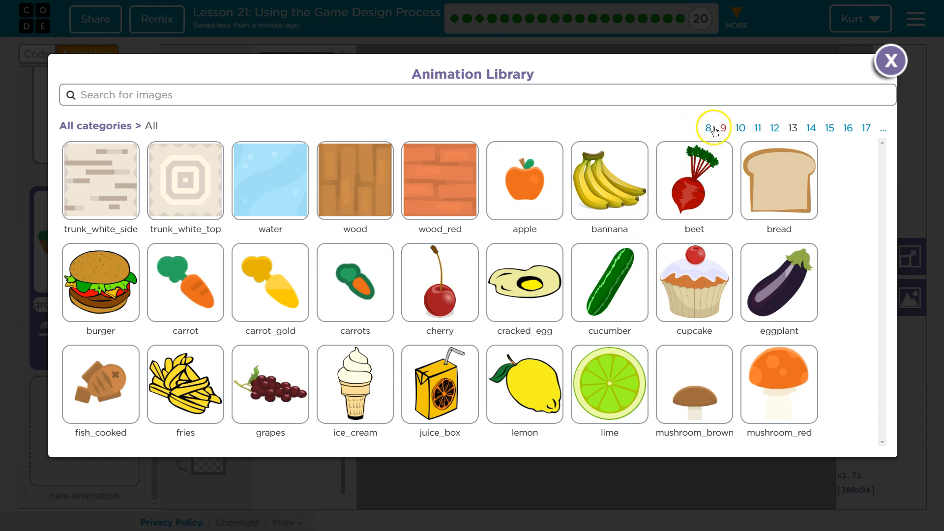
{"action": "left_click", "coordinate": [810, 128]}
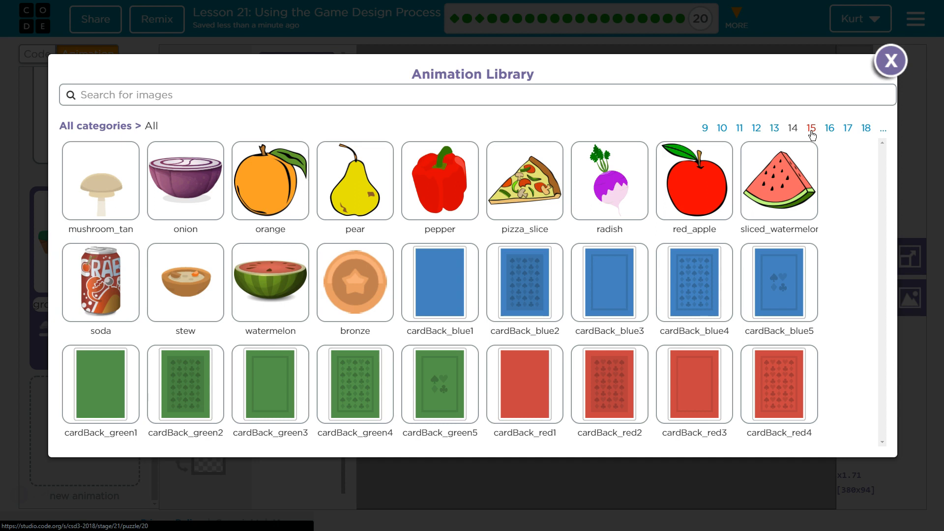
{"action": "mouse_move", "coordinate": [818, 146]}
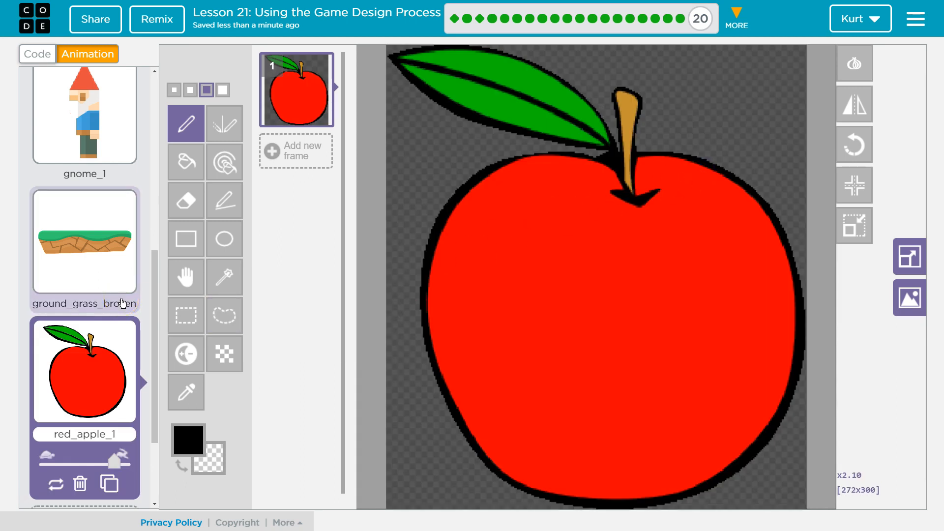
- Give gnome_1 a second frame mirrored horizontally so the gnome faces the other way
{"action": "left_click", "coordinate": [84, 116]}
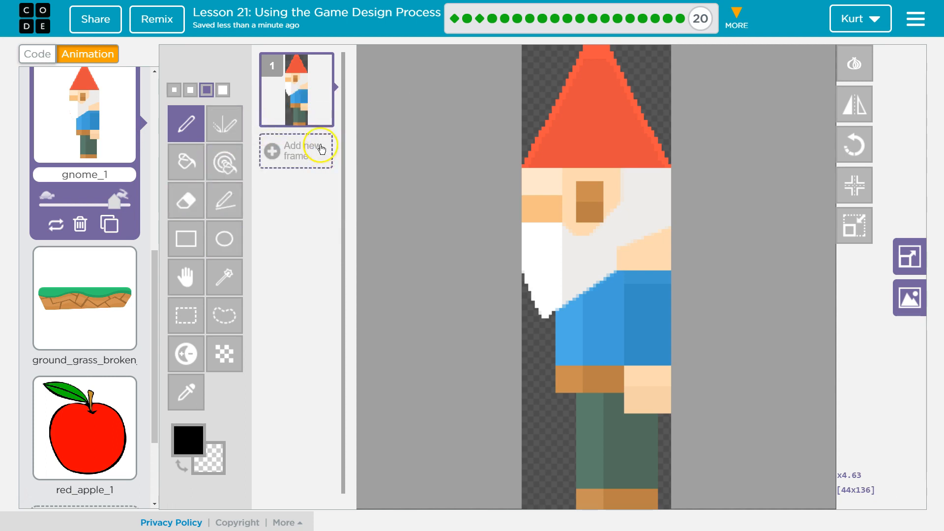
{"action": "left_click", "coordinate": [296, 149]}
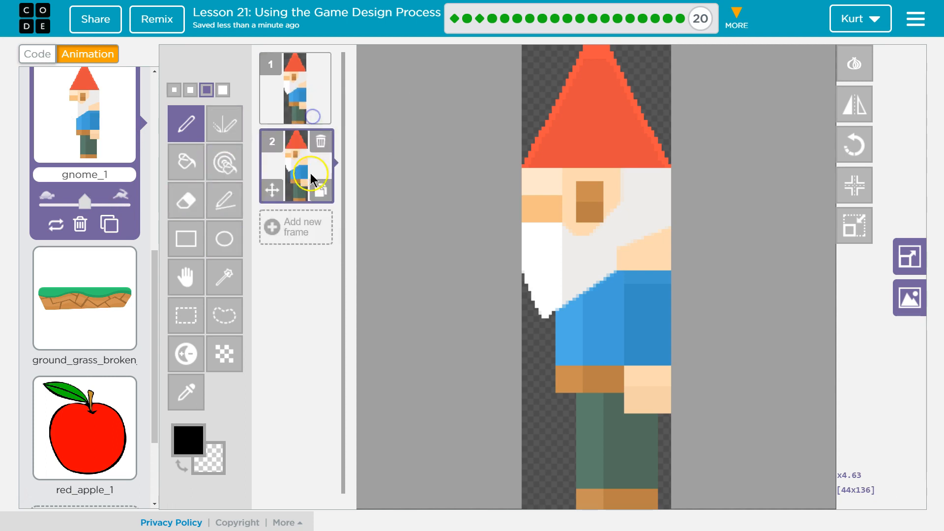
{"action": "left_click", "coordinate": [852, 104]}
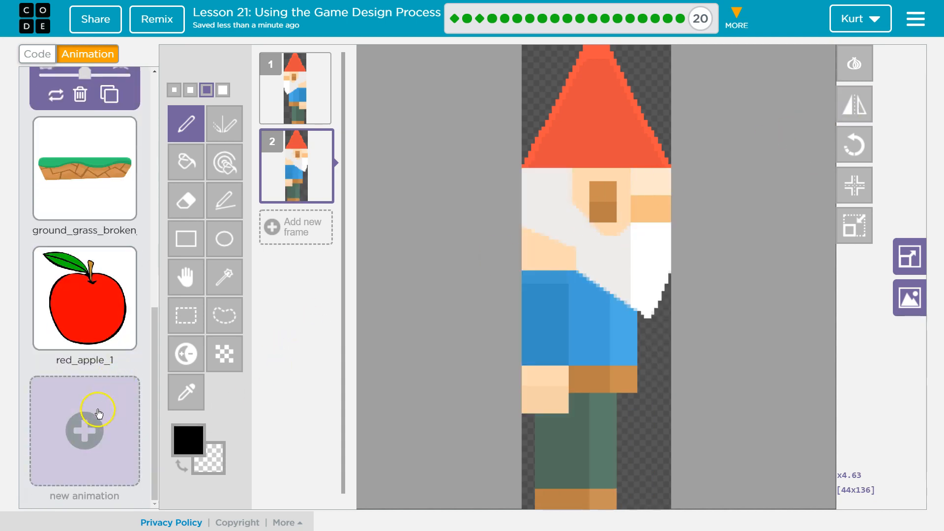
{"action": "left_click", "coordinate": [84, 298]}
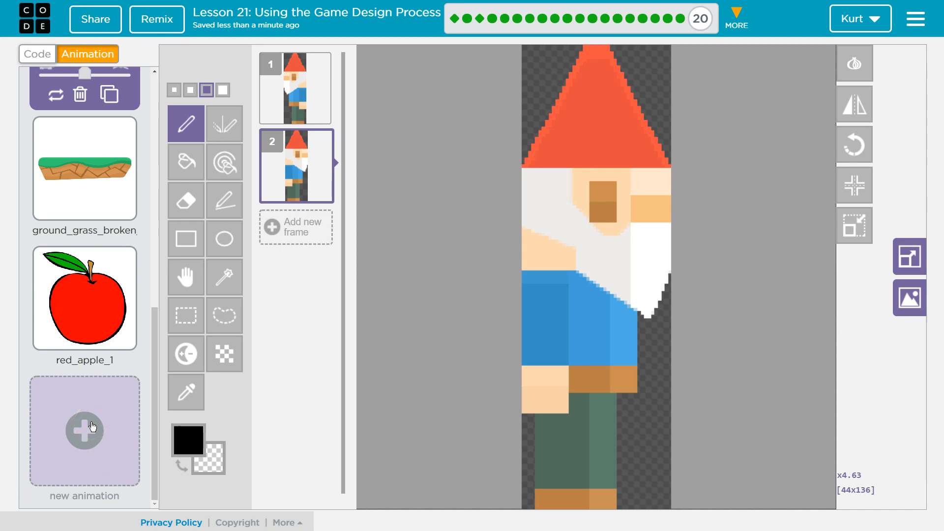
- Add an orange_1 animation from the library's Food category
{"action": "left_click", "coordinate": [84, 428]}
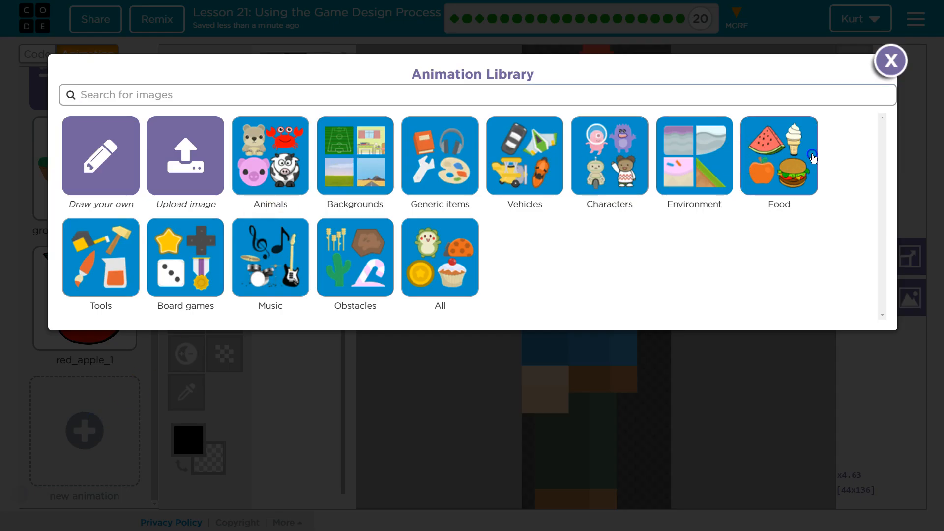
{"action": "left_click", "coordinate": [778, 158]}
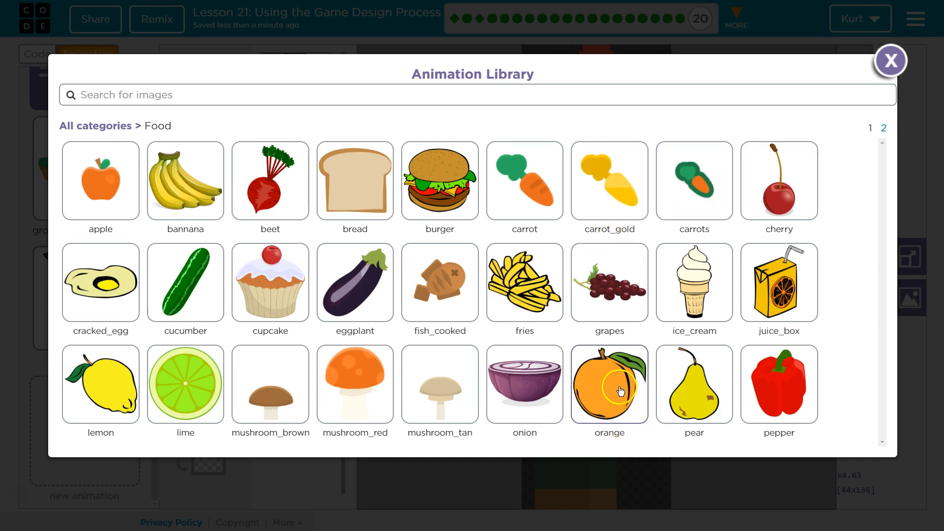
{"action": "left_click", "coordinate": [609, 384]}
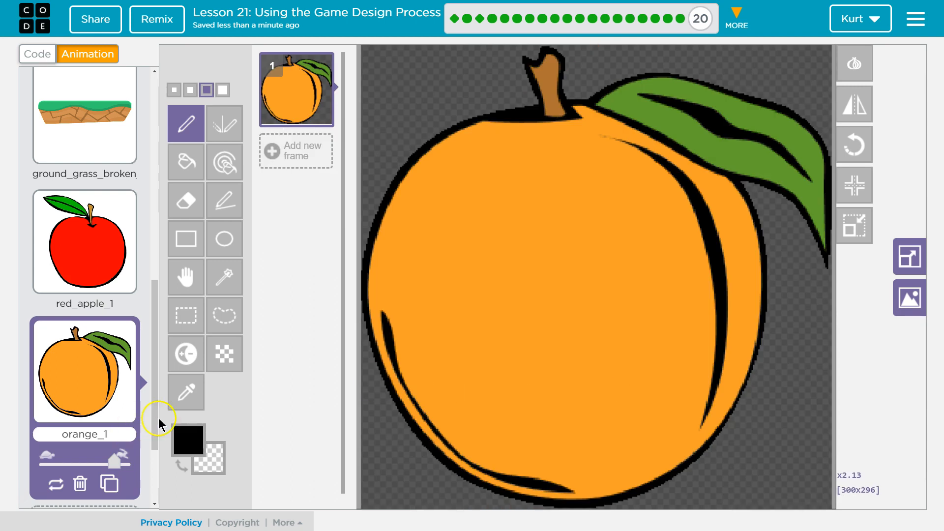
- Add a soda_1 soda-can animation from the library's All category
{"action": "scroll", "scroll_direction": "down", "scroll_amount": 3}
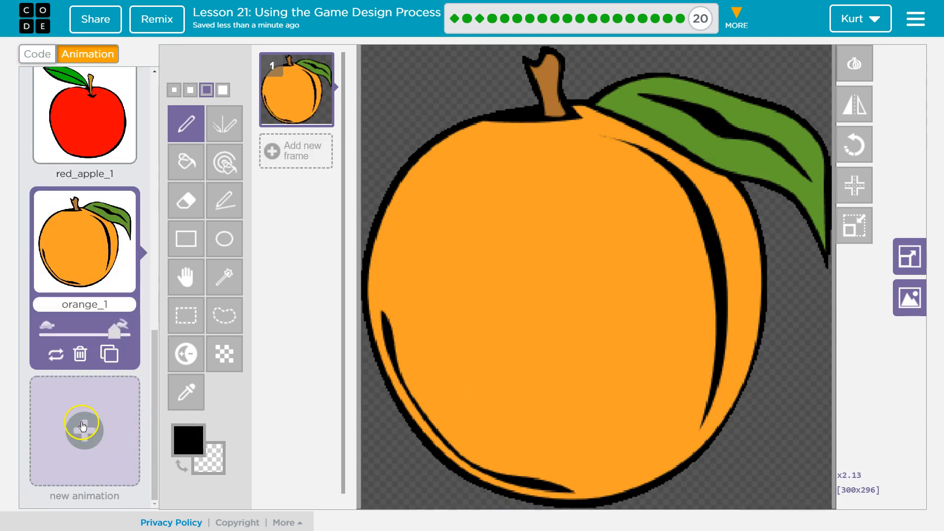
{"action": "left_click", "coordinate": [84, 428]}
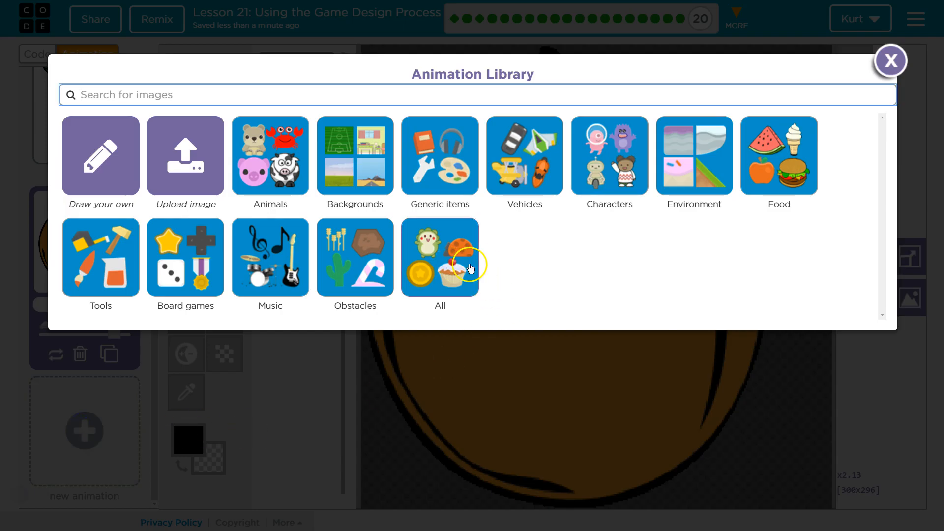
{"action": "left_click", "coordinate": [439, 257]}
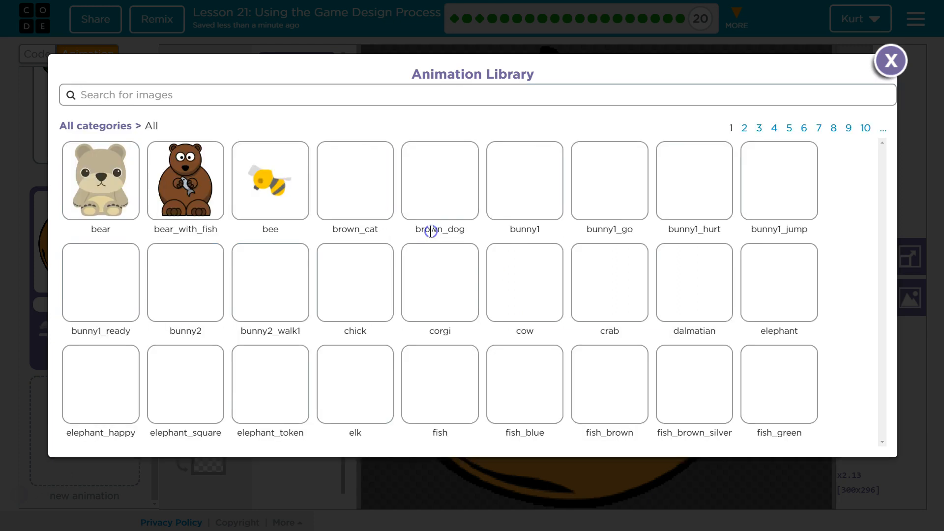
{"action": "left_click", "coordinate": [773, 128]}
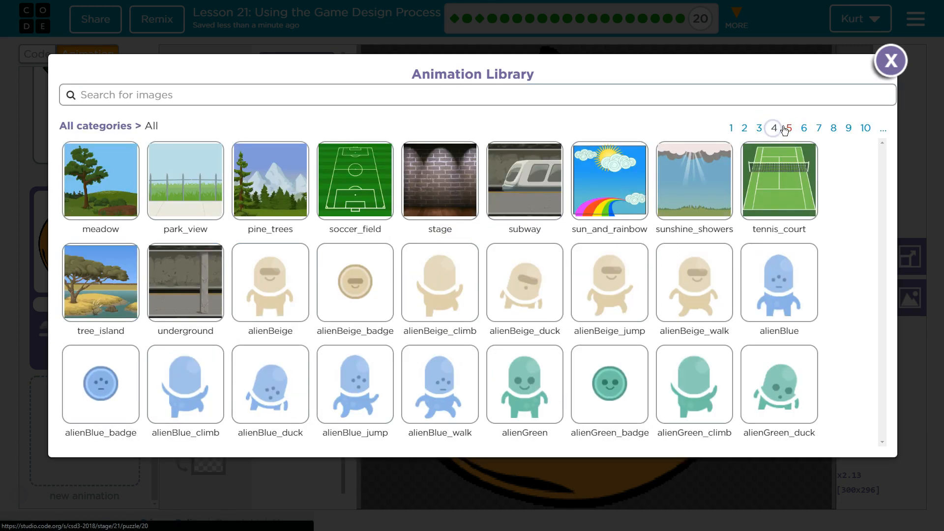
{"action": "left_click", "coordinate": [818, 128]}
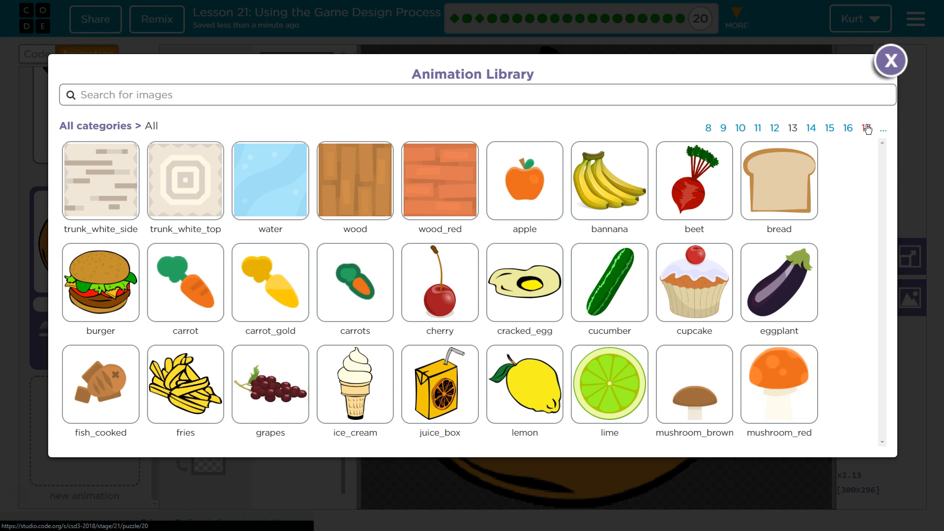
{"action": "left_click", "coordinate": [809, 128]}
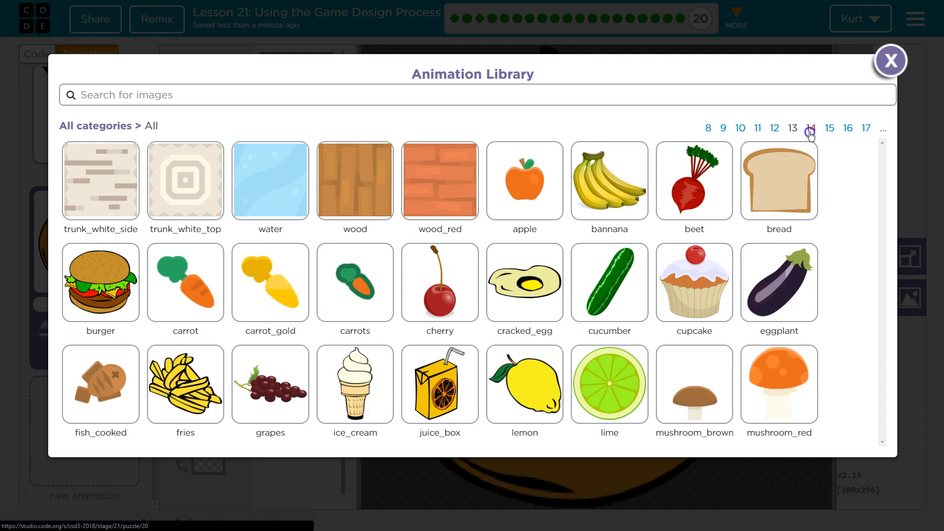
{"action": "left_click", "coordinate": [810, 127]}
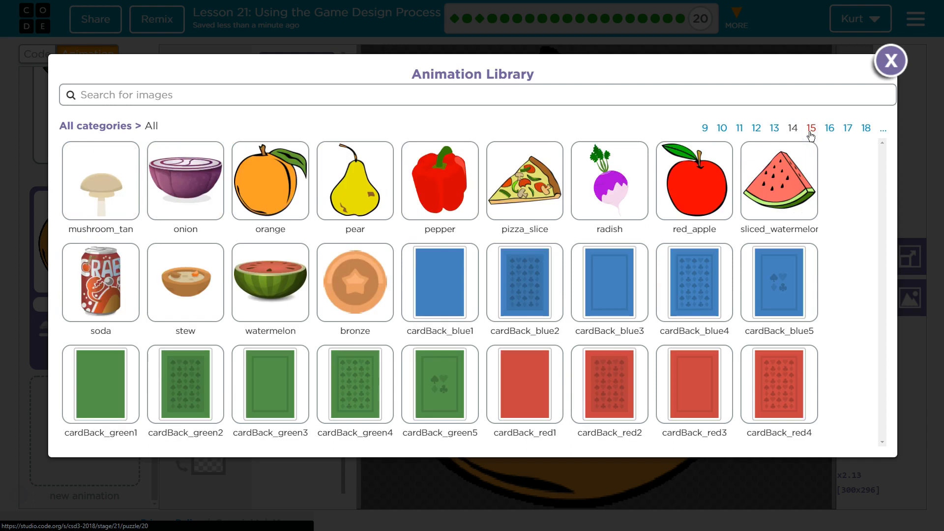
{"action": "mouse_move", "coordinate": [163, 206]}
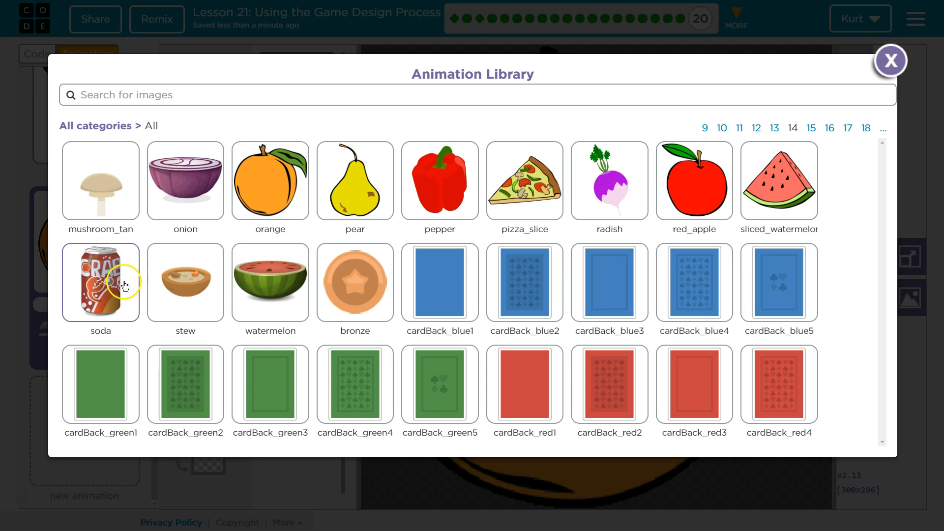
{"action": "left_click", "coordinate": [100, 281]}
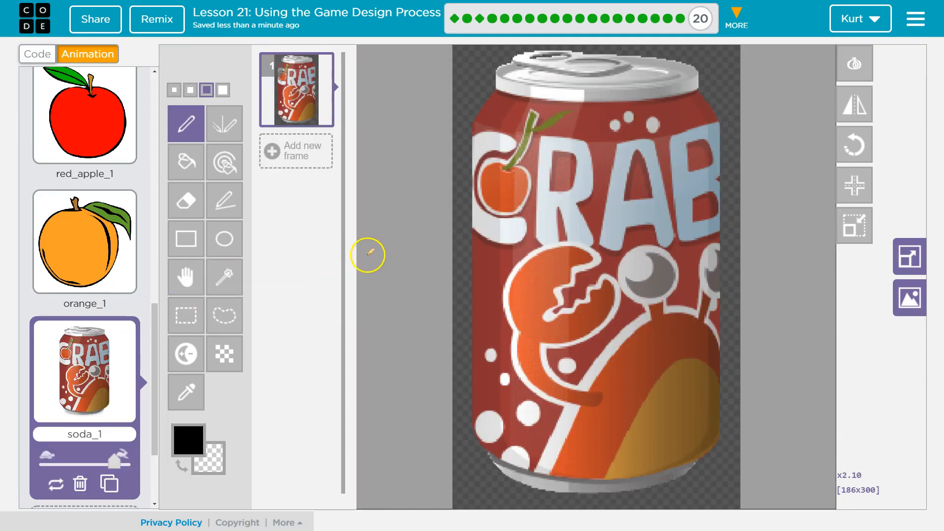
- Review the star and platform animations in the animation list
{"action": "scroll", "scroll_direction": "down", "scroll_amount": 3}
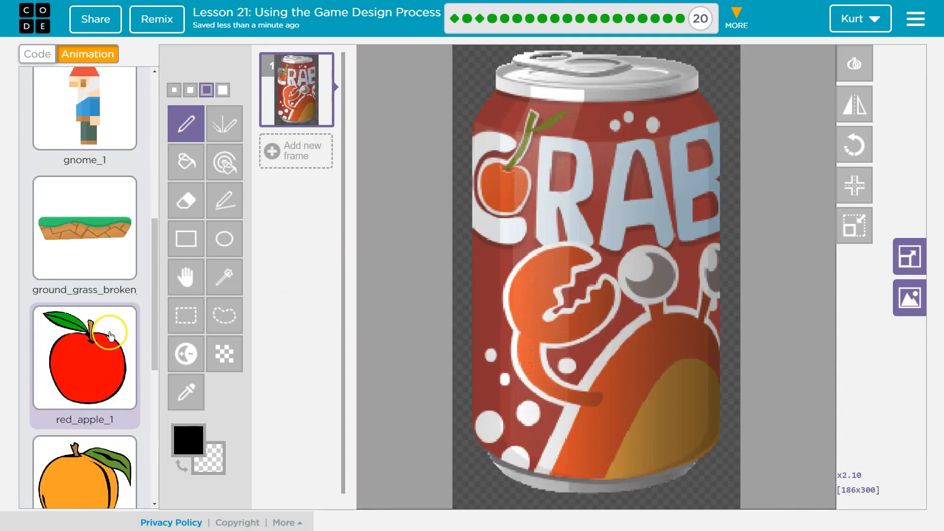
{"action": "scroll", "scroll_direction": "down", "scroll_amount": 3}
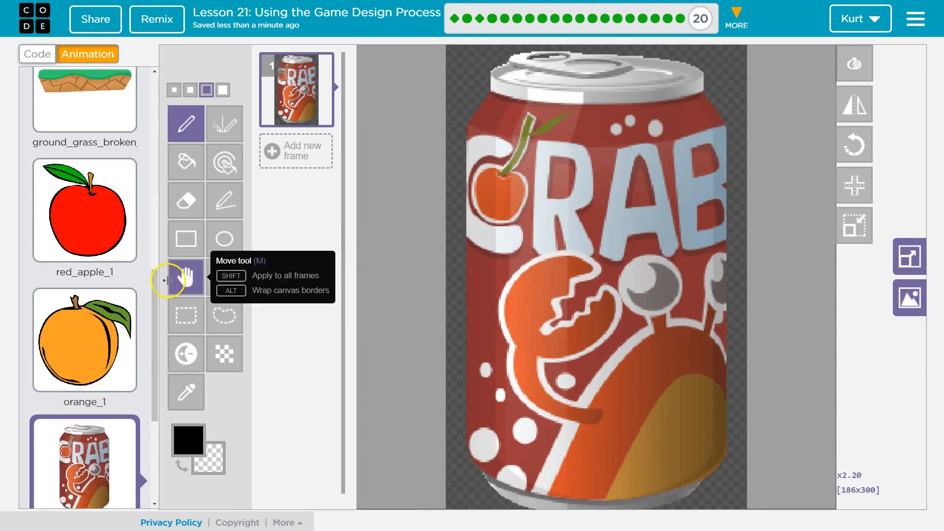
{"action": "scroll", "scroll_direction": "down", "scroll_amount": 3}
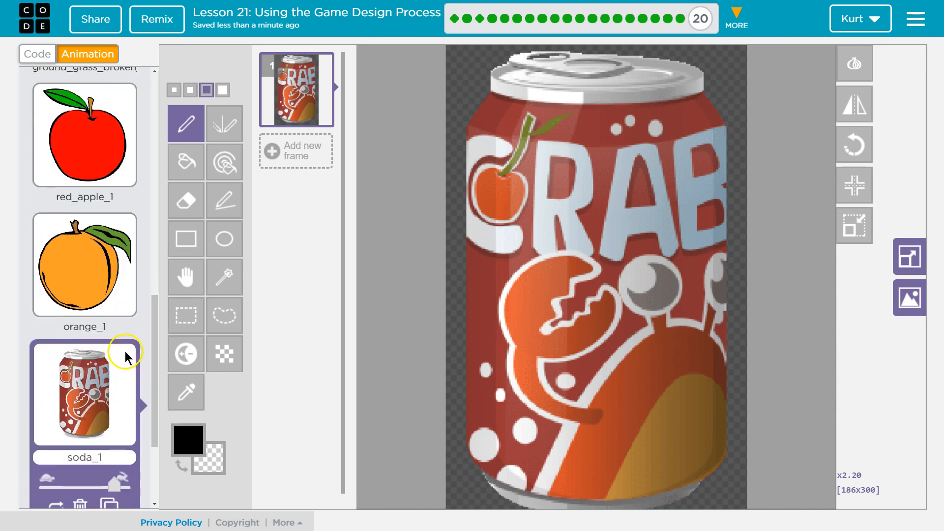
{"action": "scroll", "scroll_direction": "up", "scroll_amount": 3}
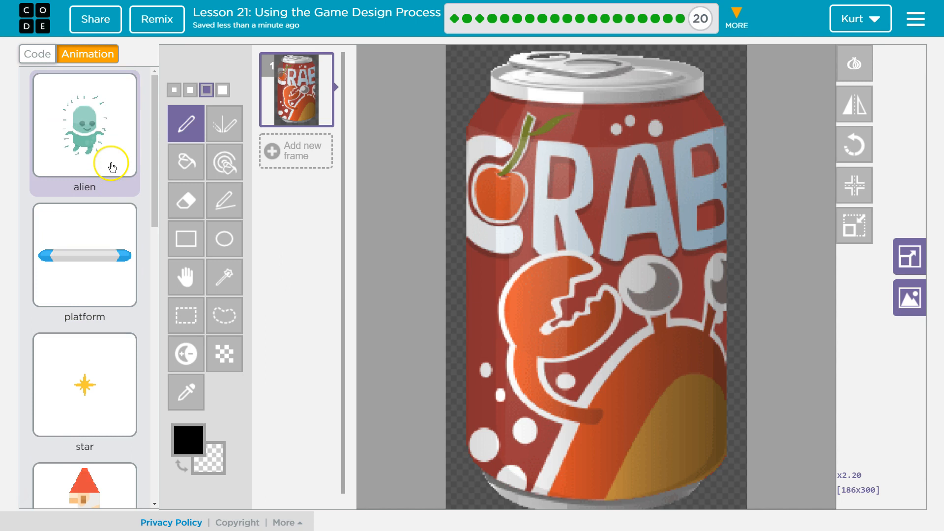
{"action": "scroll", "scroll_direction": "down", "scroll_amount": 3}
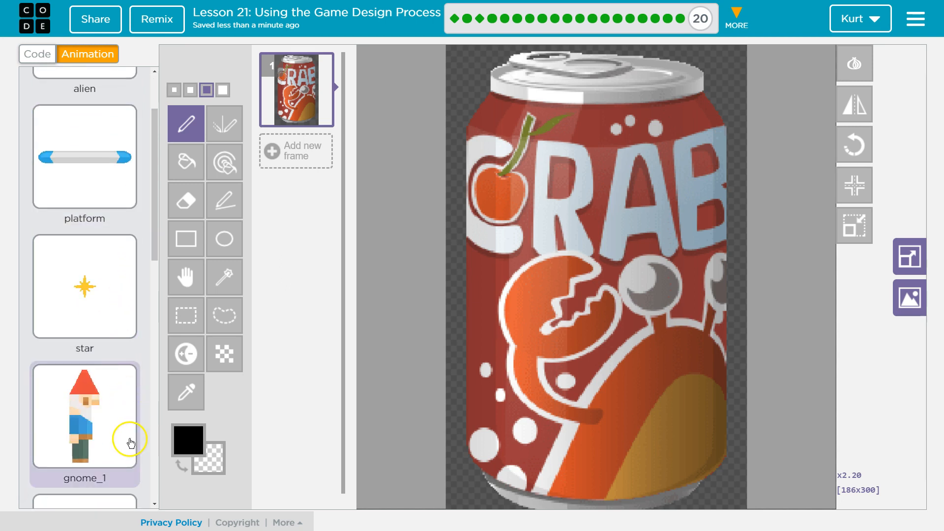
{"action": "scroll", "scroll_direction": "down", "scroll_amount": 3}
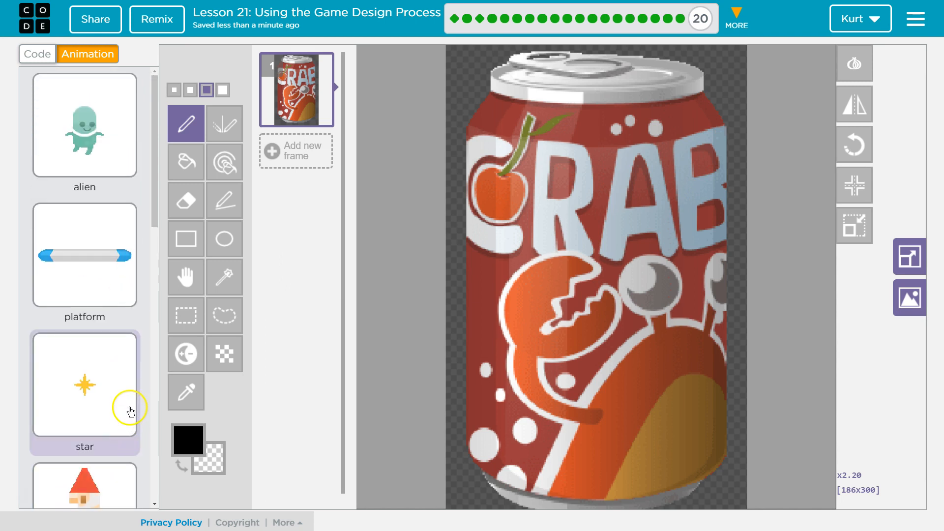
{"action": "left_click", "coordinate": [84, 255]}
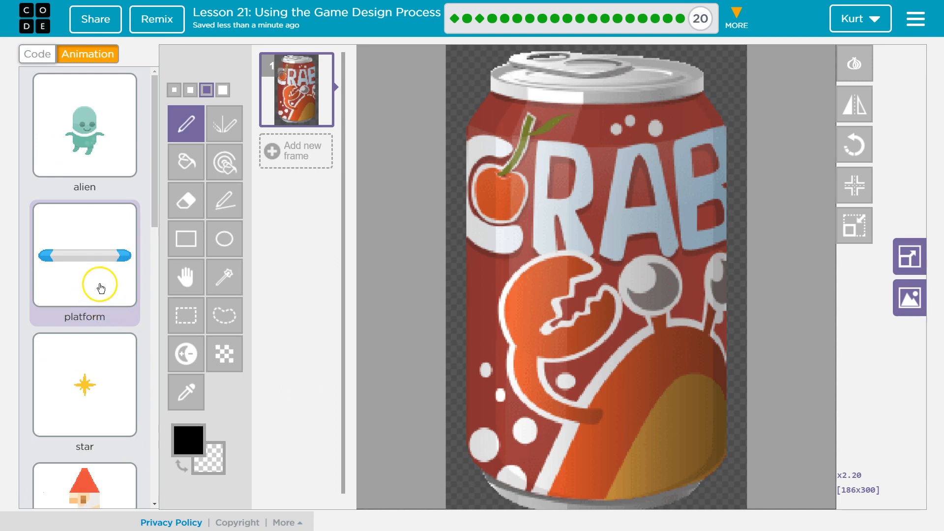
{"action": "left_click", "coordinate": [84, 254]}
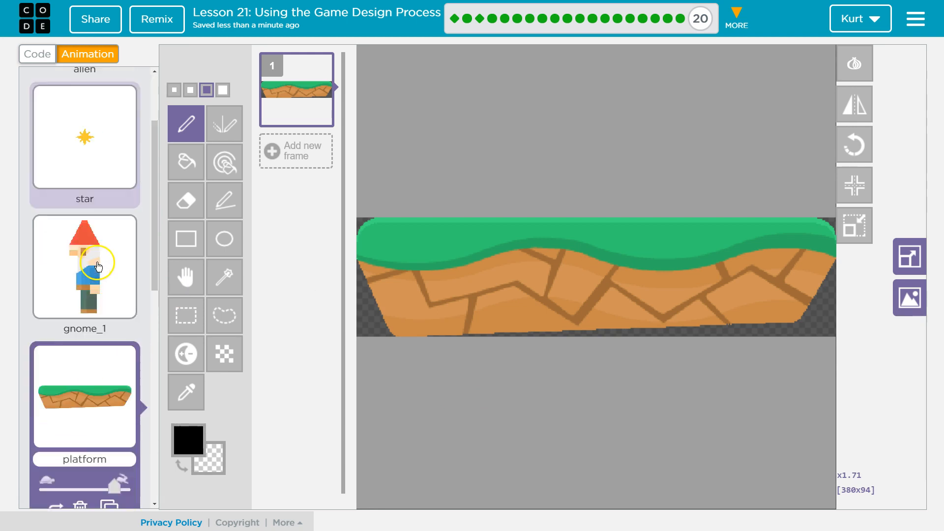
- Delete the unused alien animation, confirming the deletion
{"action": "scroll", "scroll_direction": "down", "scroll_amount": 3}
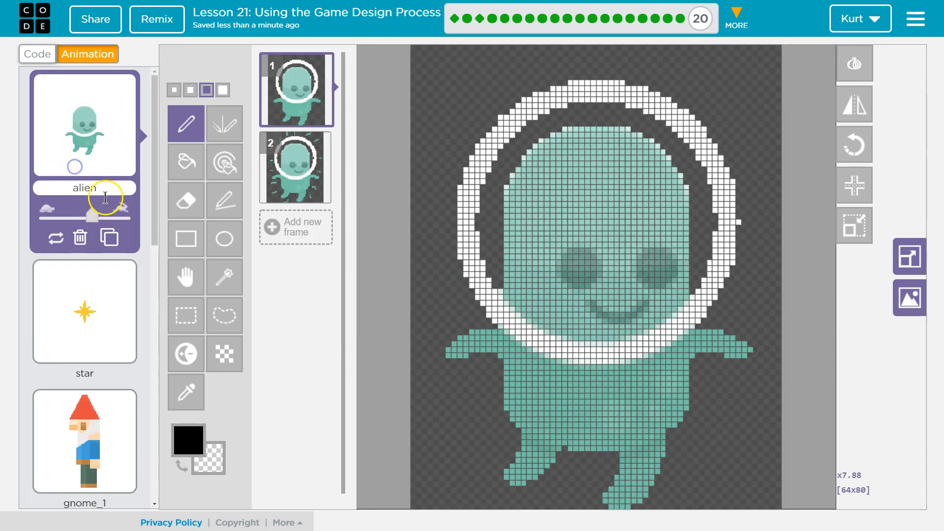
{"action": "left_click", "coordinate": [79, 236]}
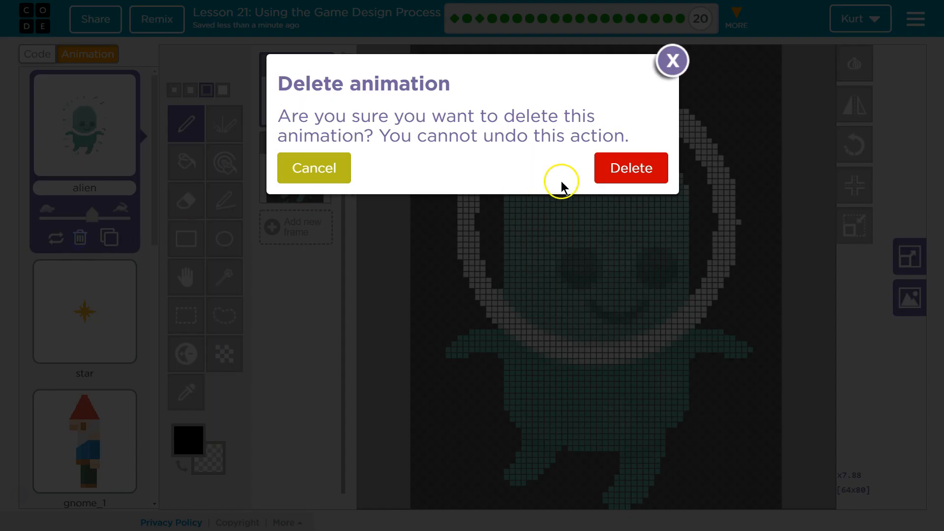
{"action": "left_click", "coordinate": [630, 167]}
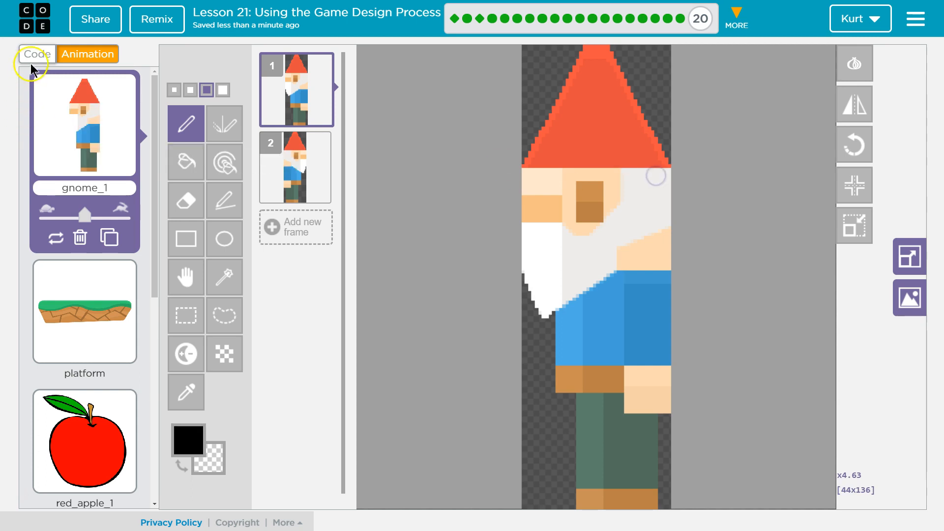
- Review the Create Sprites code section, then return to the animations
{"action": "left_click", "coordinate": [37, 54]}
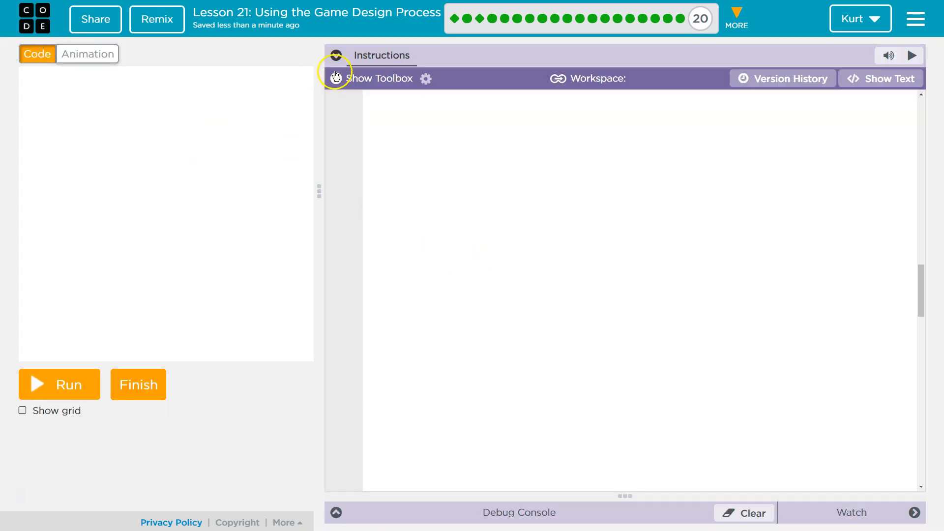
{"action": "left_click", "coordinate": [335, 55]}
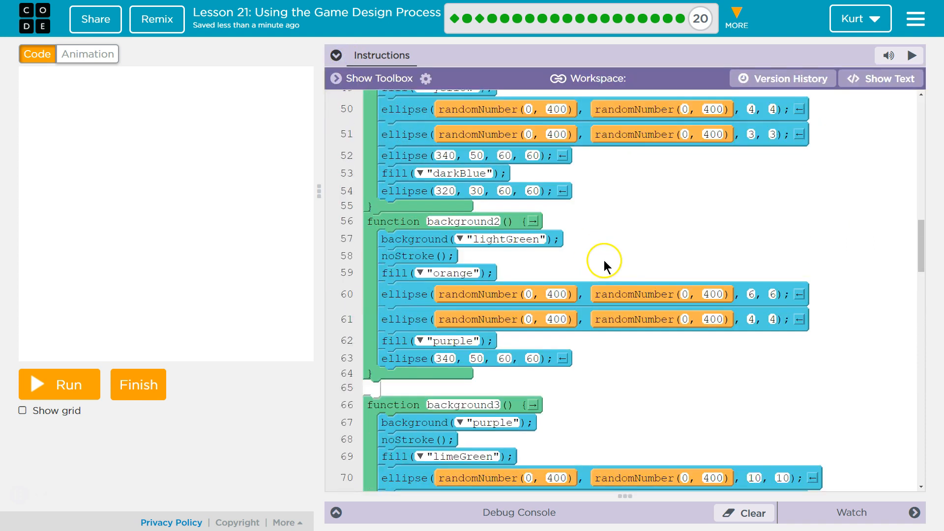
{"action": "scroll", "scroll_direction": "up", "scroll_amount": 3}
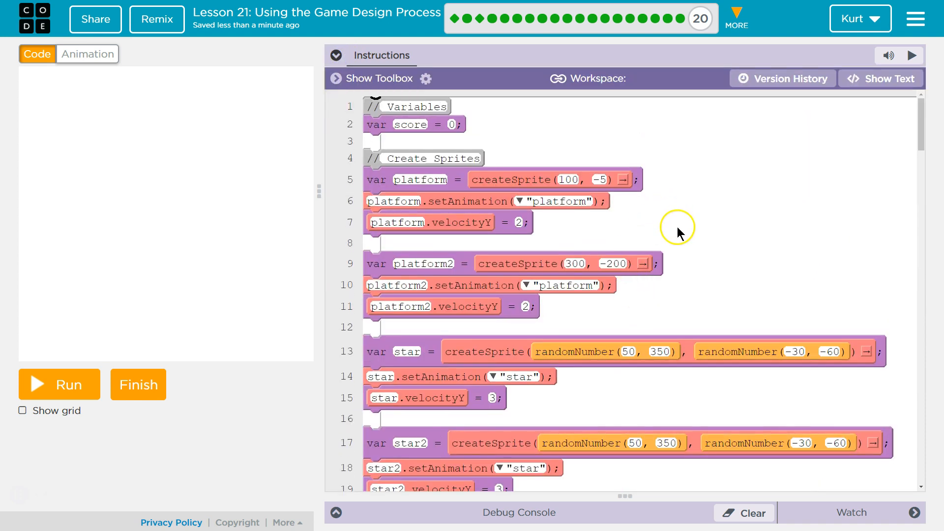
{"action": "mouse_move", "coordinate": [697, 113]}
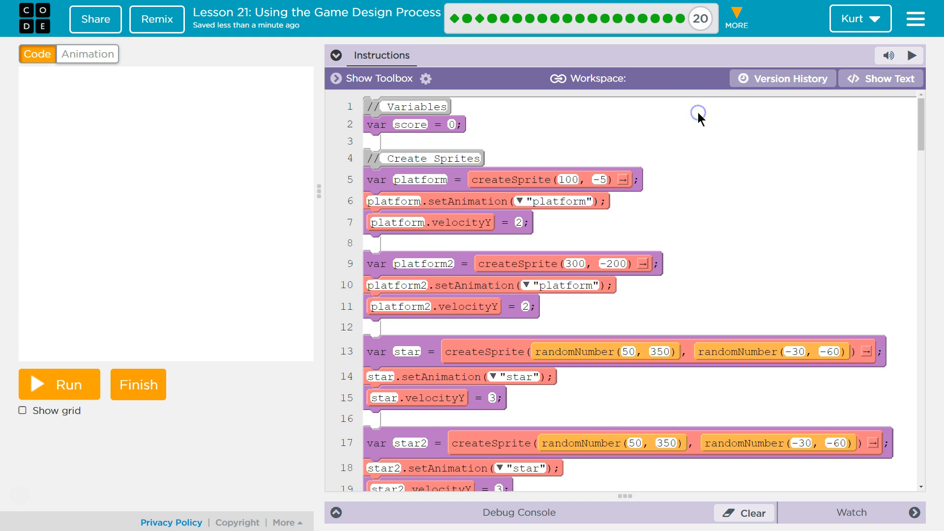
{"action": "scroll", "scroll_direction": "down", "scroll_amount": 3}
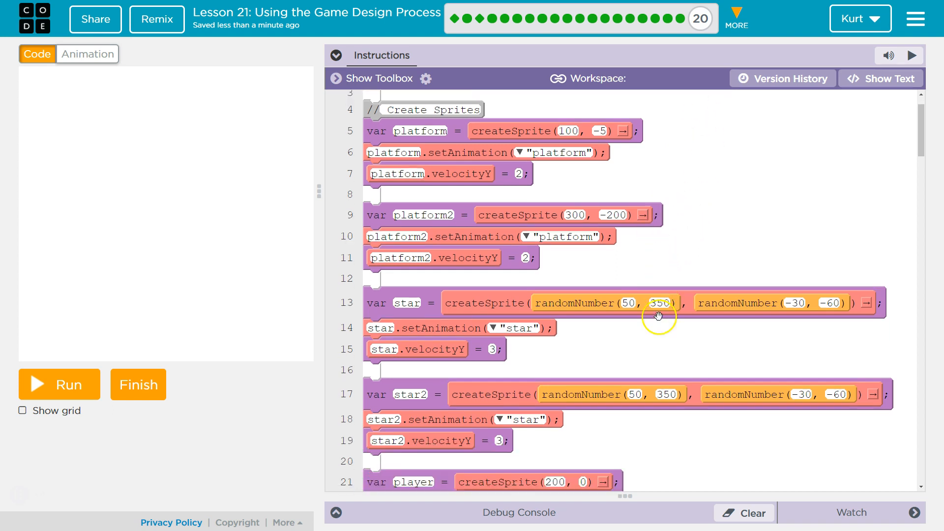
{"action": "mouse_move", "coordinate": [519, 155]}
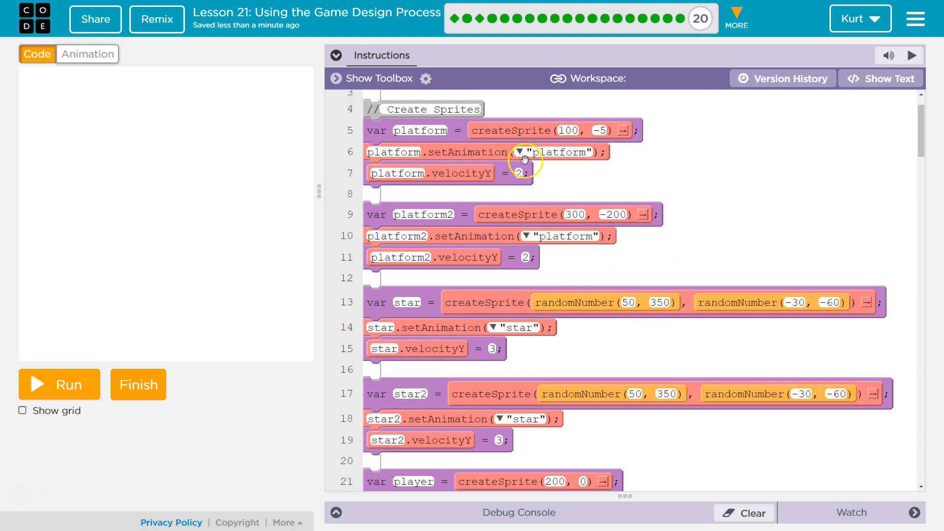
{"action": "mouse_move", "coordinate": [460, 221]}
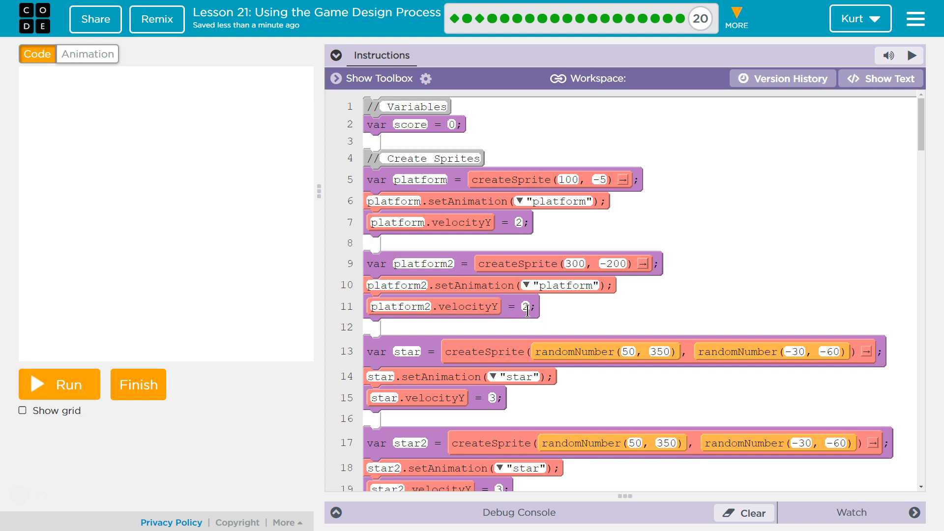
{"action": "mouse_move", "coordinate": [34, 77]}
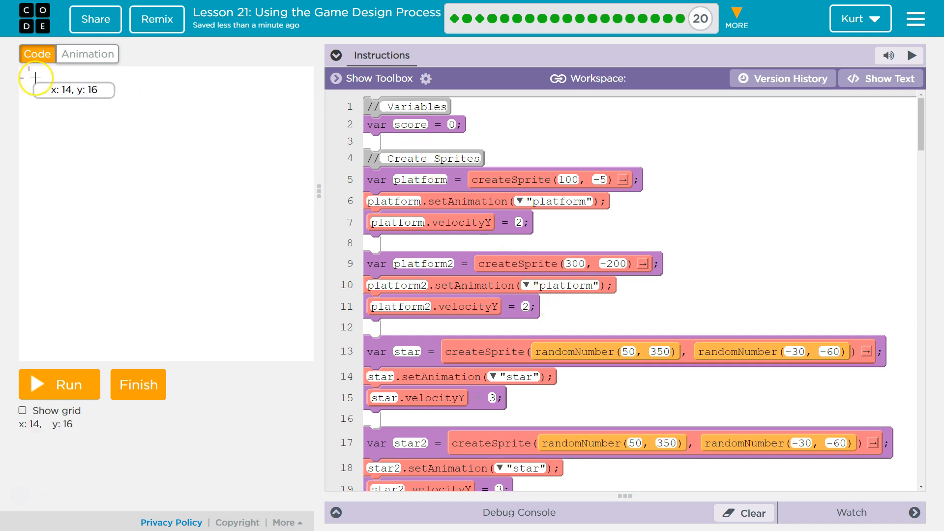
{"action": "left_click", "coordinate": [87, 54]}
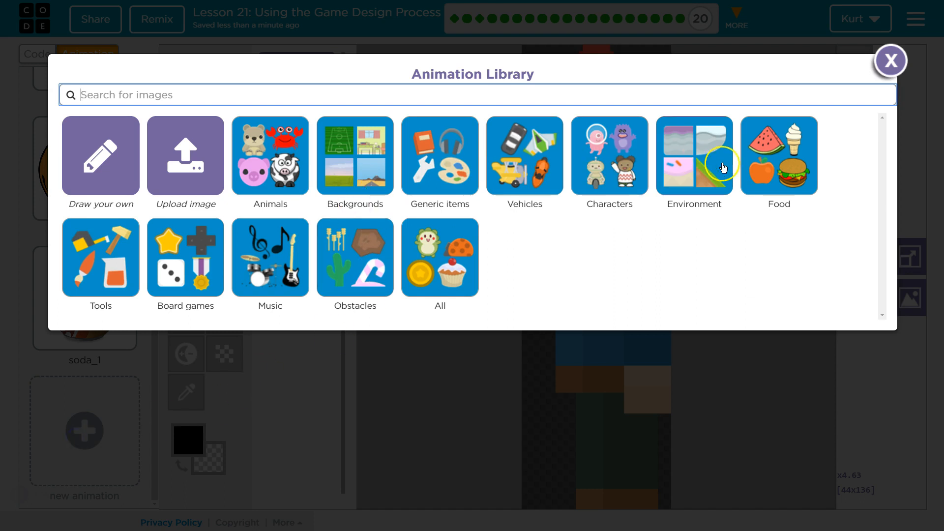
- Add a ground_grass animation from the Environment category and rename it platform2
{"action": "left_click", "coordinate": [693, 155]}
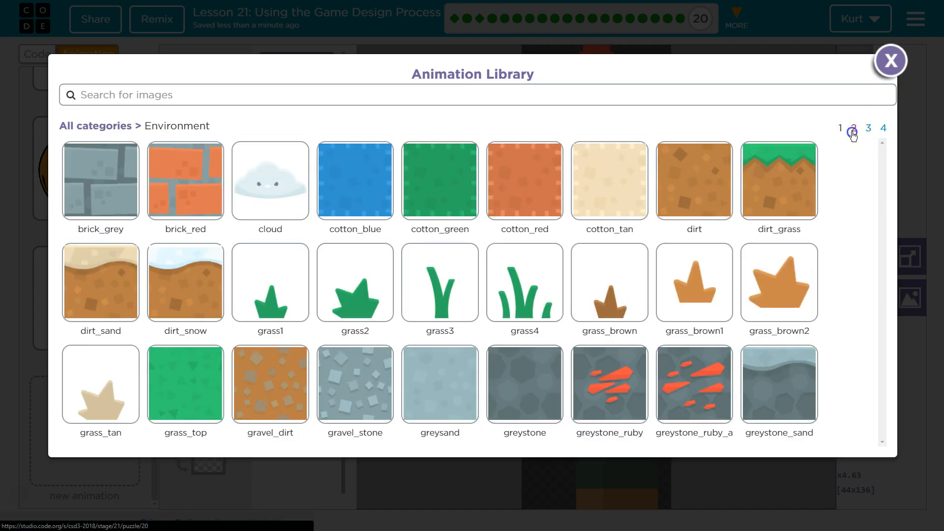
{"action": "left_click", "coordinate": [853, 128]}
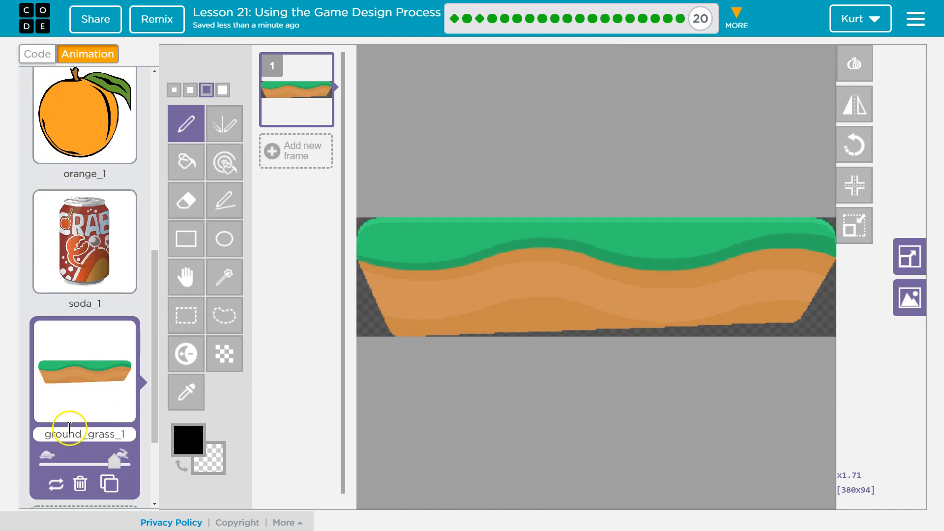
{"action": "type", "text": "platform2"}
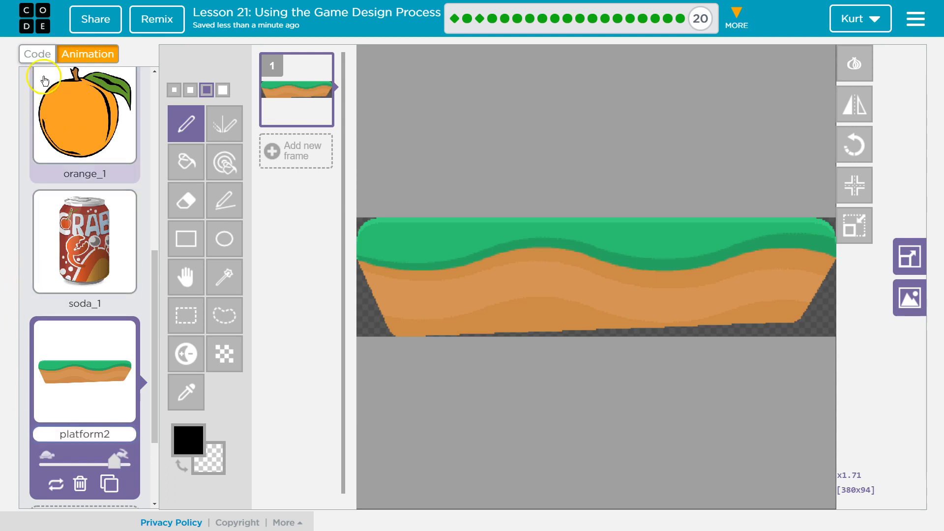
{"action": "left_click", "coordinate": [37, 54]}
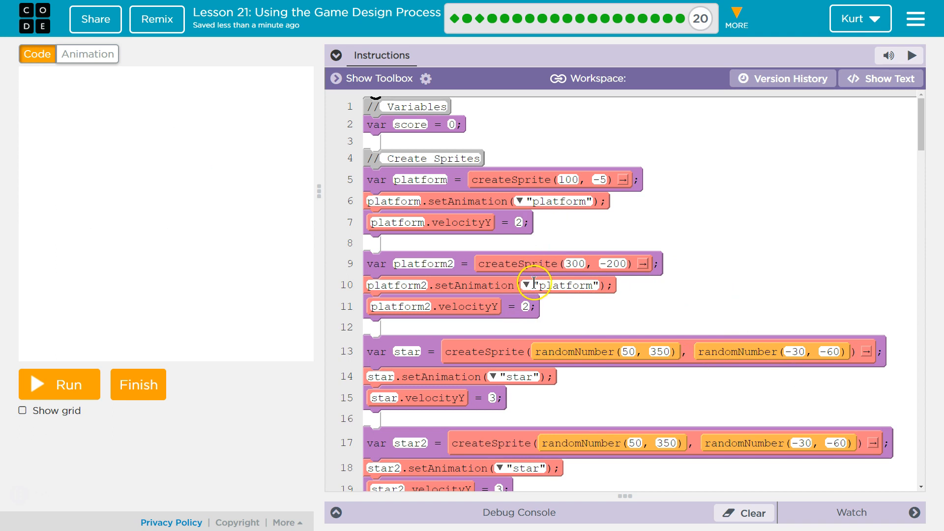
- Set platform2 to the platform2 animation and star to red_apple_1
{"action": "left_click", "coordinate": [528, 284]}
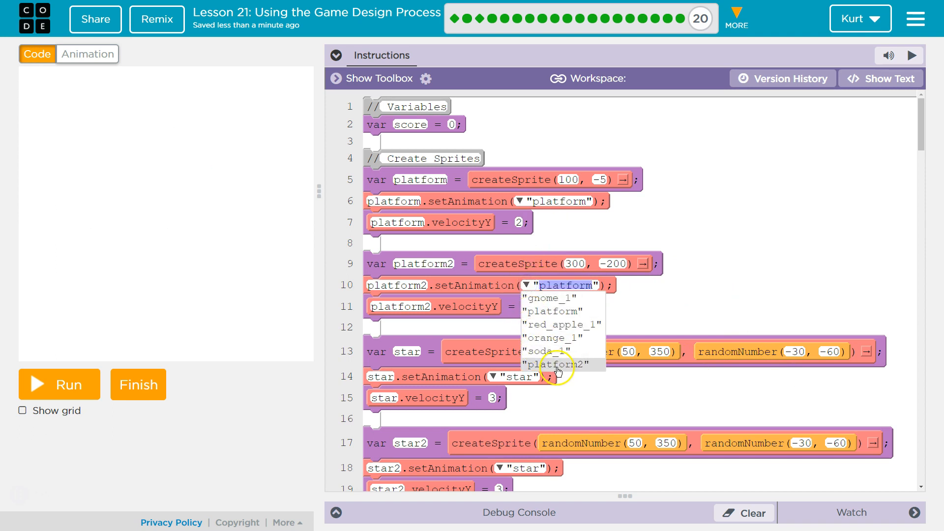
{"action": "left_click", "coordinate": [560, 365]}
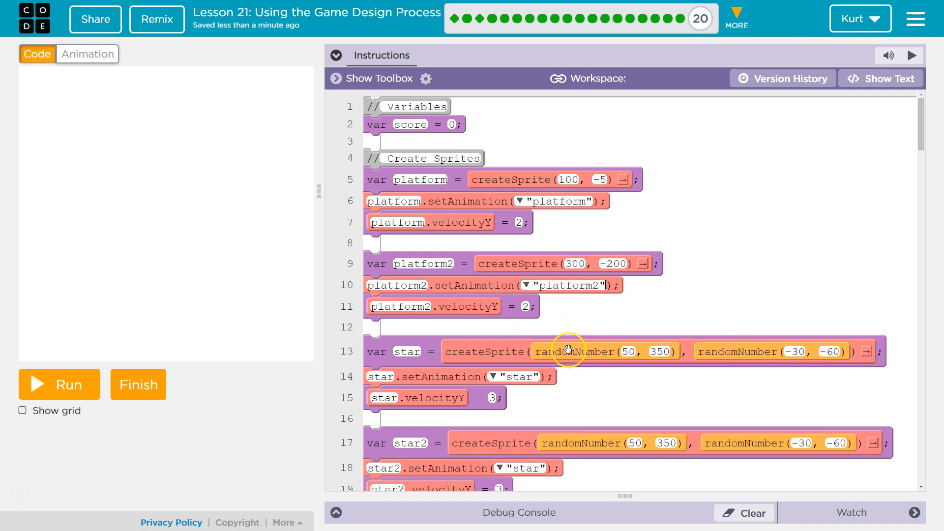
{"action": "left_click", "coordinate": [500, 327]}
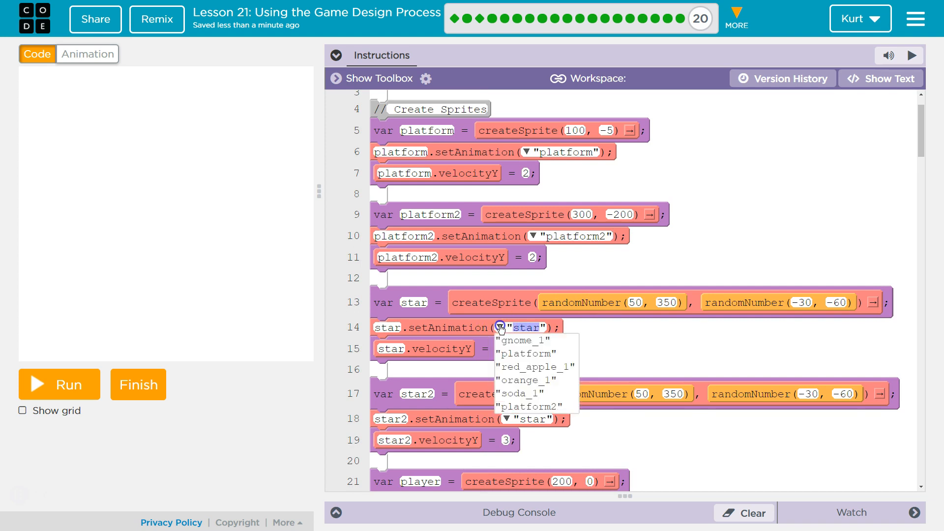
{"action": "left_click", "coordinate": [534, 367]}
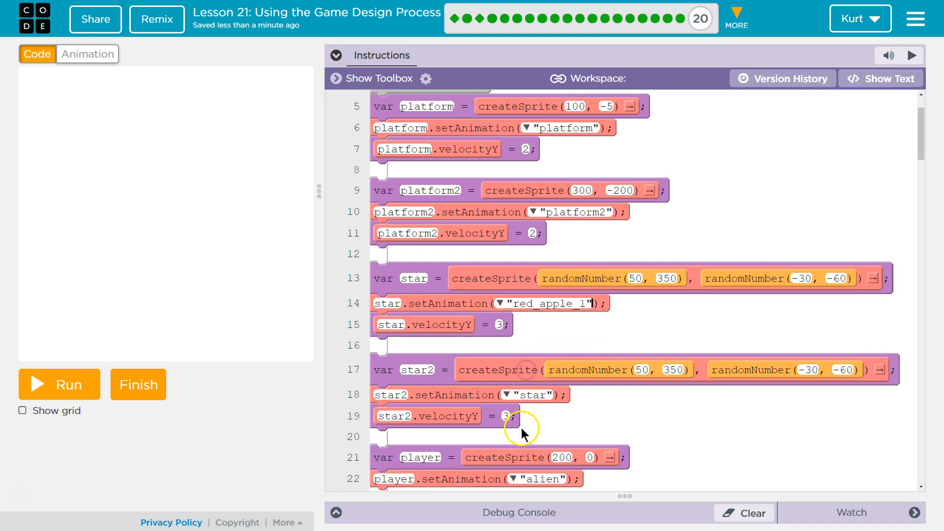
- Set star2 to the orange_1 animation and the player to gnome_1
{"action": "left_click", "coordinate": [509, 370]}
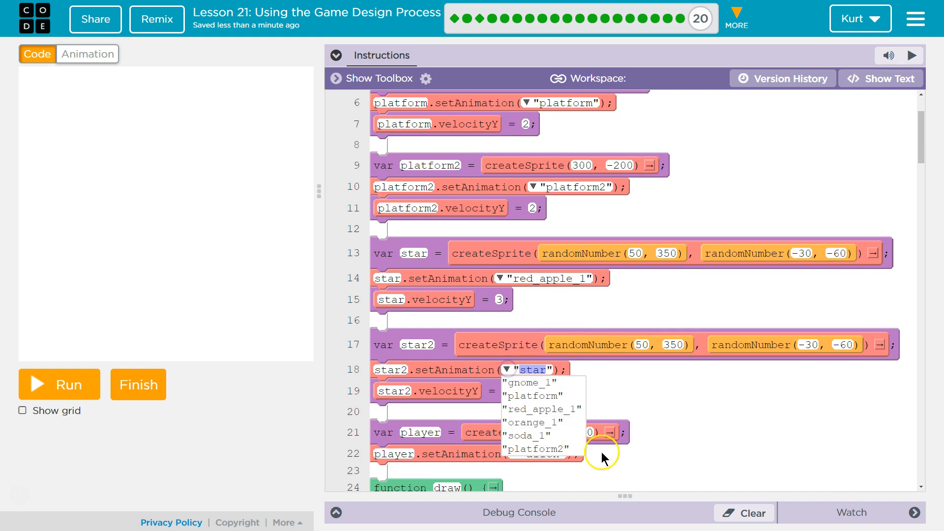
{"action": "left_click", "coordinate": [539, 421]}
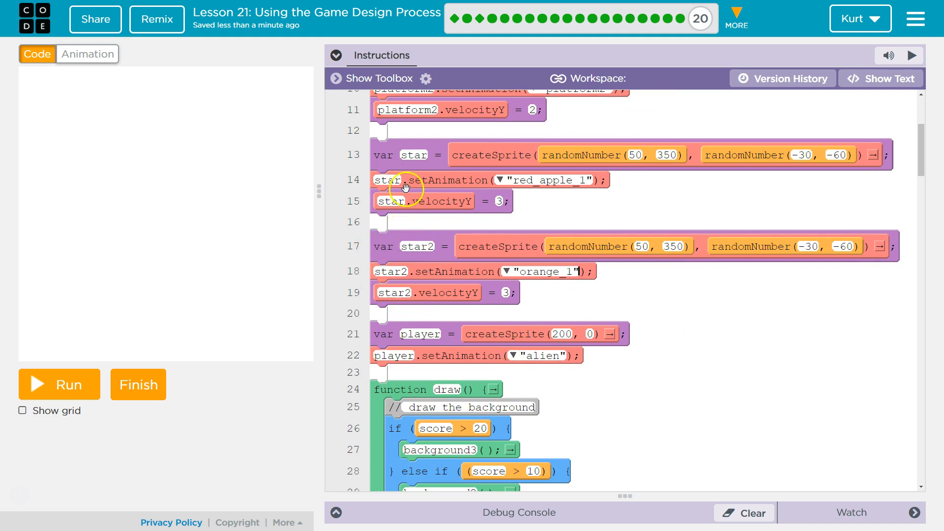
{"action": "mouse_move", "coordinate": [340, 317]}
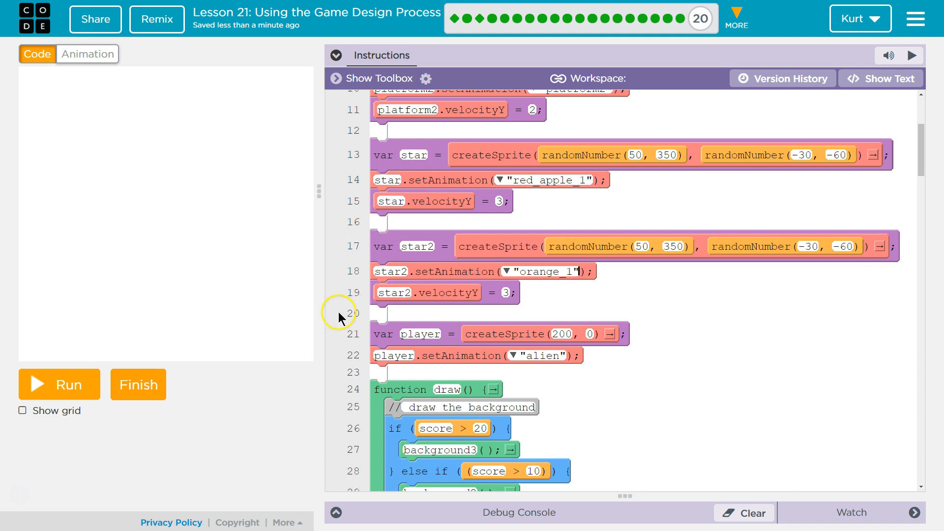
{"action": "mouse_move", "coordinate": [608, 342]}
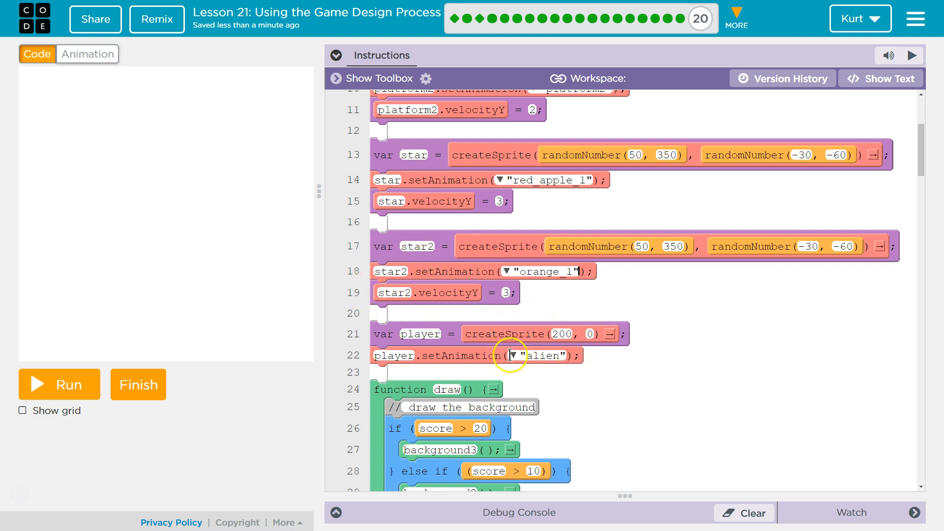
{"action": "left_click", "coordinate": [512, 355]}
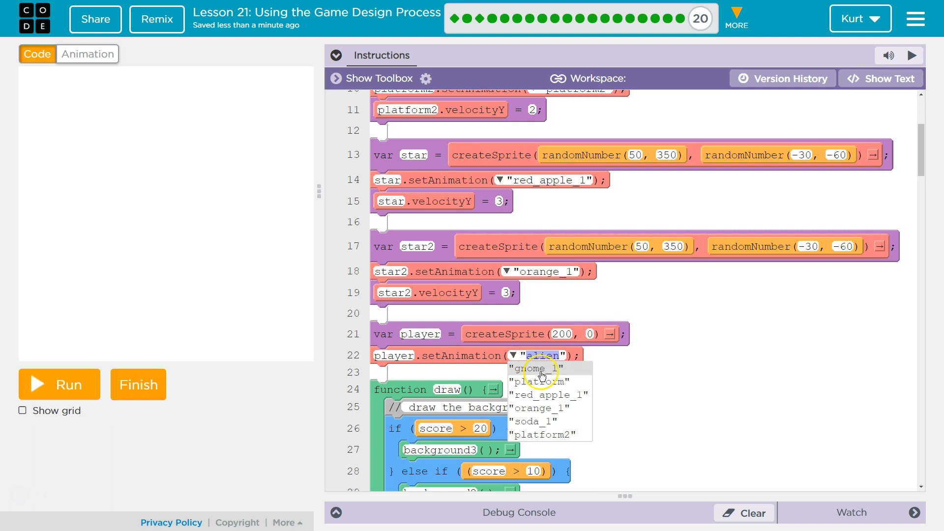
{"action": "left_click", "coordinate": [532, 368]}
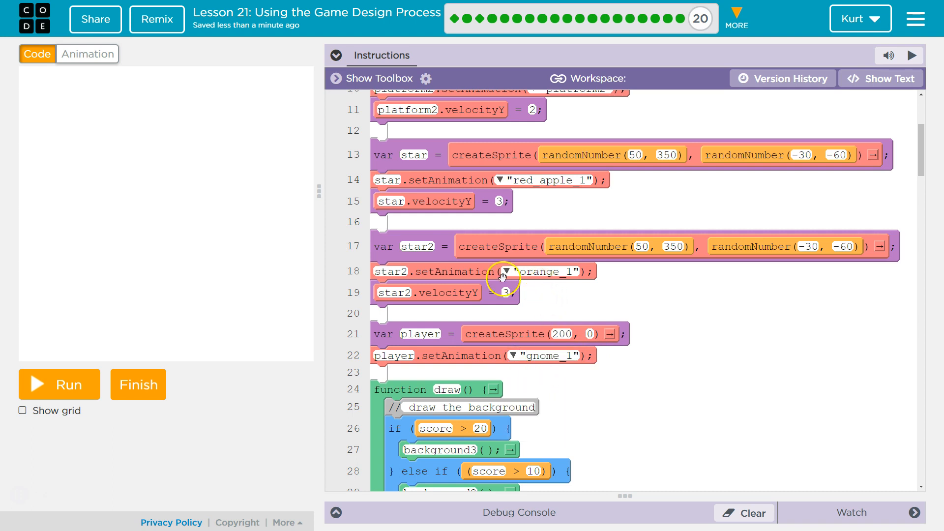
- Duplicate the star2 sprite code in text view and rename the copy to soda
{"action": "left_click", "coordinate": [884, 78]}
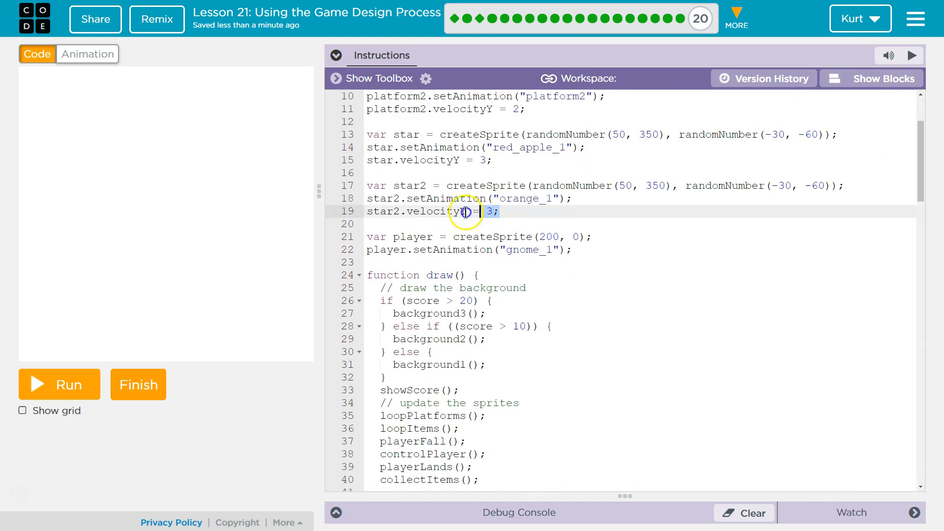
{"action": "right_click", "coordinate": [433, 198]}
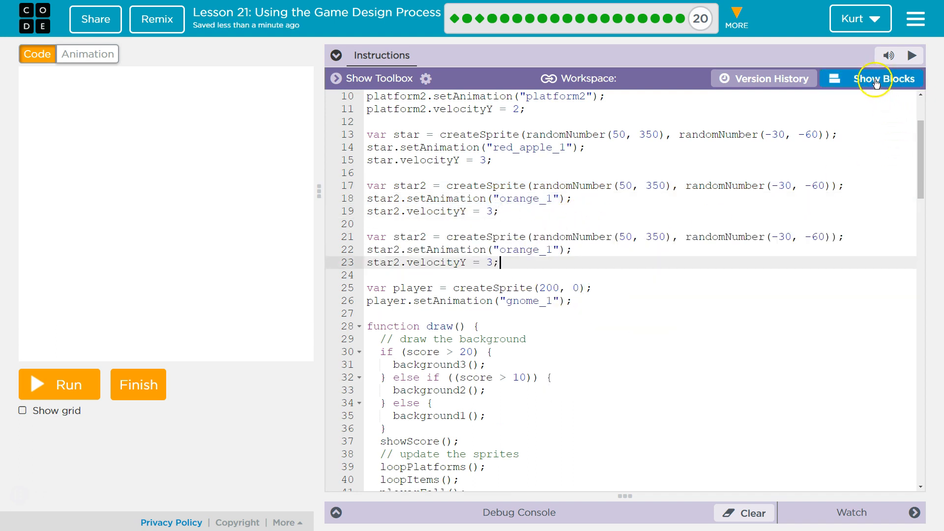
{"action": "left_click", "coordinate": [889, 78]}
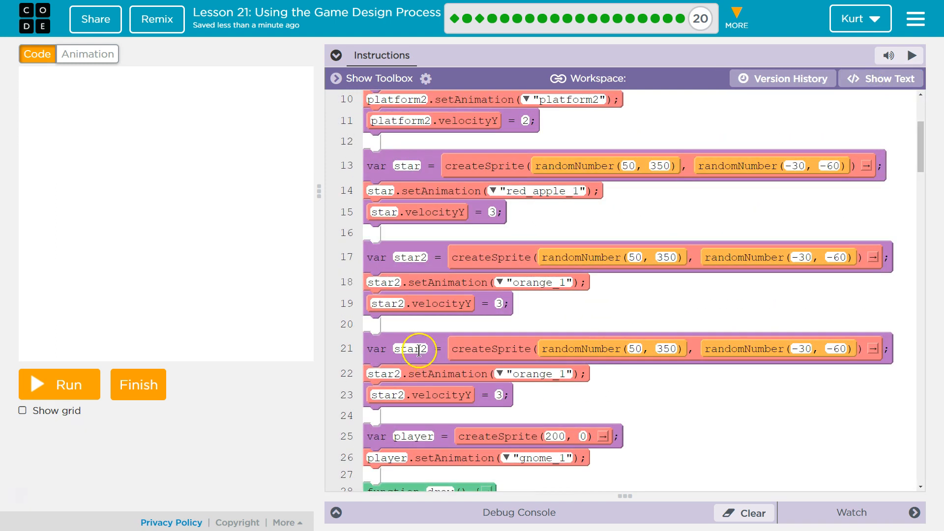
{"action": "type", "text": "soda"}
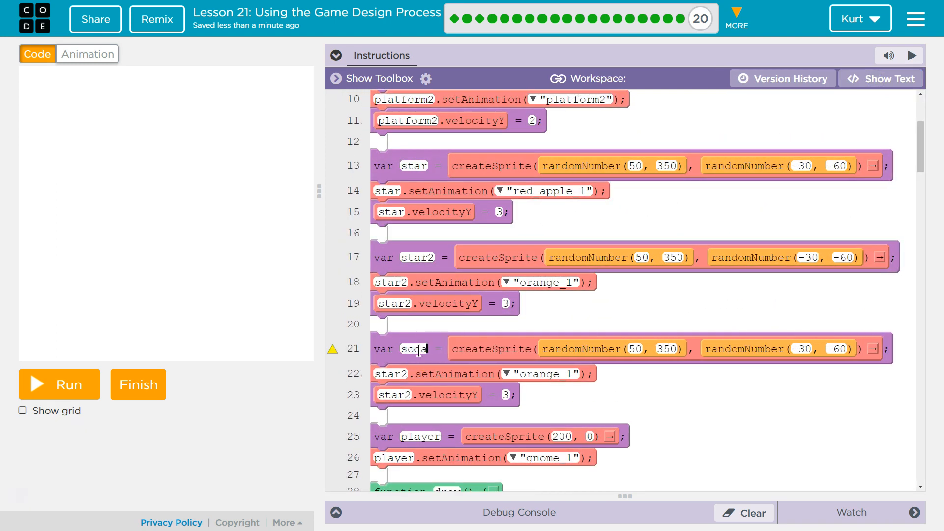
{"action": "double_click", "coordinate": [393, 373]}
{"action": "type", "text": "soda"}
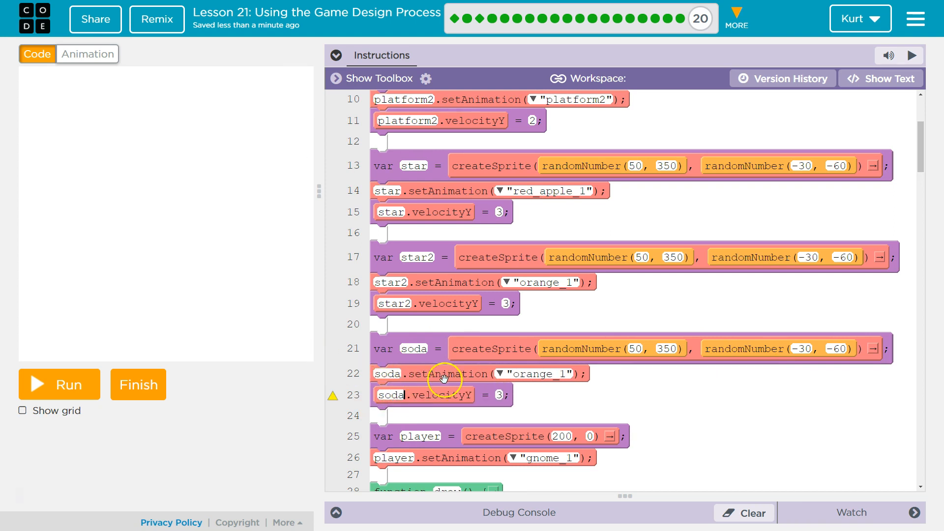
- Give the soda sprite the soda_1 animation
{"action": "left_click", "coordinate": [499, 373]}
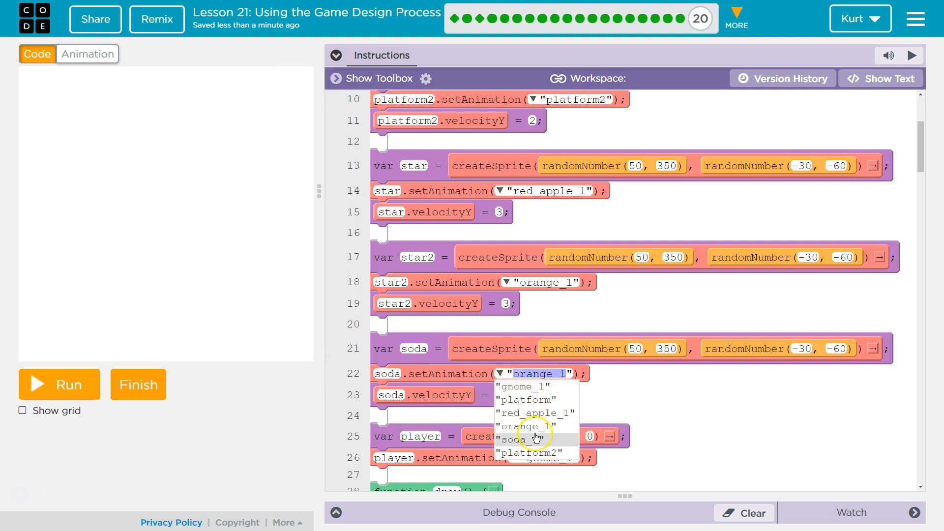
{"action": "left_click", "coordinate": [523, 438]}
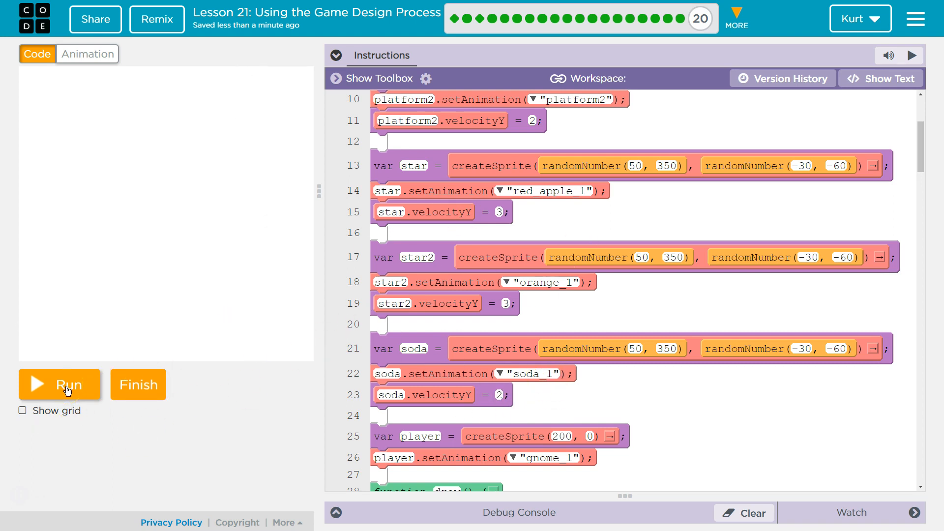
- Test-run the game to see the soda, orange and gnome, then stop it
{"action": "left_click", "coordinate": [59, 384]}
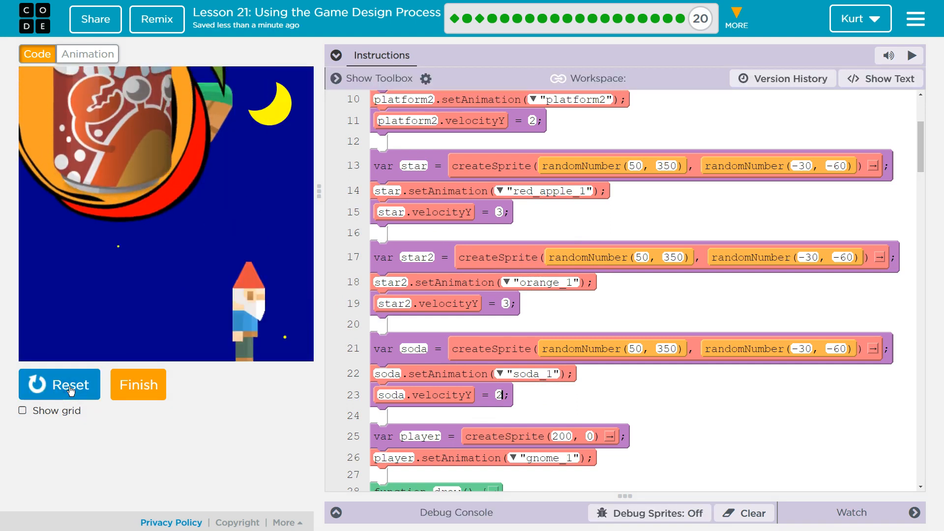
{"action": "left_click", "coordinate": [59, 384]}
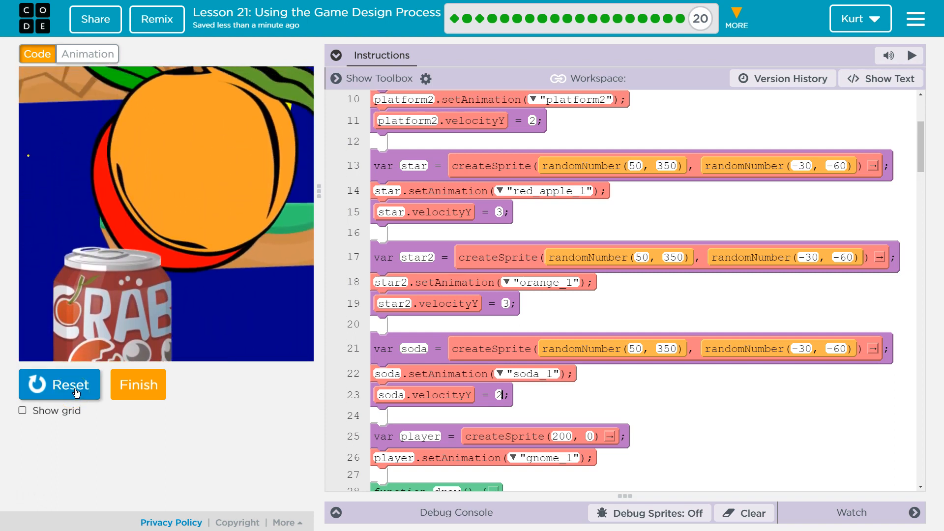
{"action": "left_click", "coordinate": [59, 384]}
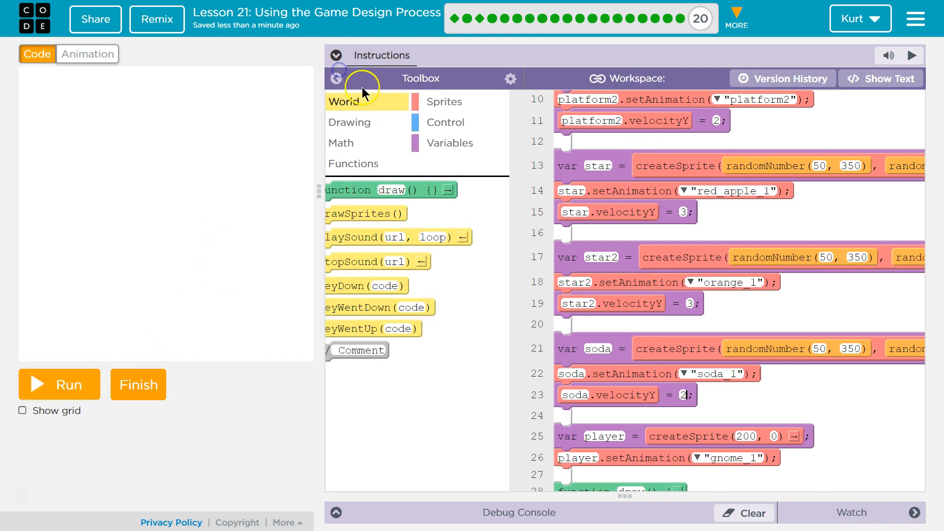
- Add a scale block for the apple sprite, try 0.5 and test-run to check its size
{"action": "left_click", "coordinate": [444, 101]}
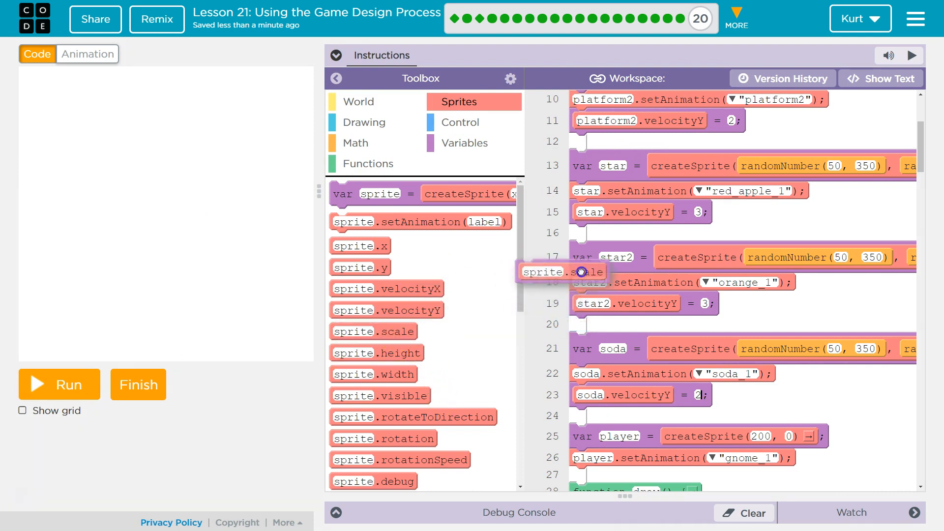
{"action": "left_click_drag", "start_coordinate": [562, 271], "coordinate": [619, 232]}
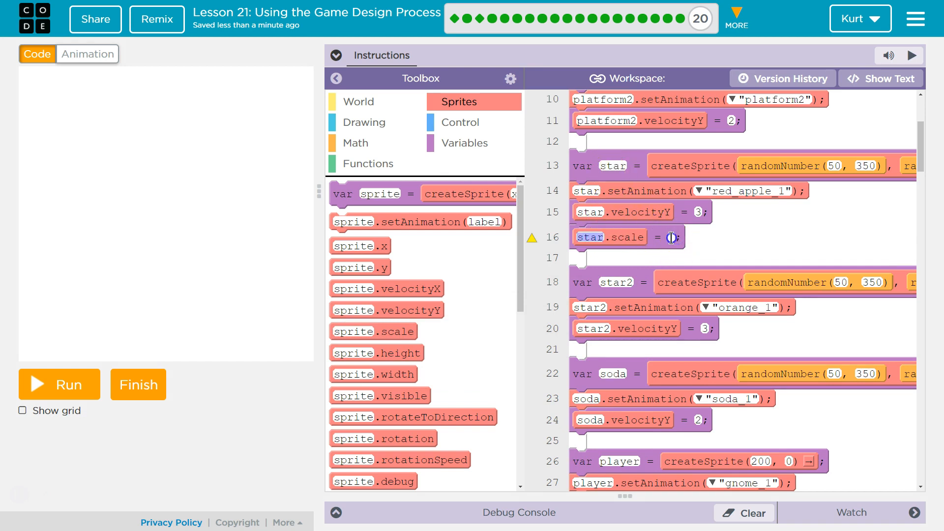
{"action": "type", "text": "0.5"}
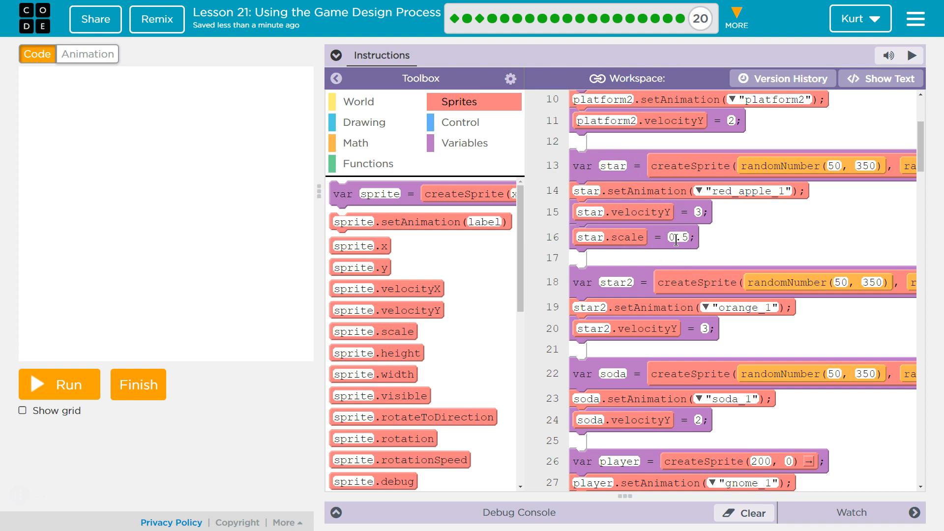
{"action": "left_click", "coordinate": [58, 384]}
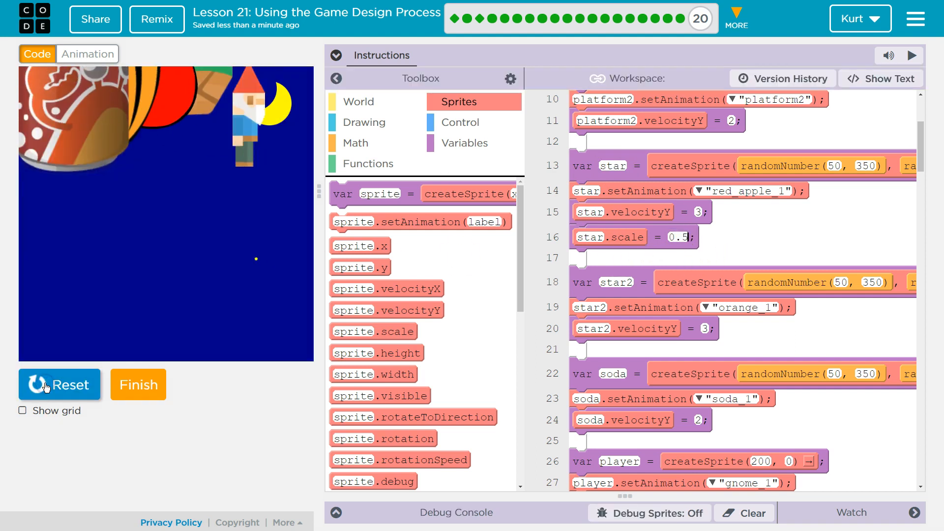
{"action": "left_click", "coordinate": [59, 384]}
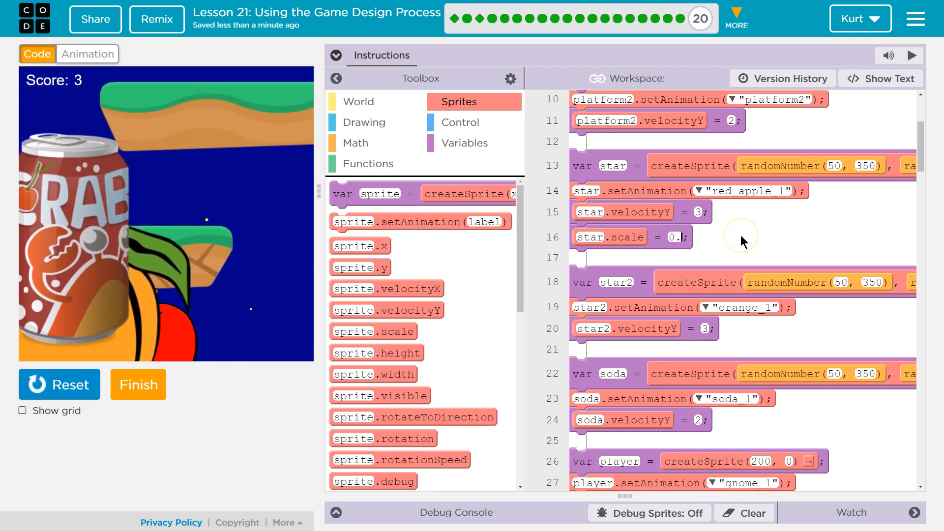
{"action": "left_click", "coordinate": [59, 384]}
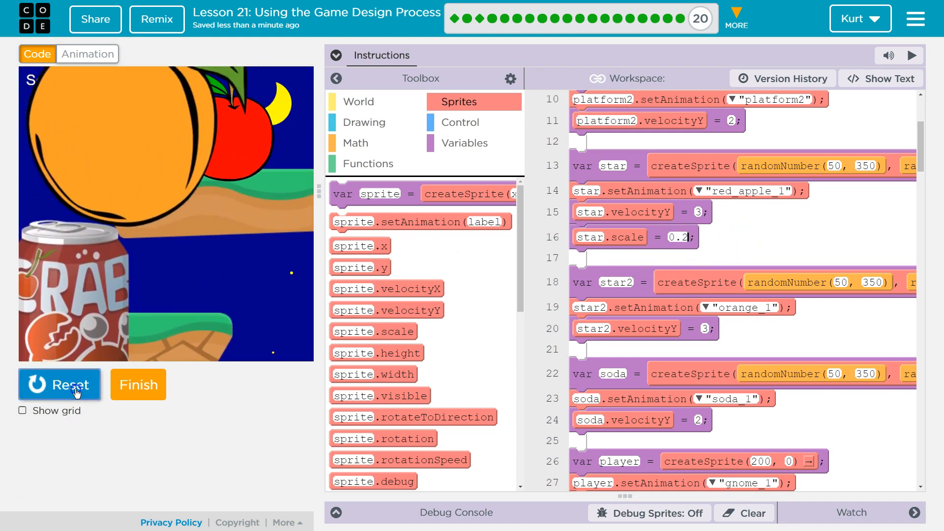
{"action": "left_click", "coordinate": [59, 384]}
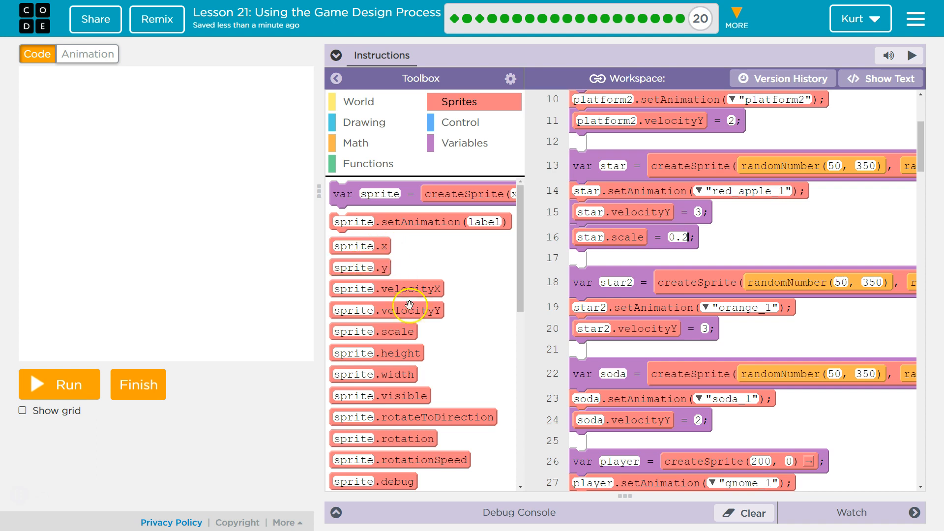
- Add scale blocks for the orange and soda sprites at 0.2 and test-run
{"action": "left_click_drag", "start_coordinate": [373, 330], "coordinate": [623, 357]}
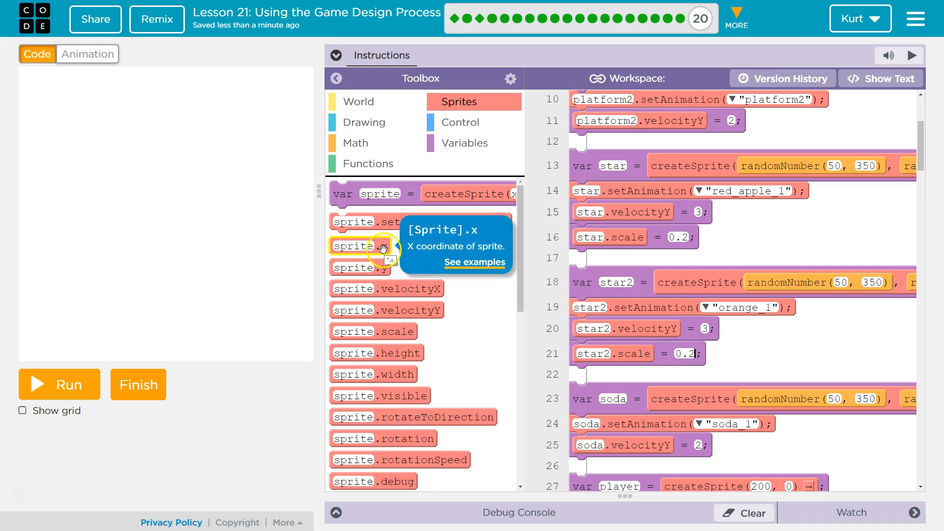
{"action": "mouse_move", "coordinate": [373, 250]}
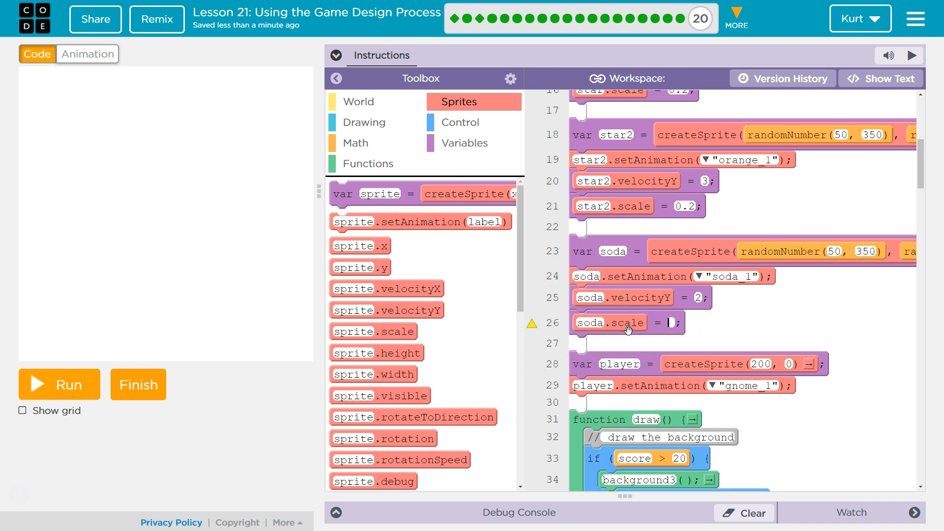
{"action": "type", "text": "0.2"}
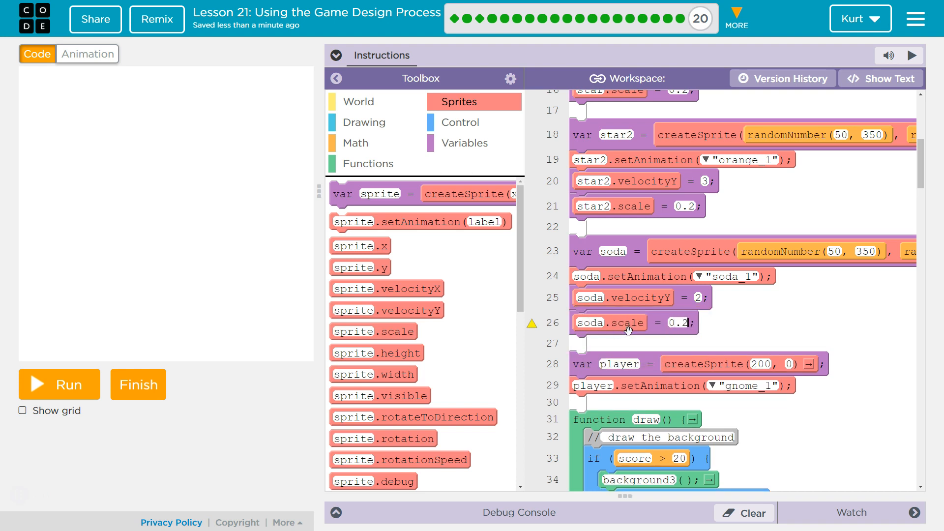
{"action": "left_click", "coordinate": [58, 383]}
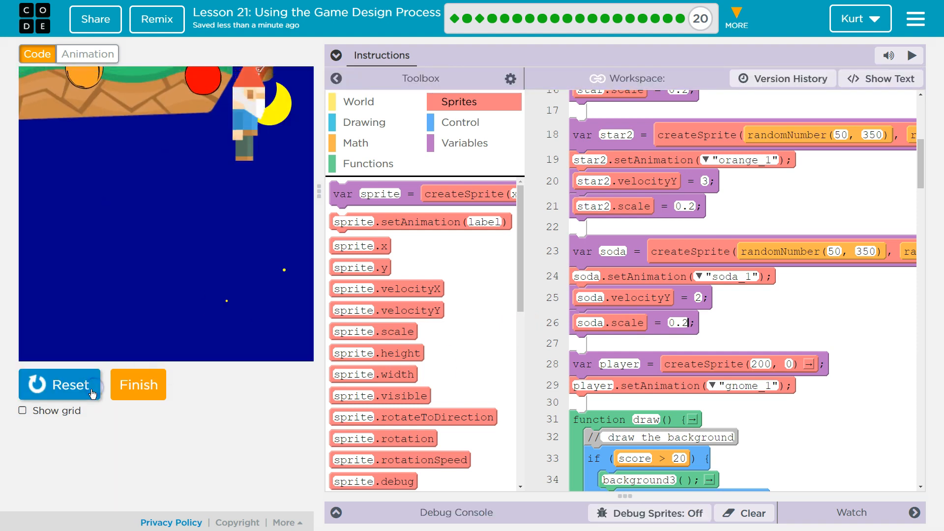
{"action": "left_click", "coordinate": [59, 385]}
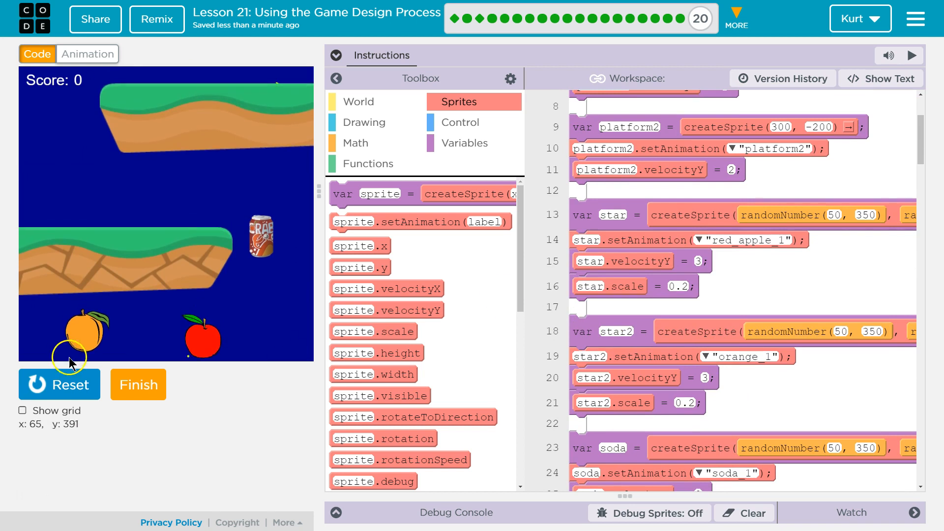
- Add scale blocks for platform and platform2 at 0.4 and test-run the platform sizes
{"action": "left_click", "coordinate": [59, 384]}
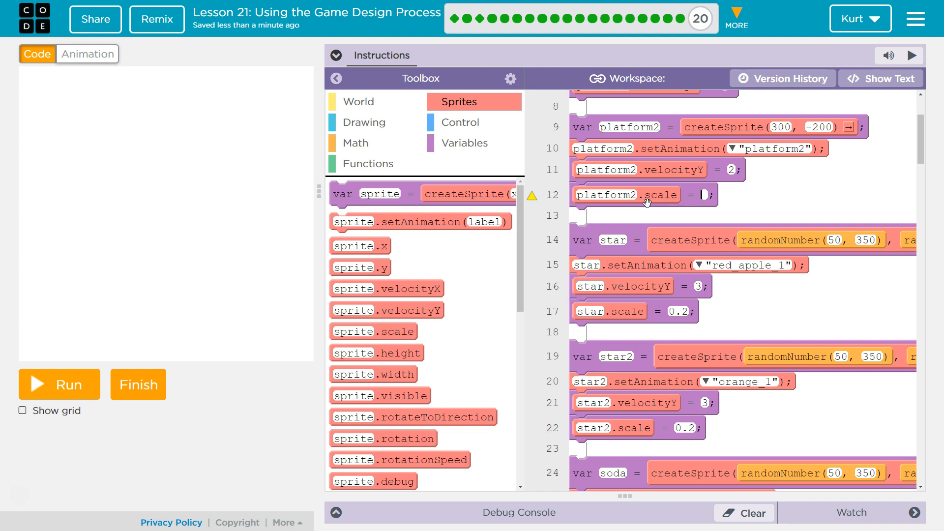
{"action": "type", "text": "0.4"}
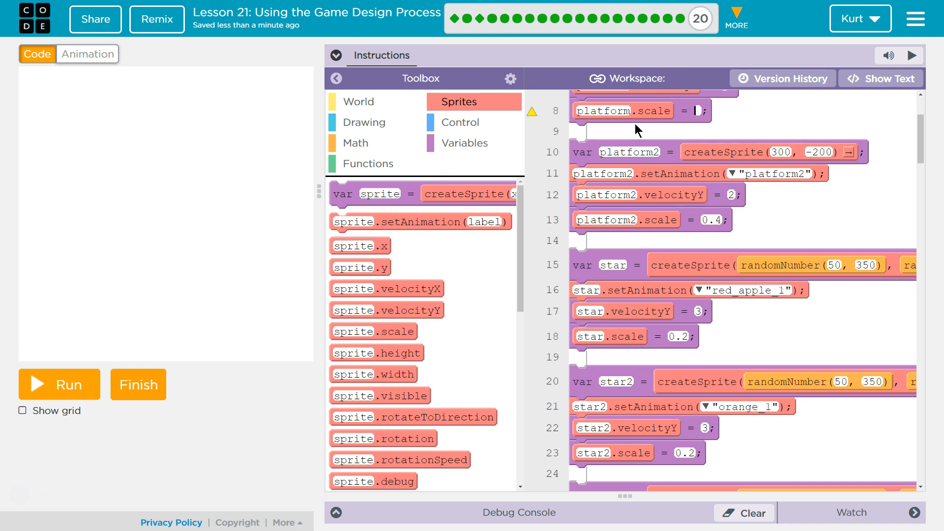
{"action": "type", "text": "0.4"}
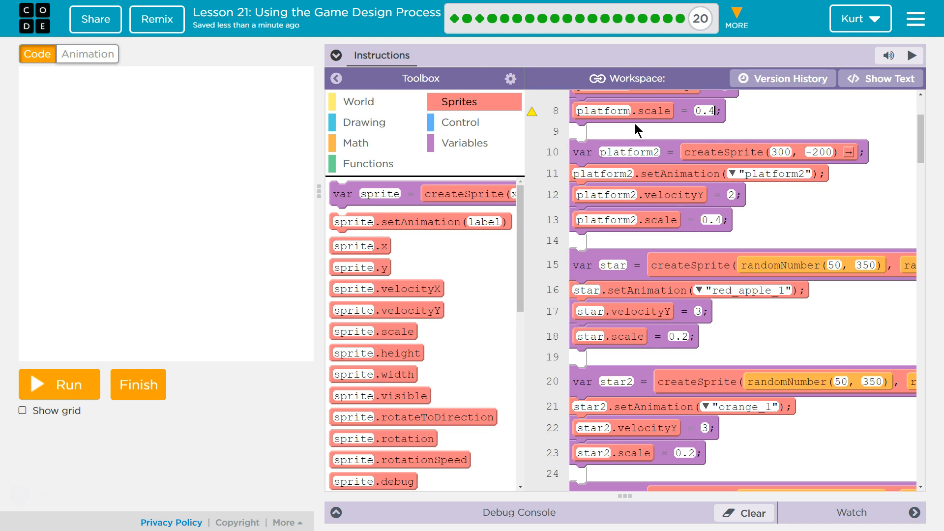
{"action": "left_click", "coordinate": [58, 384]}
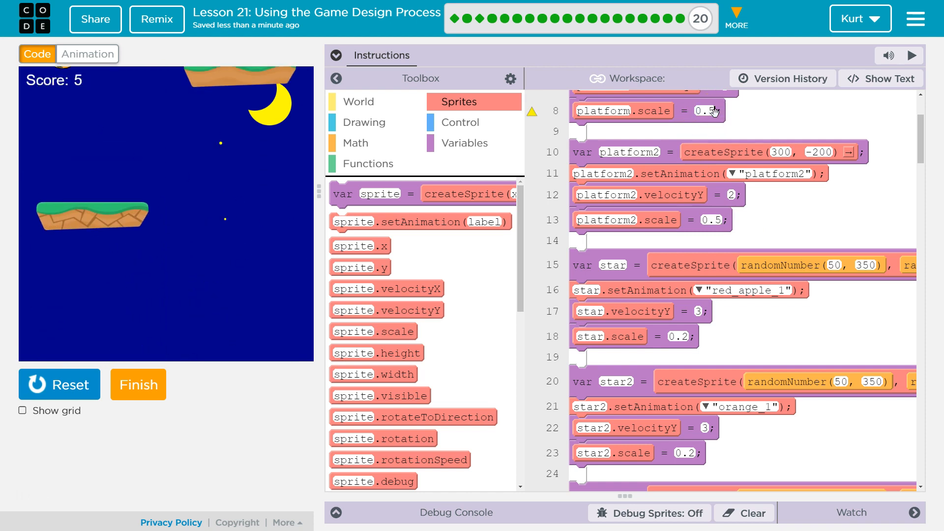
- Adjust platforms to scale 0.5 and items to 0.1, then test-run and stop
{"action": "left_click", "coordinate": [59, 384]}
{"action": "type", "text": "0.1"}
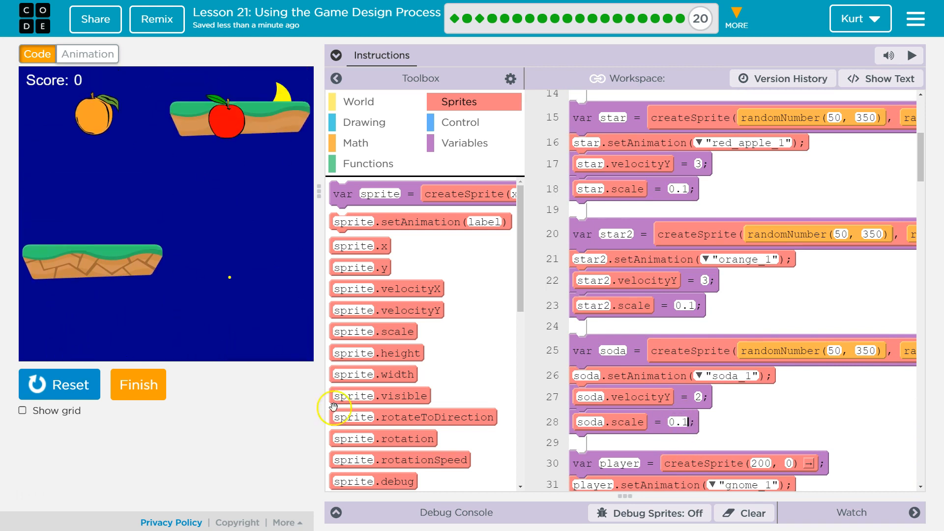
{"action": "left_click", "coordinate": [59, 384]}
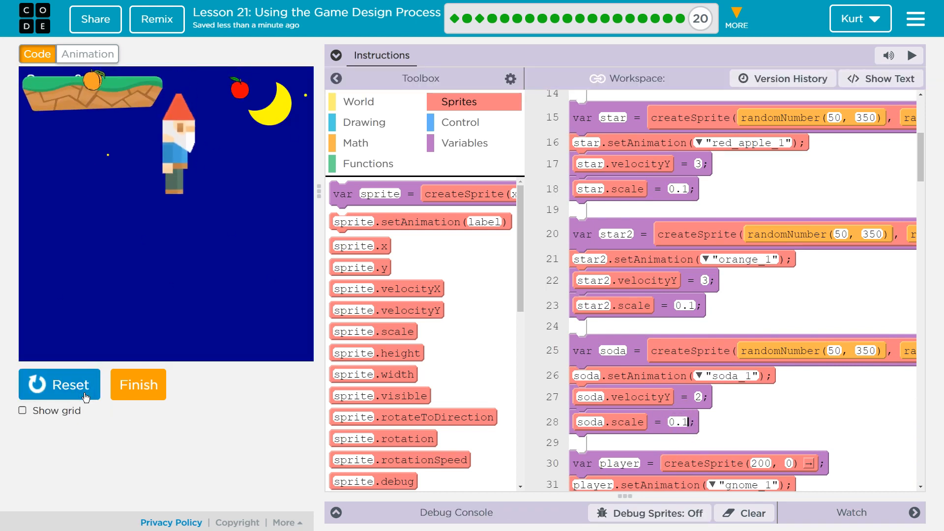
{"action": "left_click", "coordinate": [59, 384]}
{"action": "type", "text": "0."}
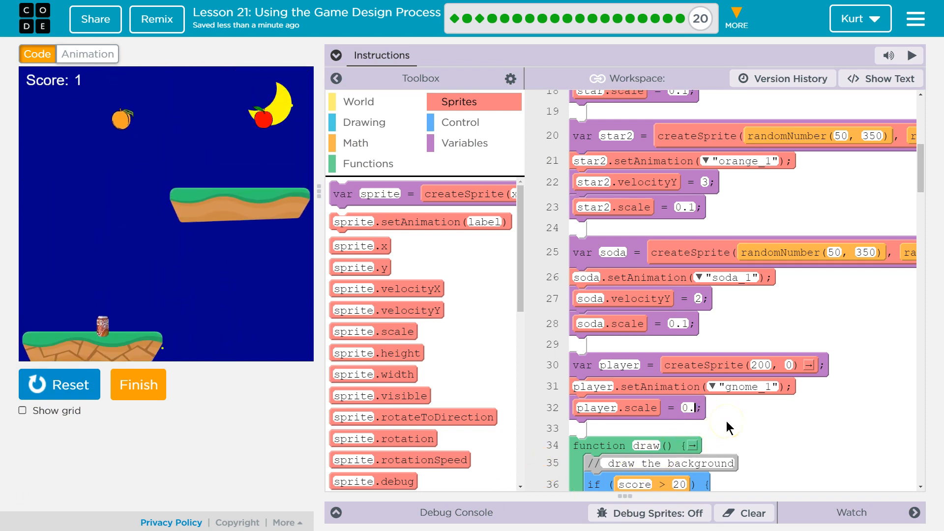
- Test-run the game with the player scaled to 0.8 to check the gnome's size, then stop
{"action": "left_click", "coordinate": [59, 384]}
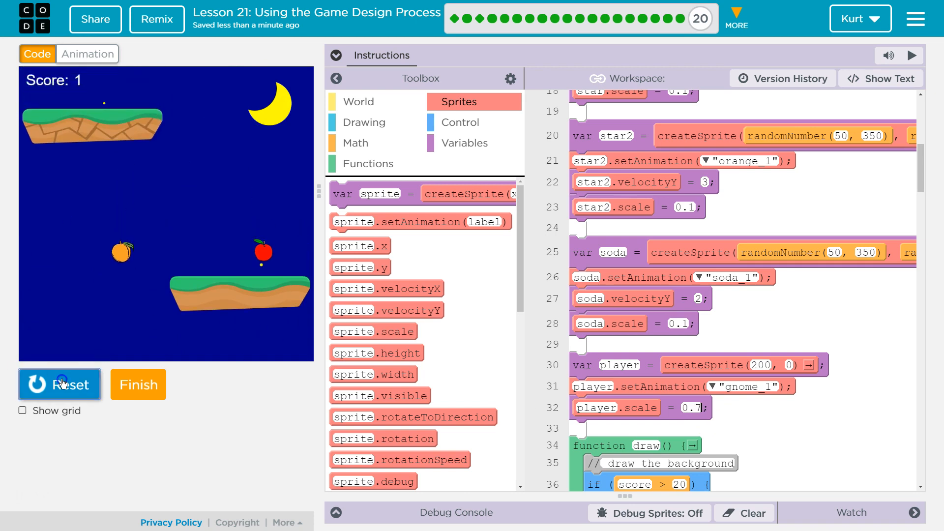
{"action": "left_click", "coordinate": [59, 384]}
{"action": "type", "text": "0.8"}
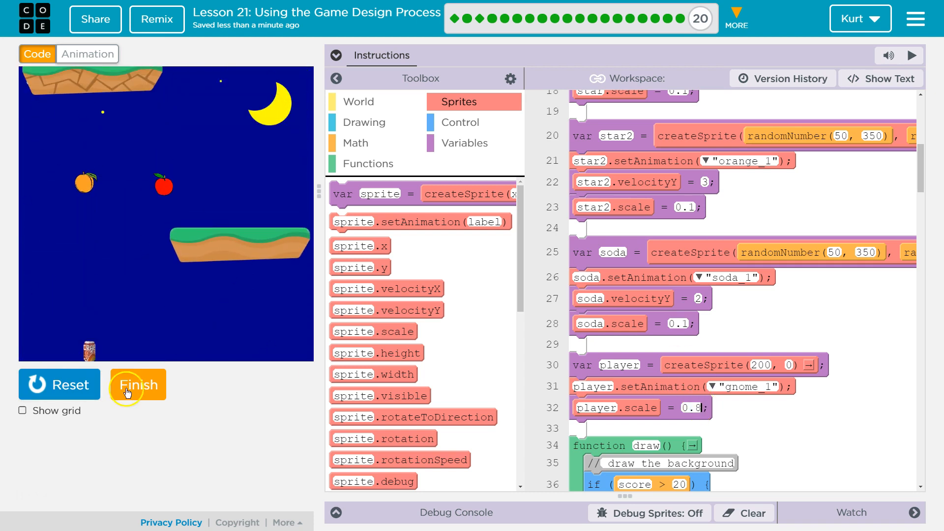
{"action": "left_click", "coordinate": [137, 383]}
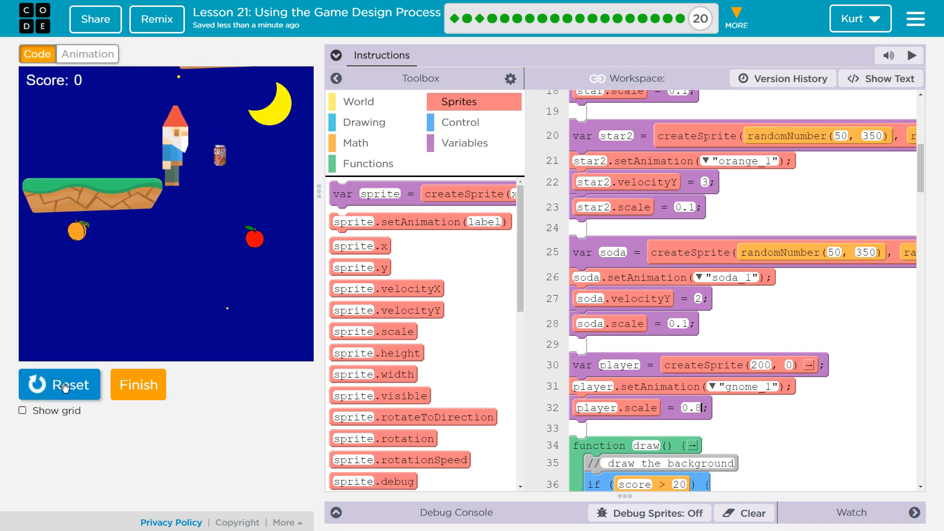
{"action": "left_click", "coordinate": [59, 385]}
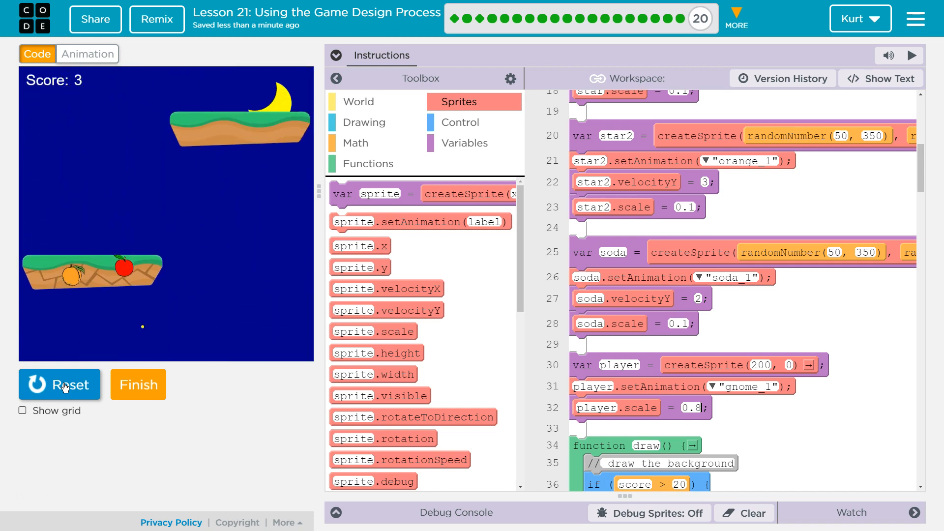
{"action": "left_click", "coordinate": [59, 384]}
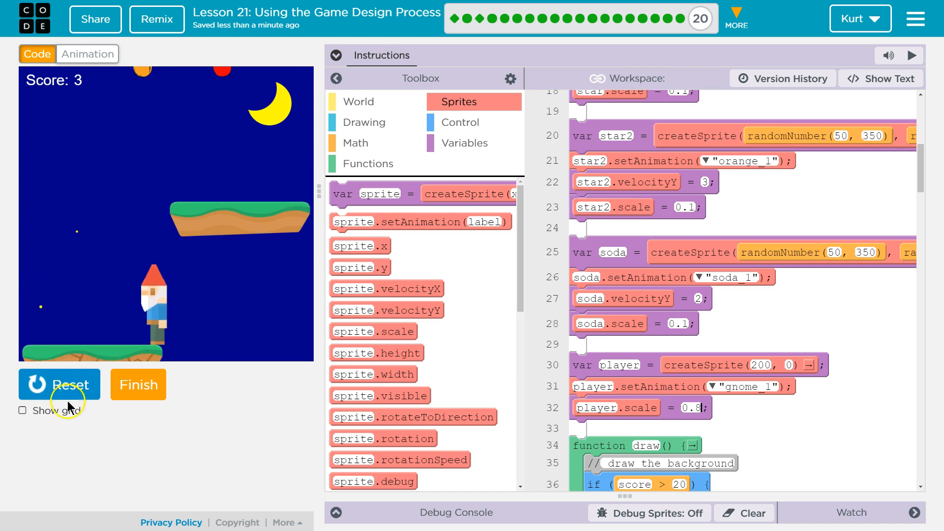
{"action": "left_click", "coordinate": [59, 384]}
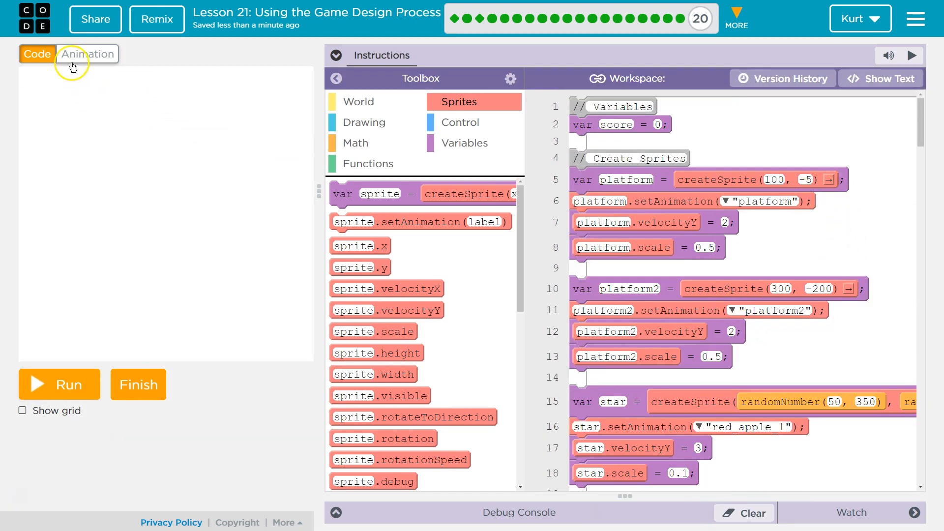
- Duplicate gnome_1, delete the original's second frame and rename it gnomeLeft
{"action": "left_click", "coordinate": [87, 54]}
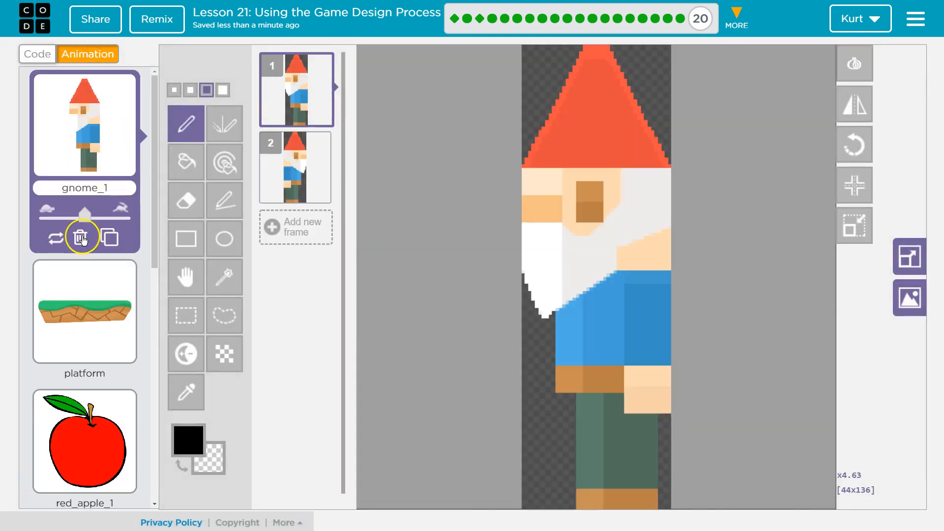
{"action": "left_click", "coordinate": [109, 236]}
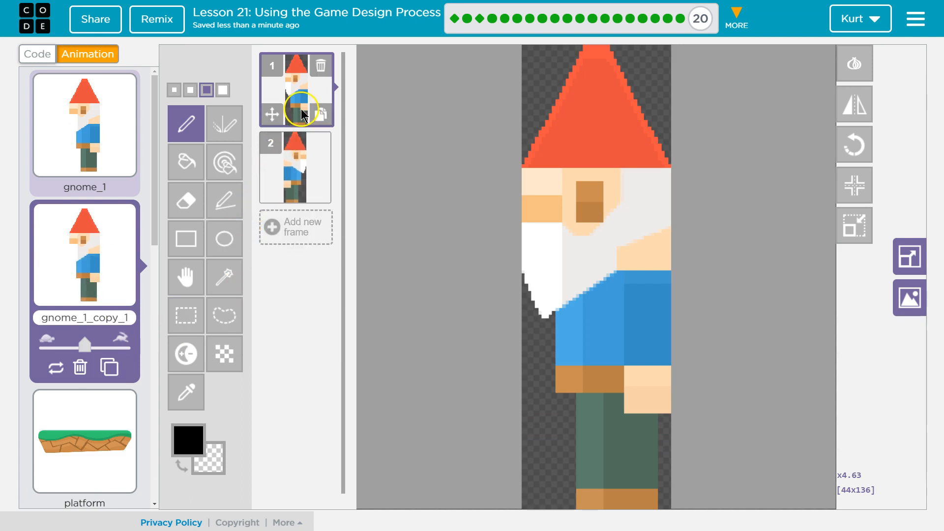
{"action": "left_click", "coordinate": [321, 66]}
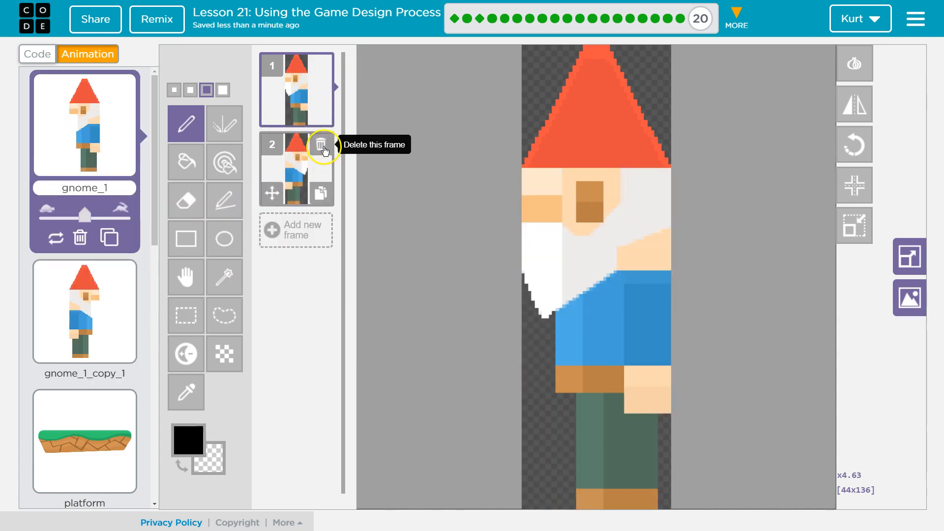
{"action": "left_click", "coordinate": [322, 144]}
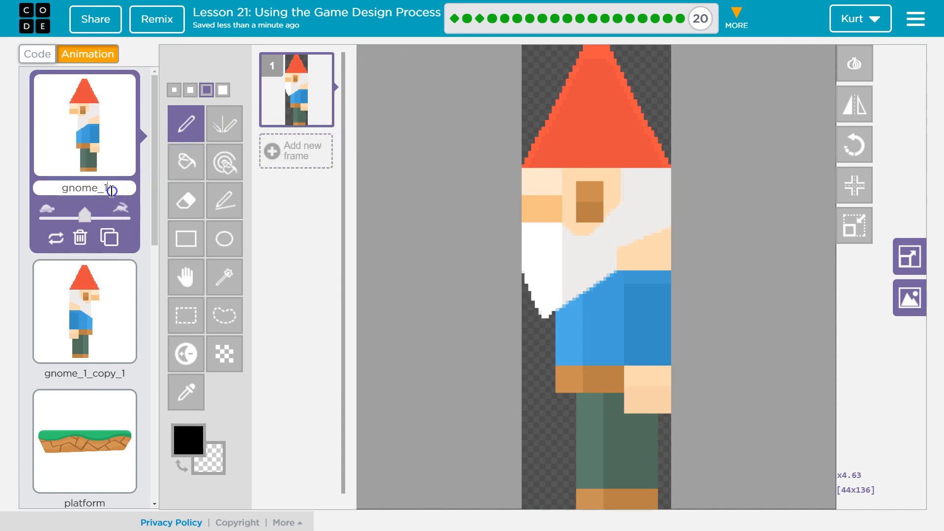
{"action": "type", "text": "gnomeLeft"}
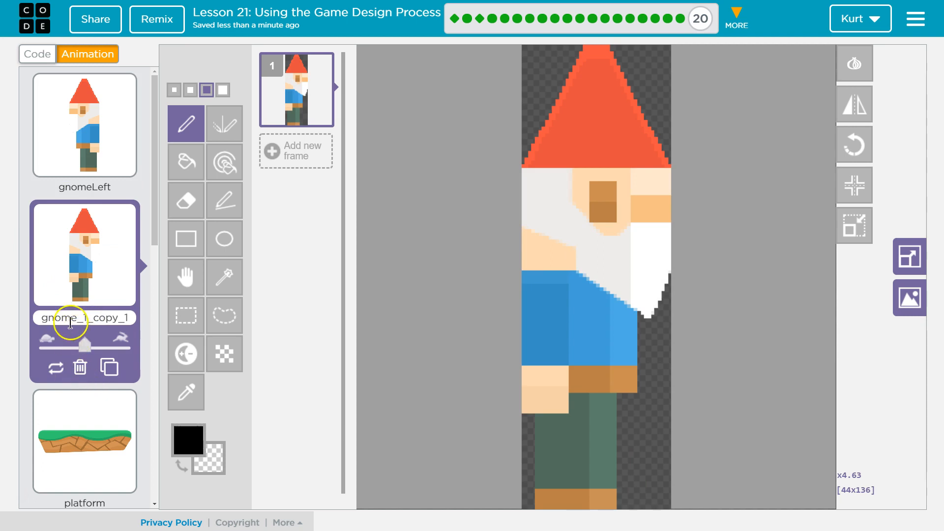
- Rename the flipped copy gnomeRight and return to the code
{"action": "double_click", "coordinate": [84, 318]}
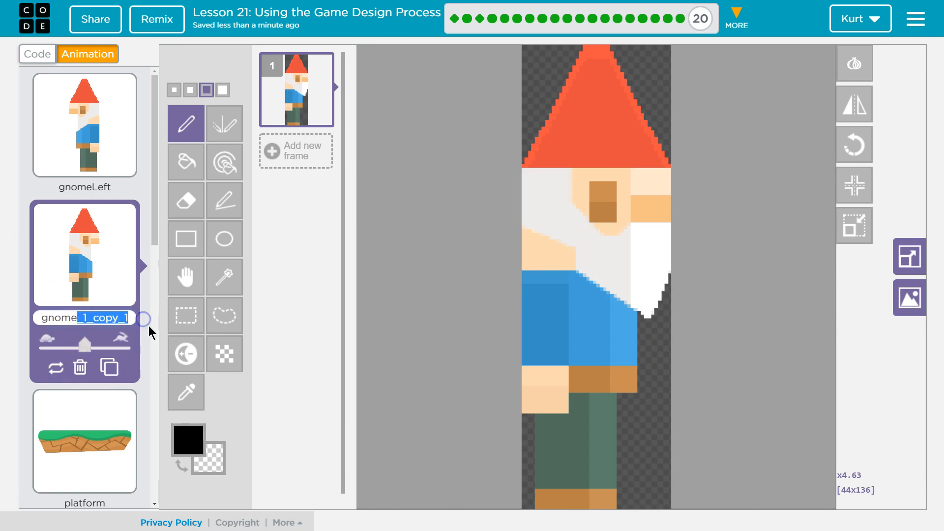
{"action": "type", "text": "gnomeRight"}
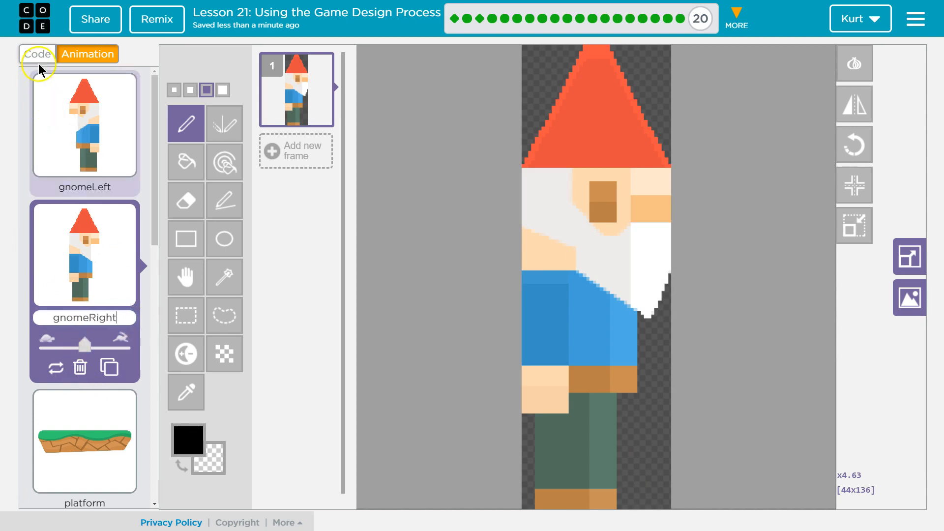
{"action": "left_click", "coordinate": [37, 53]}
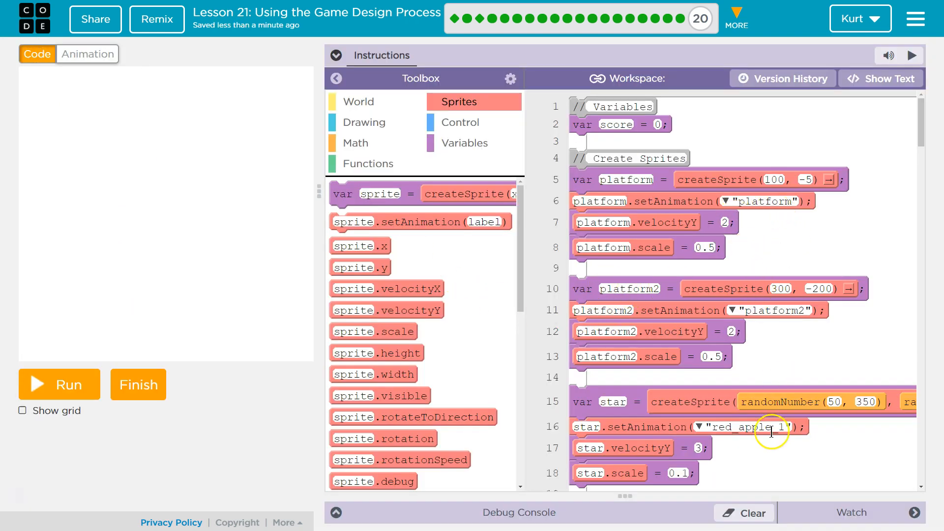
- Set the player's starting animation to gnomeRight
{"action": "scroll", "scroll_direction": "down", "scroll_amount": 3}
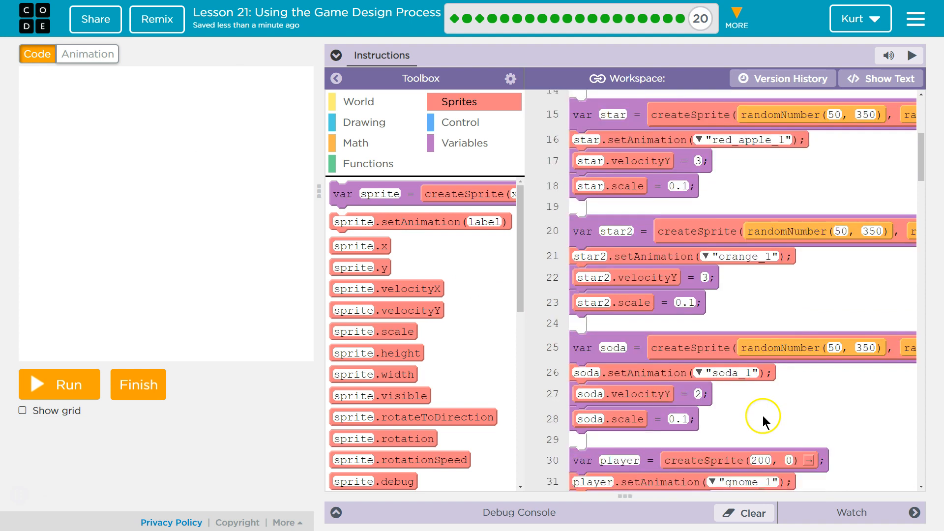
{"action": "left_click", "coordinate": [713, 375]}
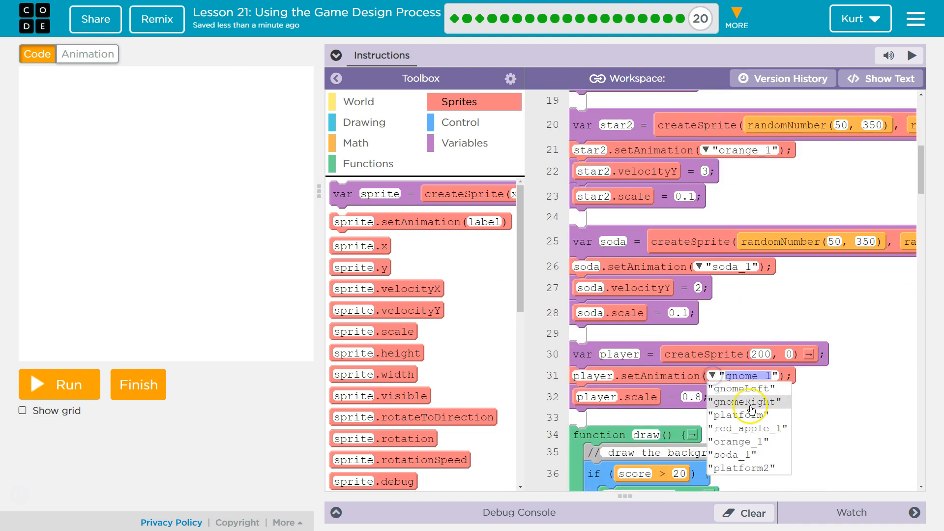
{"action": "left_click", "coordinate": [743, 416]}
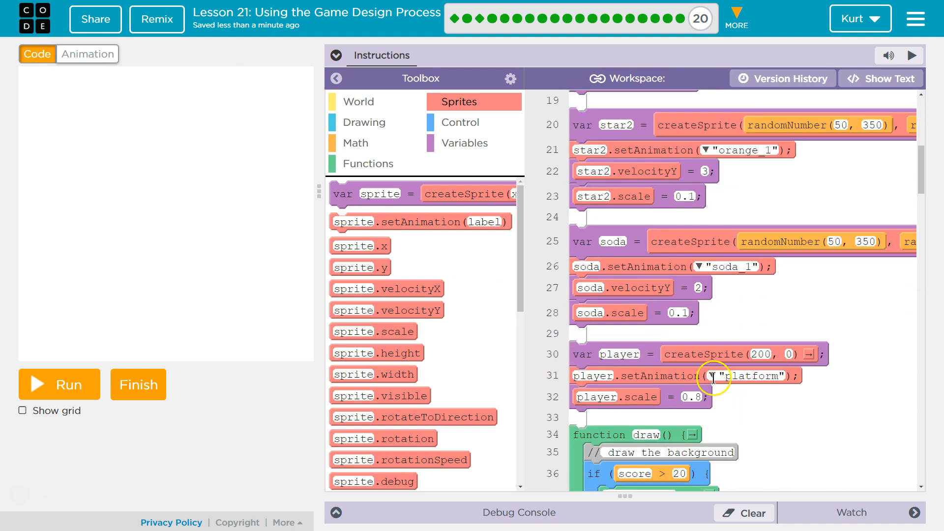
{"action": "scroll", "scroll_direction": "down", "scroll_amount": 3}
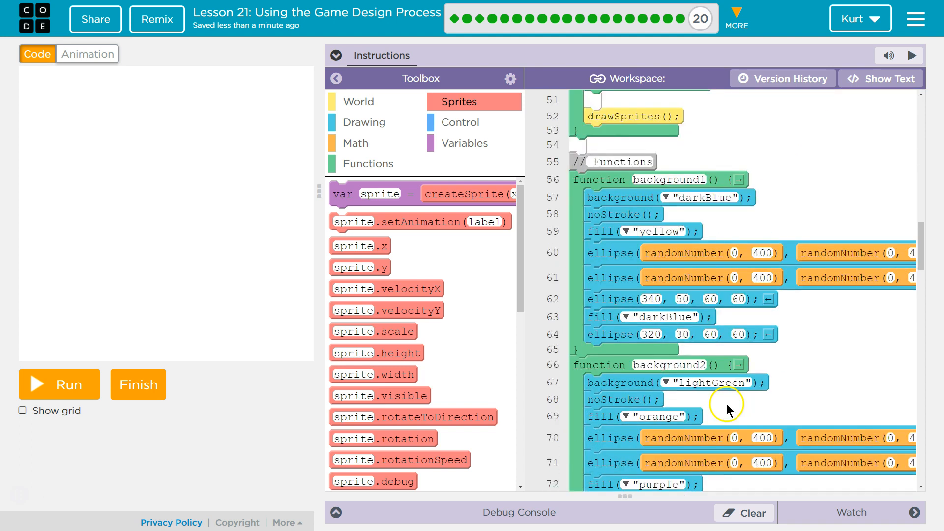
{"action": "scroll", "scroll_direction": "down", "scroll_amount": 3}
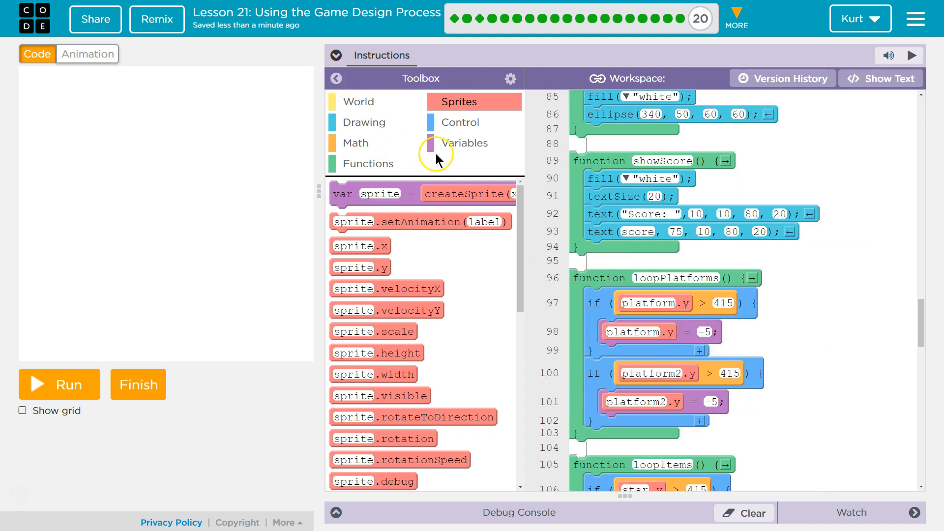
{"action": "scroll", "scroll_direction": "down", "scroll_amount": 3}
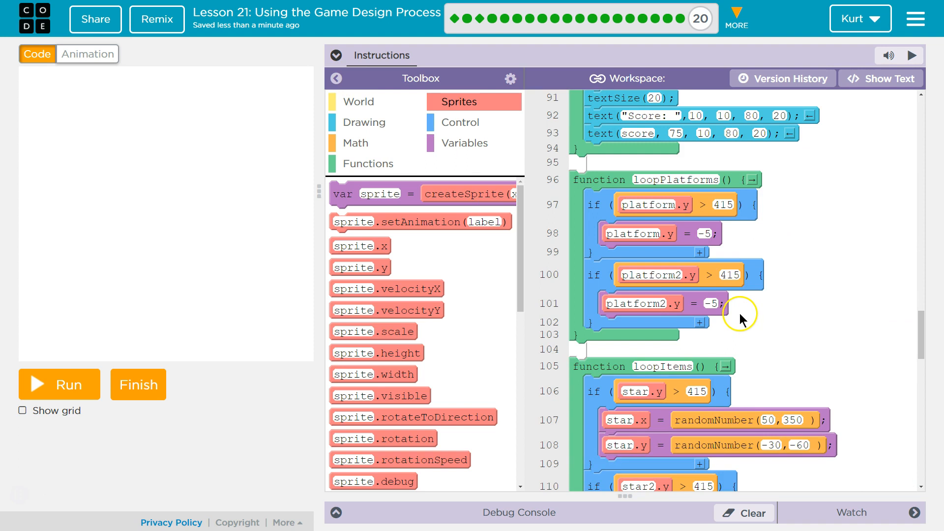
{"action": "scroll", "scroll_direction": "down", "scroll_amount": 3}
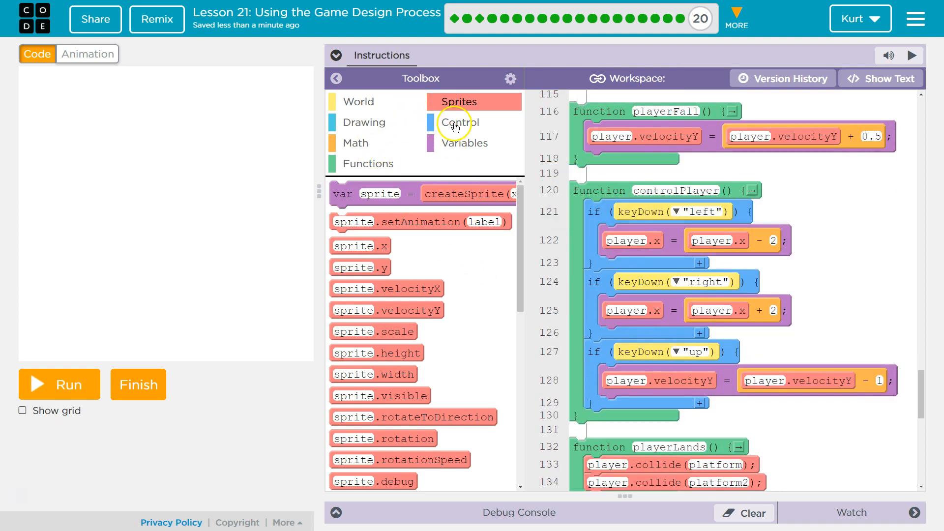
- Add setAnimation in controlPlayer so moving left shows gnomeLeft and right shows gnomeRight
{"action": "left_click_drag", "start_coordinate": [419, 222], "coordinate": [788, 312]}
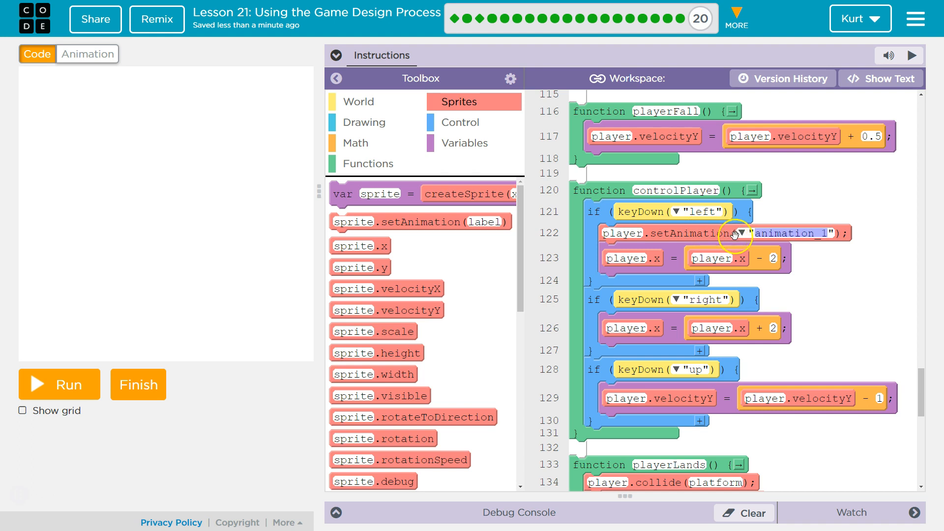
{"action": "left_click", "coordinate": [746, 233]}
{"action": "type", "text": "gnomeLeft"}
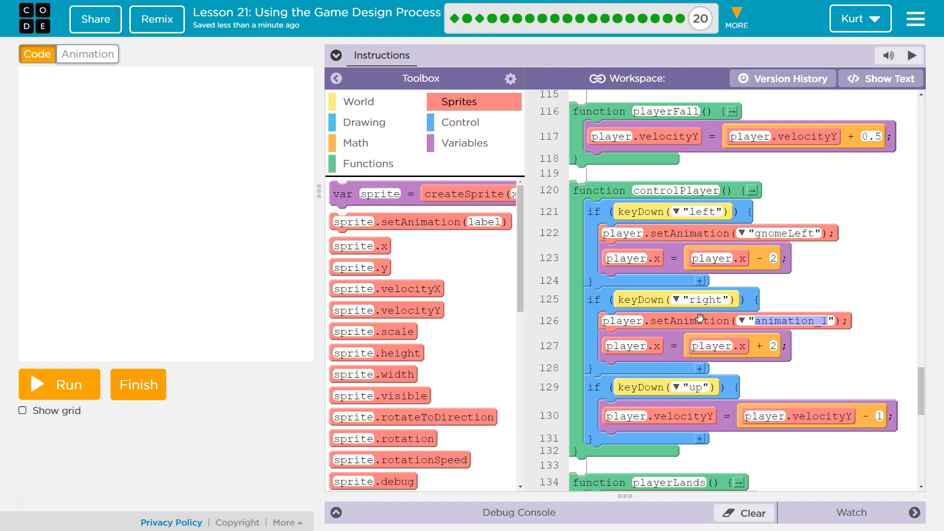
{"action": "left_click", "coordinate": [744, 320]}
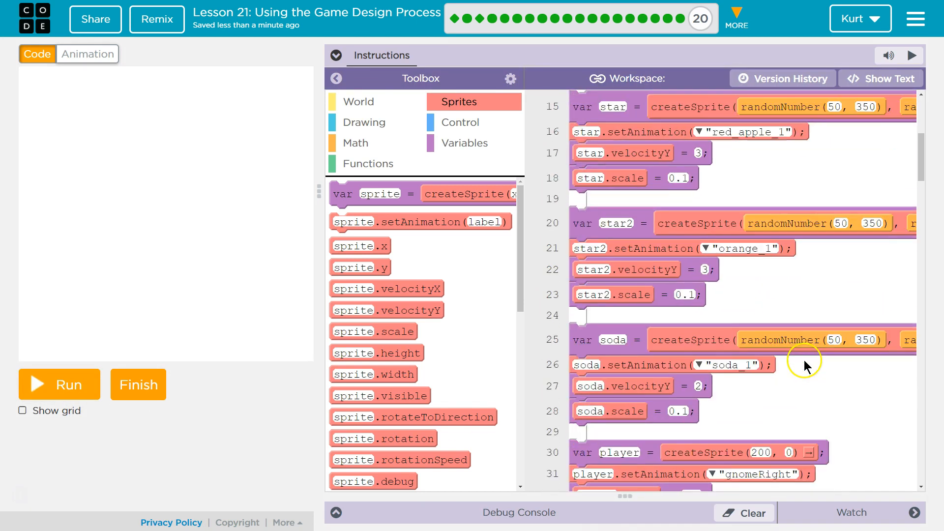
- Change star2's velocityY from 3 to 4 so the orange falls faster
{"action": "scroll", "scroll_direction": "down", "scroll_amount": 3}
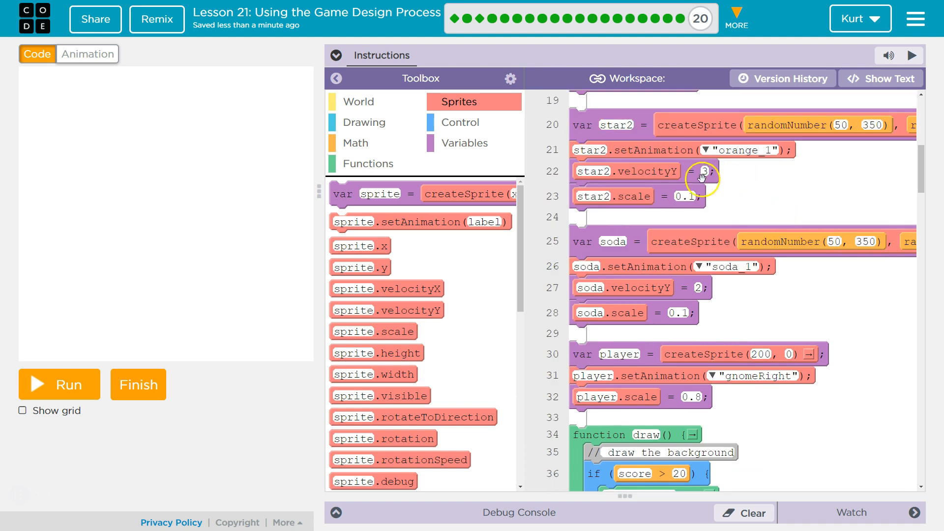
{"action": "left_click", "coordinate": [703, 171]}
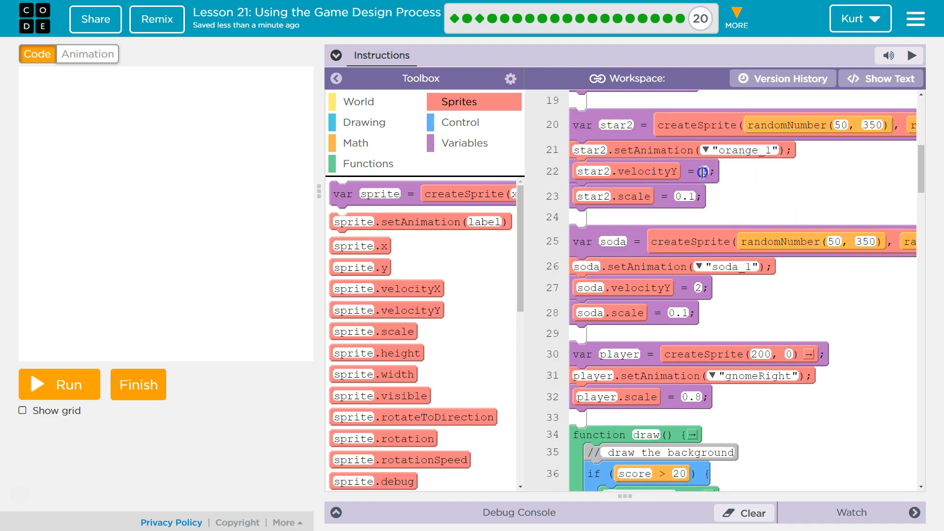
{"action": "type", "text": "4"}
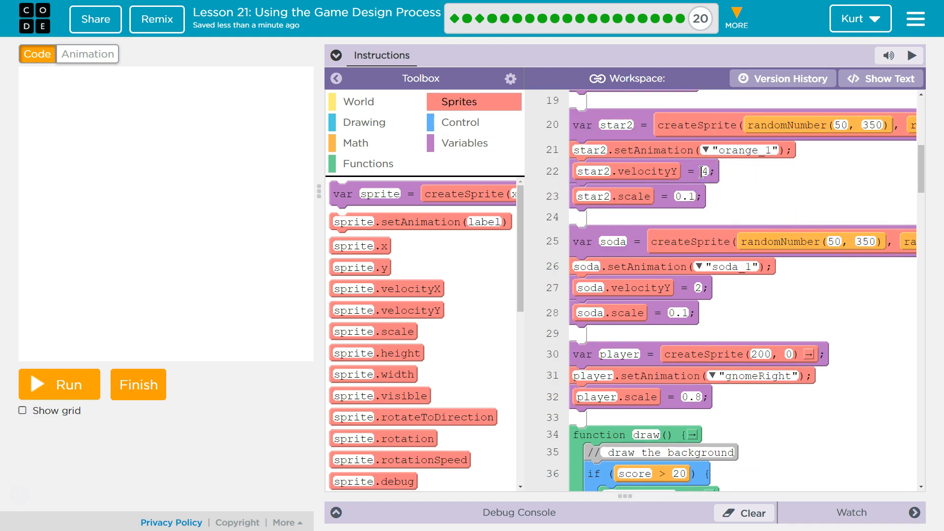
{"action": "scroll", "scroll_direction": "down", "scroll_amount": 3}
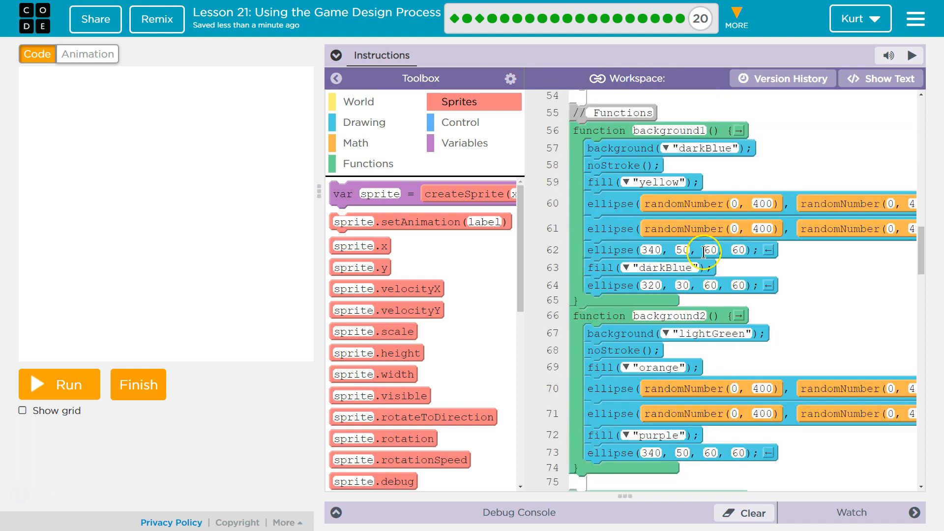
{"action": "scroll", "scroll_direction": "down", "scroll_amount": 3}
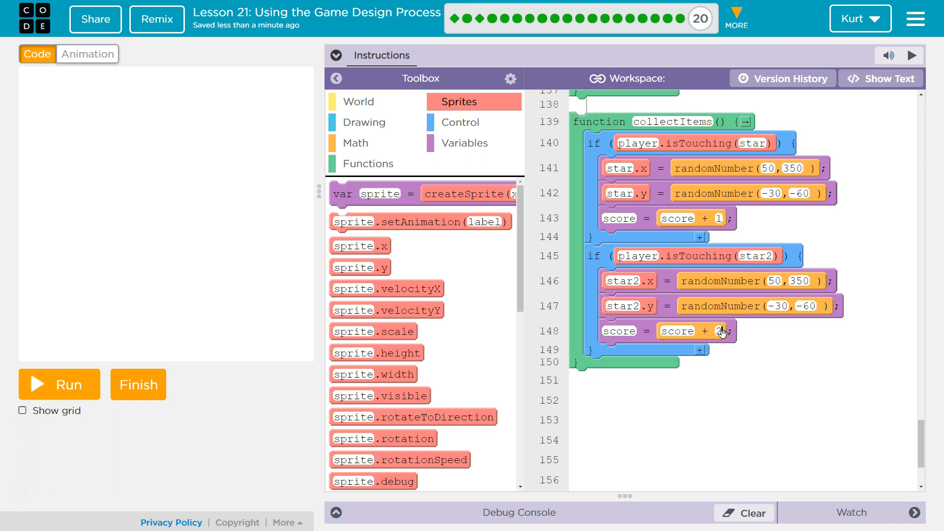
- In collectItems' soda if-block, reposition soda instead of star2 and subtract 2 from the score
{"action": "left_click", "coordinate": [887, 78]}
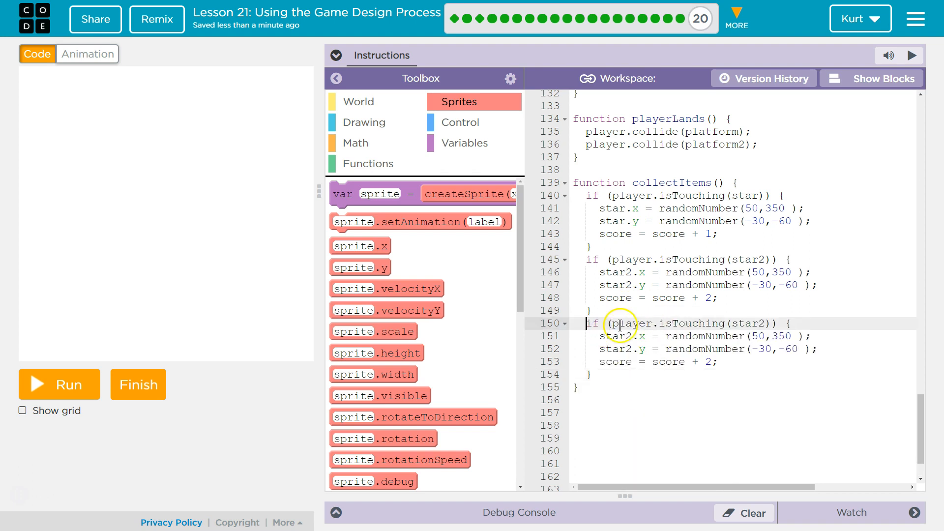
{"action": "double_click", "coordinate": [746, 323]}
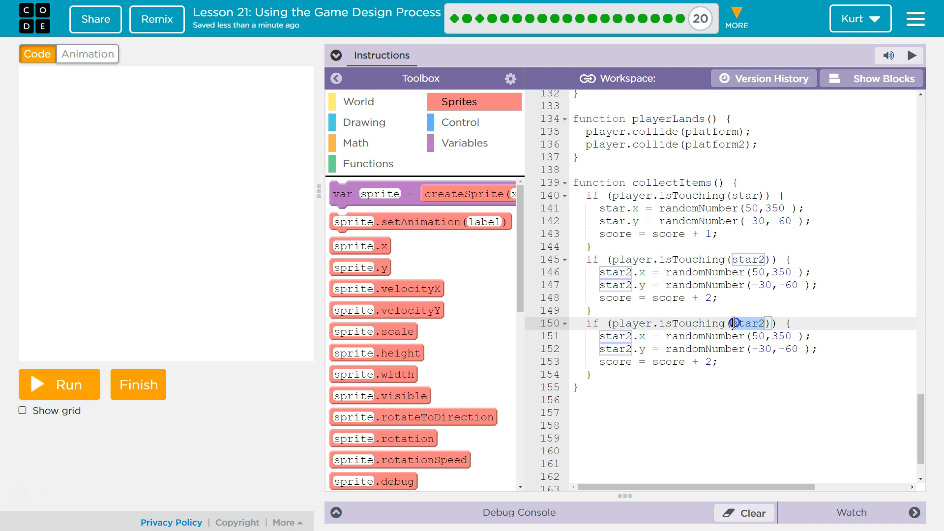
{"action": "type", "text": "soda"}
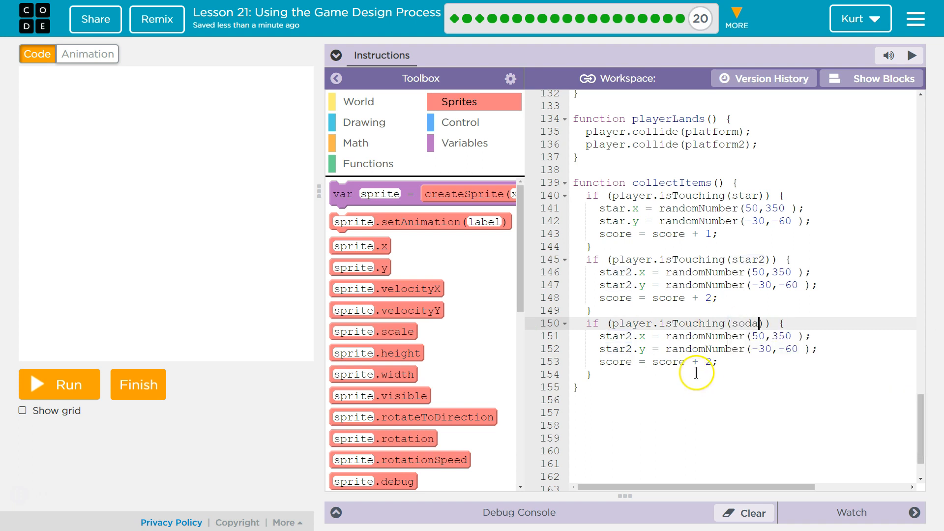
{"action": "key", "text": "Backspace"}
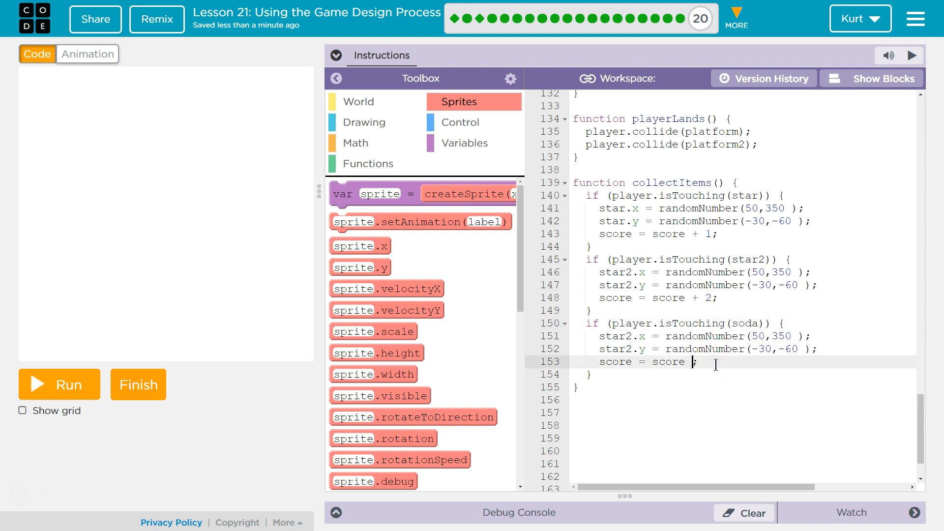
{"action": "type", "text": "-2"}
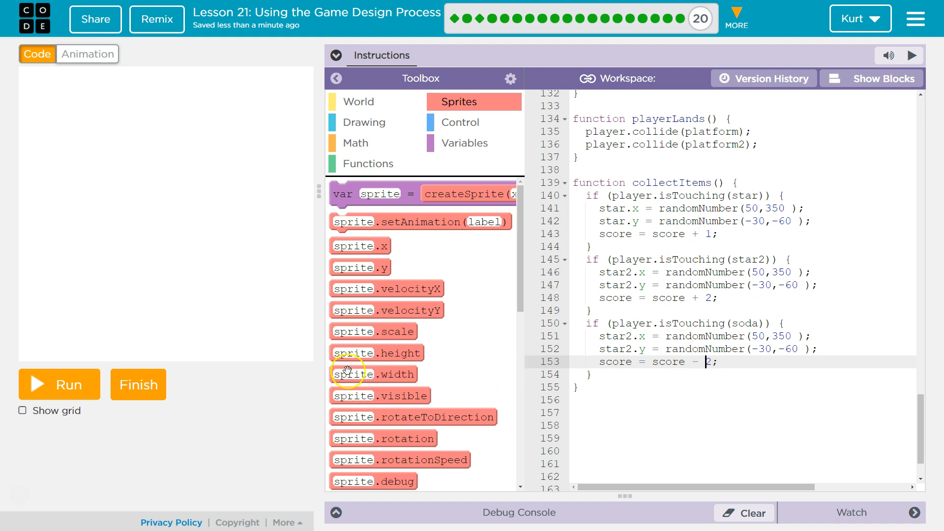
{"action": "left_click", "coordinate": [871, 78]}
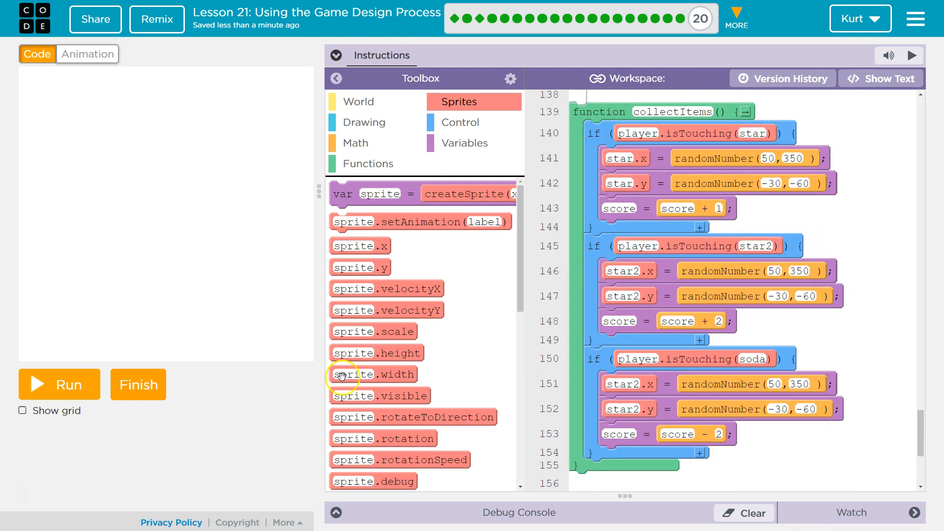
{"action": "mouse_move", "coordinate": [638, 391]}
{"action": "type", "text": "soda"}
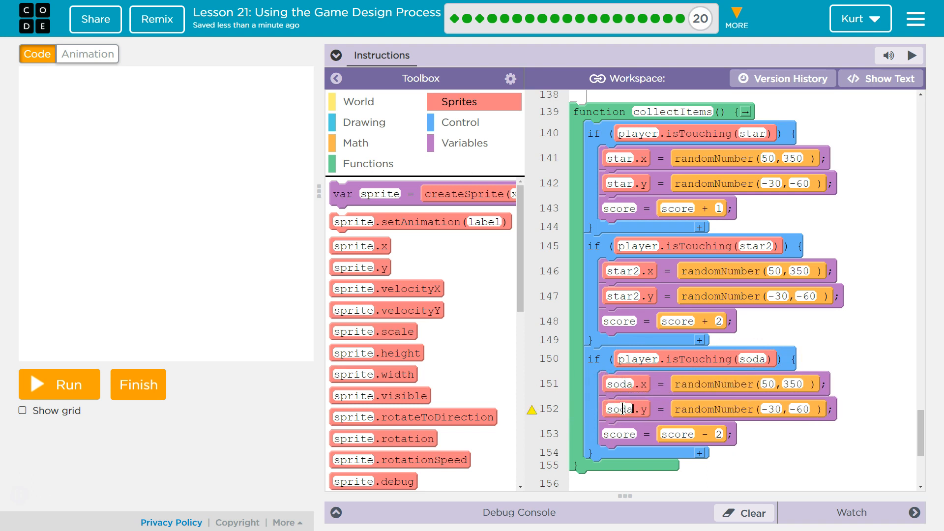
- Test-play the game to check the soda penalty, reaching a score of 5, then stop it
{"action": "left_click", "coordinate": [58, 384]}
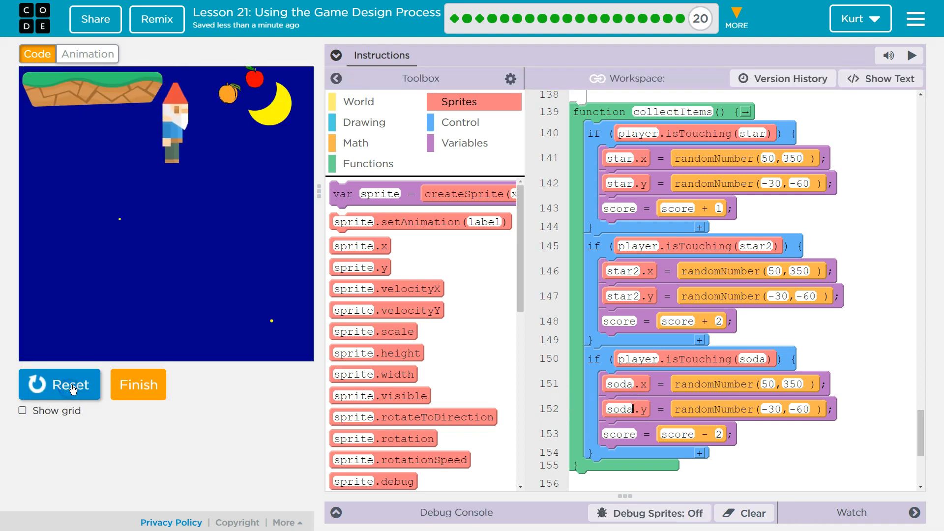
{"action": "left_click", "coordinate": [59, 385]}
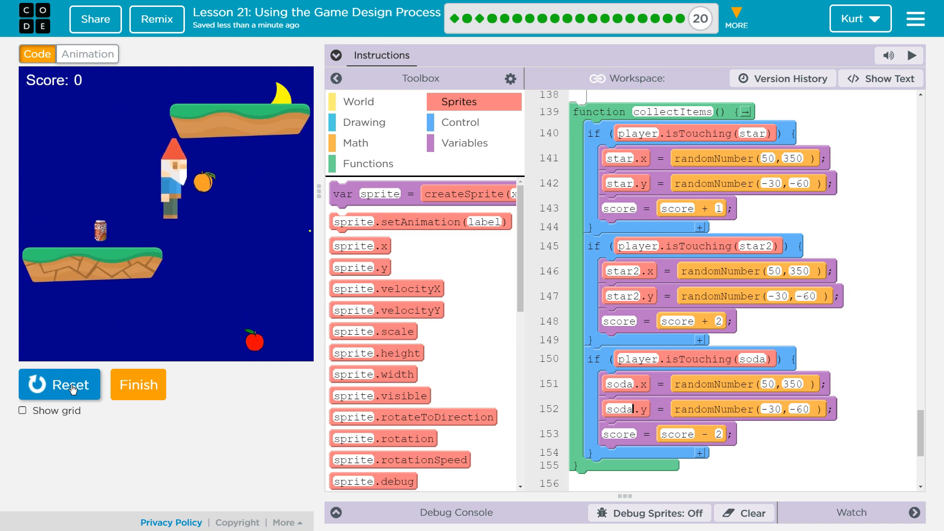
{"action": "left_click", "coordinate": [59, 385]}
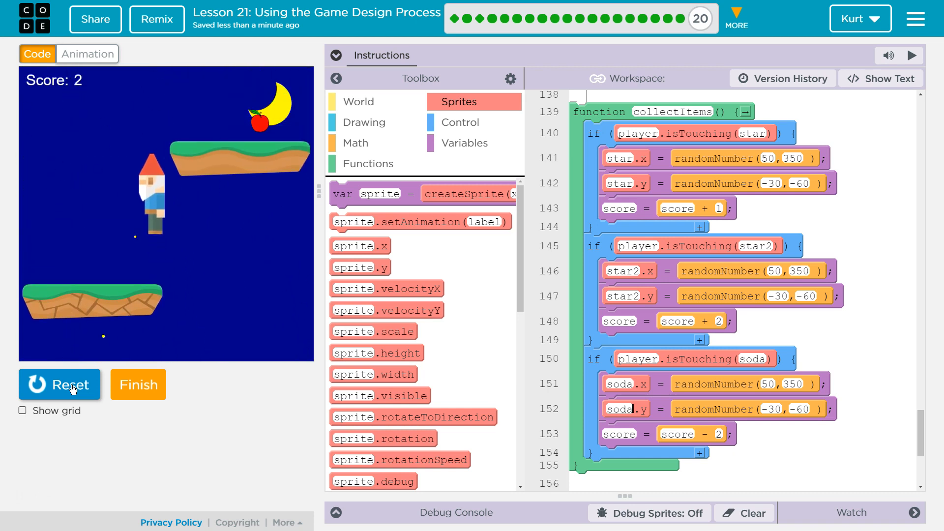
{"action": "left_click", "coordinate": [70, 385]}
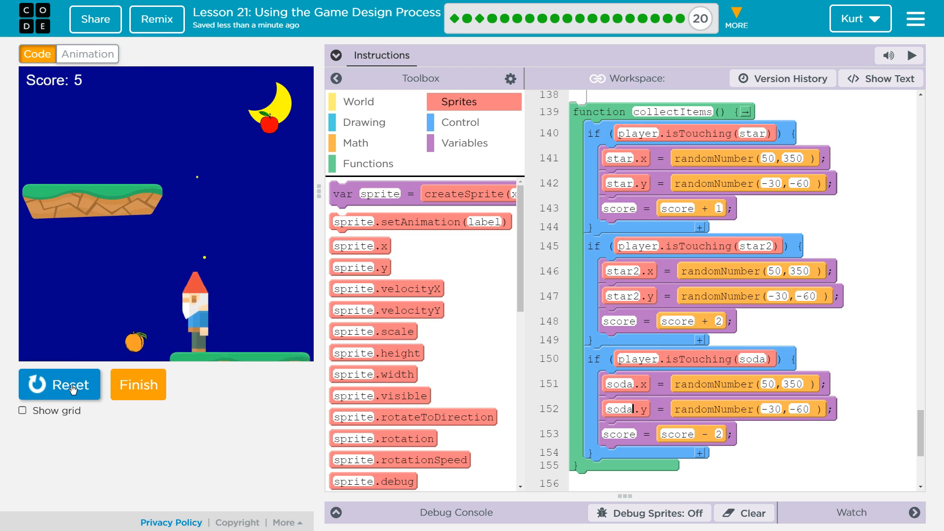
{"action": "left_click", "coordinate": [59, 384]}
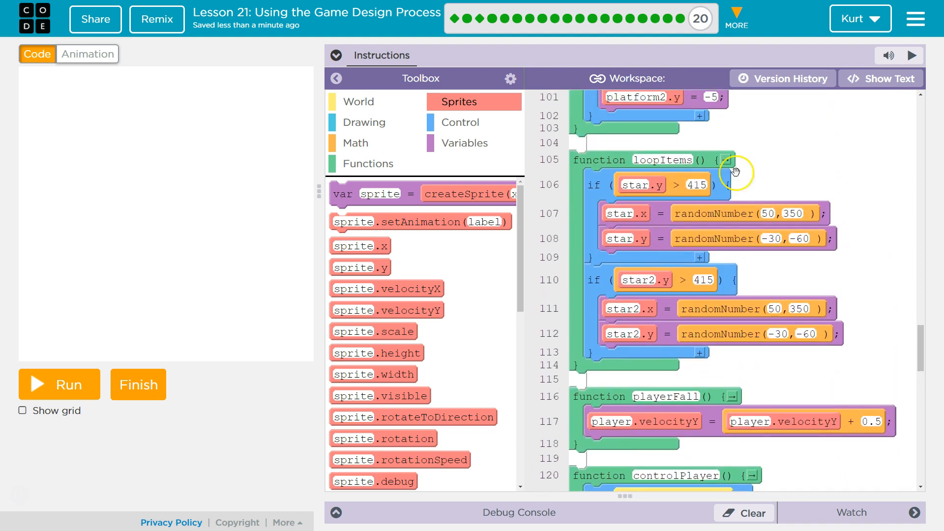
- In text mode, duplicate the star2 reset if-block in loopItems and rename its sprite to soda
{"action": "left_click", "coordinate": [879, 78]}
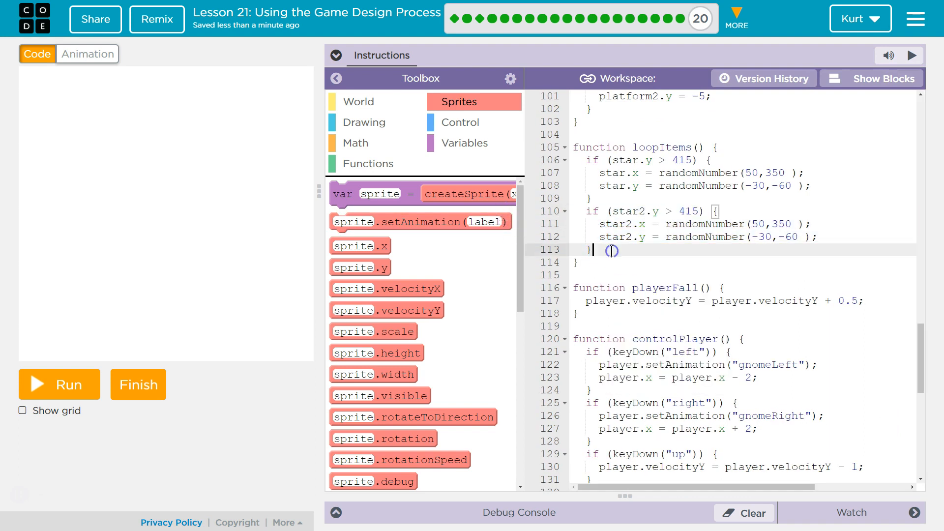
{"action": "right_click", "coordinate": [613, 260]}
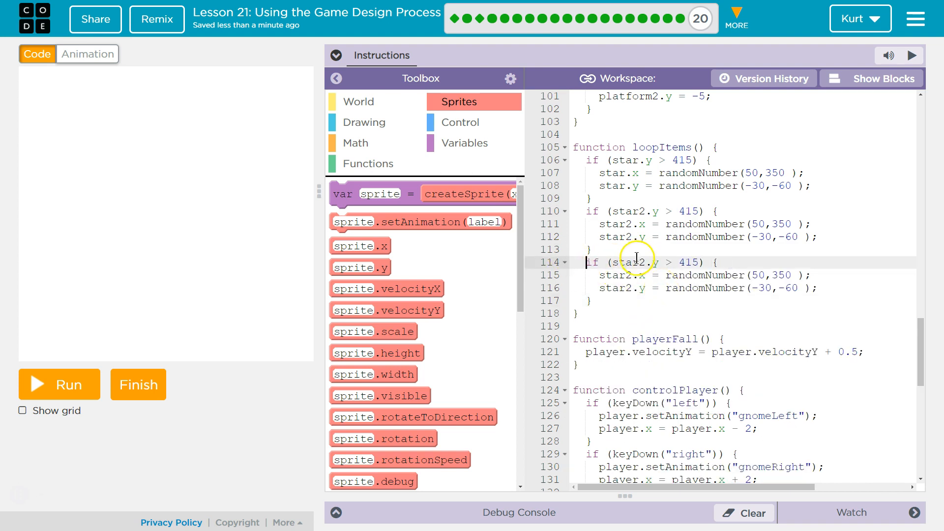
{"action": "double_click", "coordinate": [626, 262]}
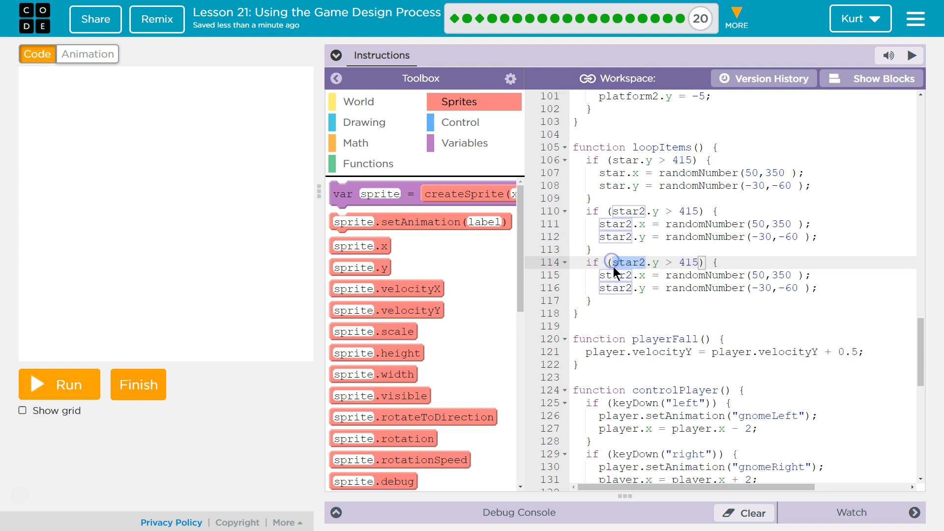
{"action": "type", "text": "soda"}
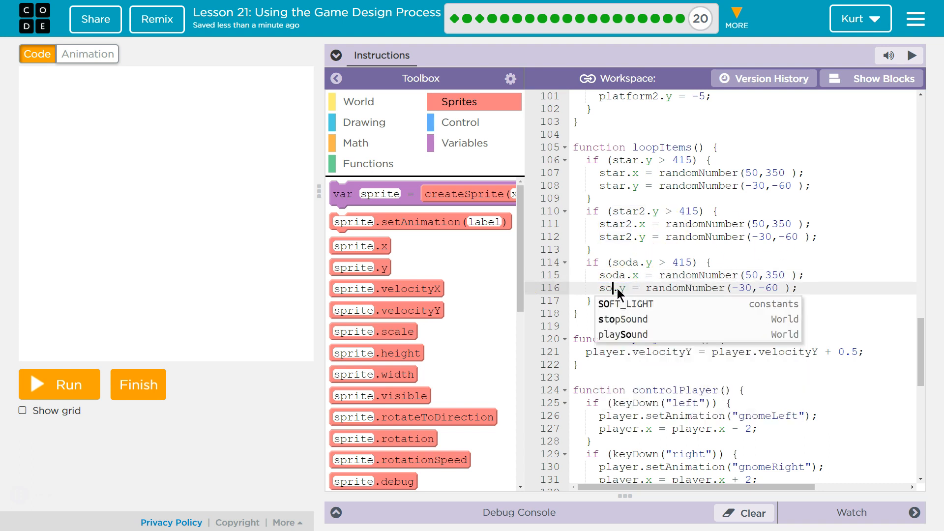
{"action": "left_click", "coordinate": [667, 308]}
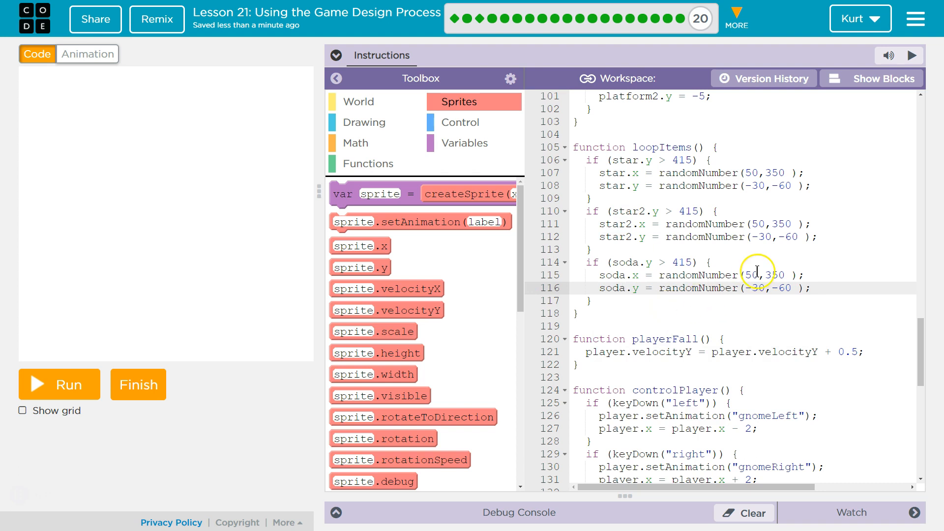
{"action": "mouse_move", "coordinate": [860, 82]}
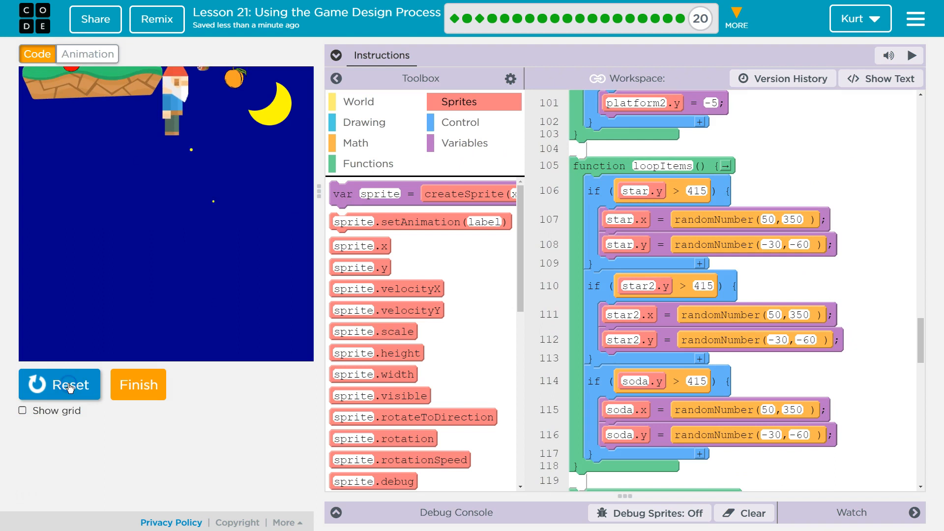
- Test-play the game to confirm the looping soda lowers the score, then stop it
{"action": "left_click", "coordinate": [59, 384]}
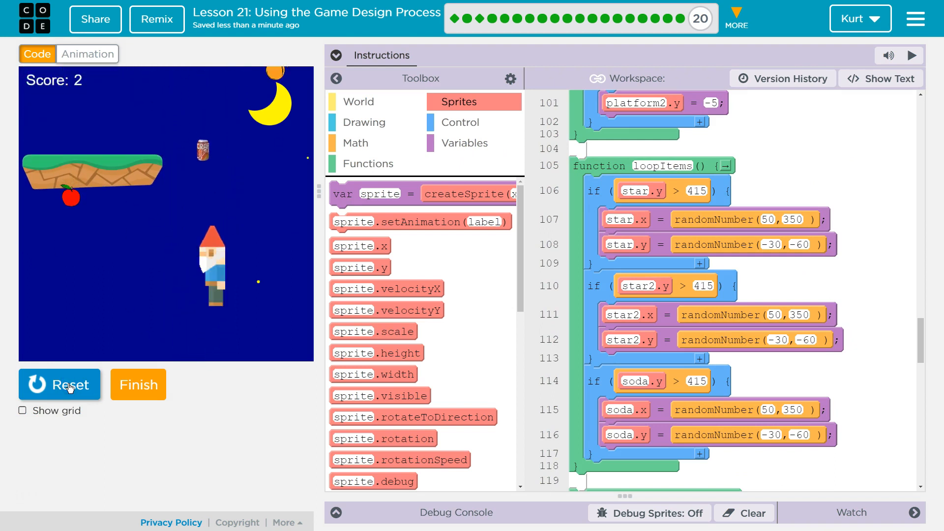
{"action": "left_click", "coordinate": [59, 384]}
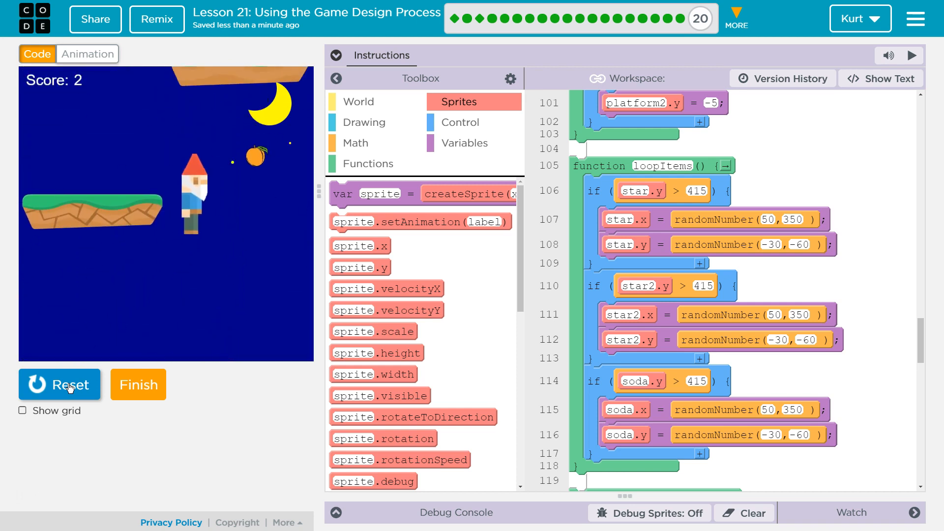
{"action": "left_click", "coordinate": [59, 384]}
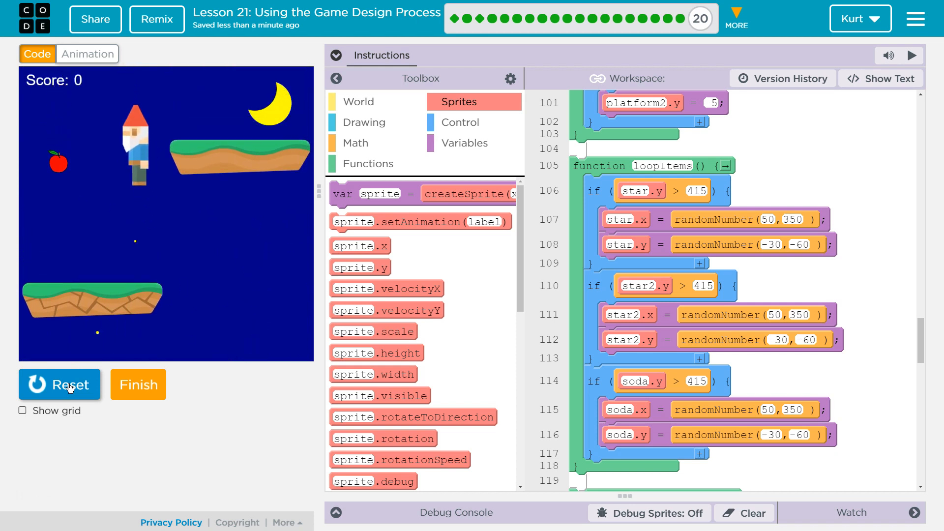
{"action": "left_click", "coordinate": [59, 385]}
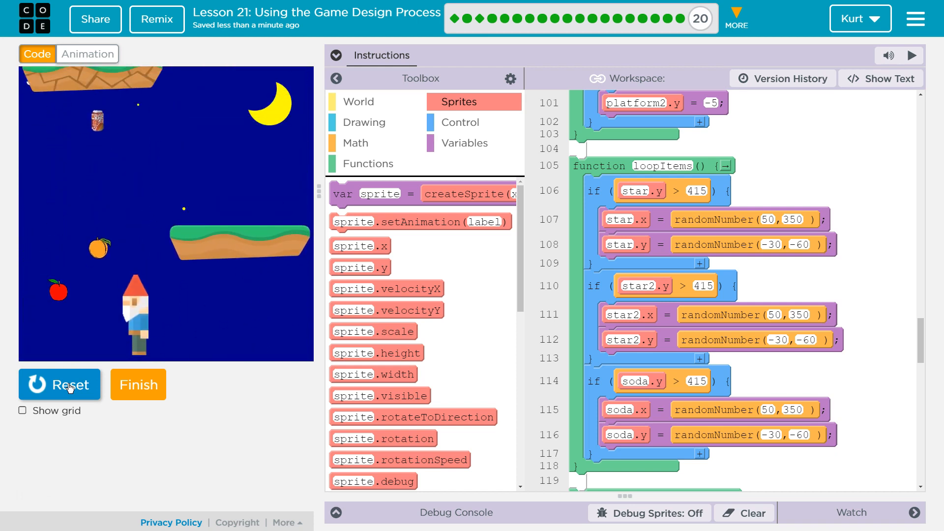
{"action": "left_click", "coordinate": [59, 384]}
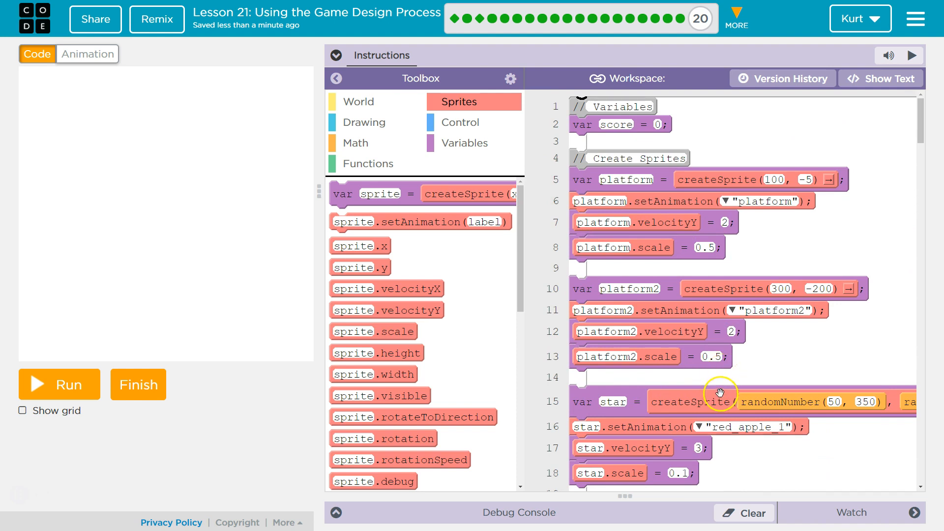
- Run the game briefly at the sprite definitions and stop it before reviewing the instructions
{"action": "scroll", "scroll_direction": "down", "scroll_amount": 3}
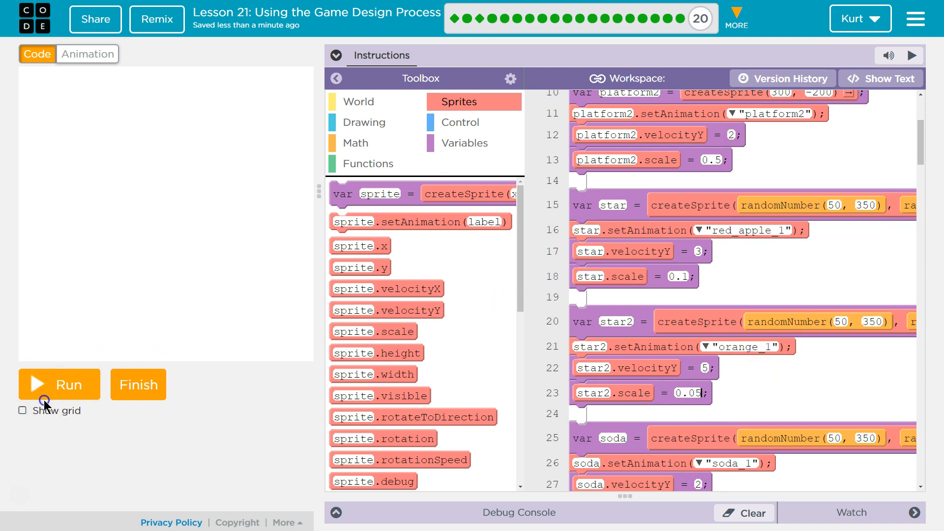
{"action": "left_click", "coordinate": [59, 384]}
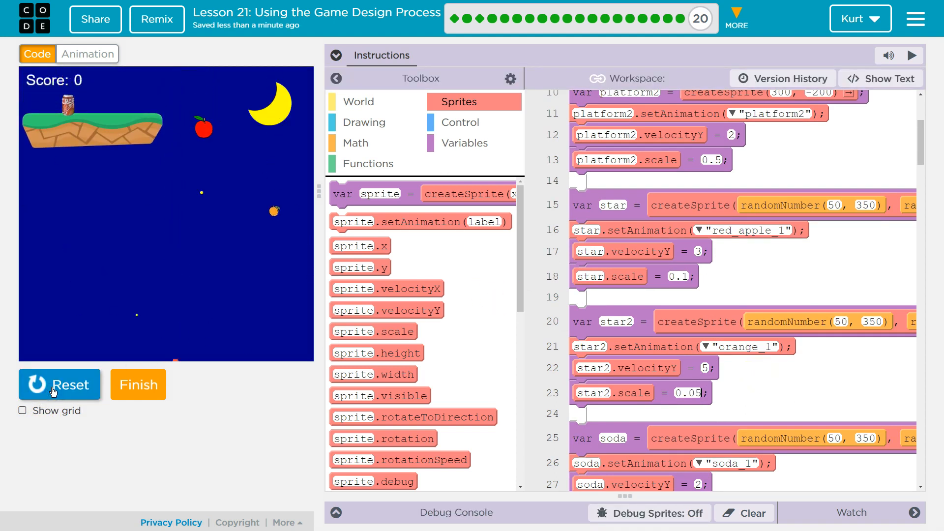
{"action": "left_click", "coordinate": [59, 384]}
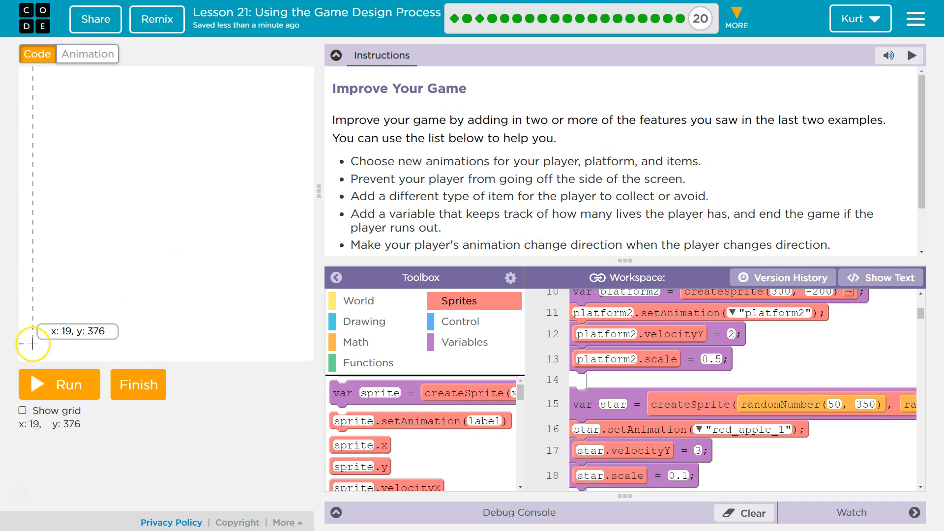
- Review the full Improve Your Game suggestions list, then start the game again
{"action": "scroll", "scroll_direction": "down", "scroll_amount": 3}
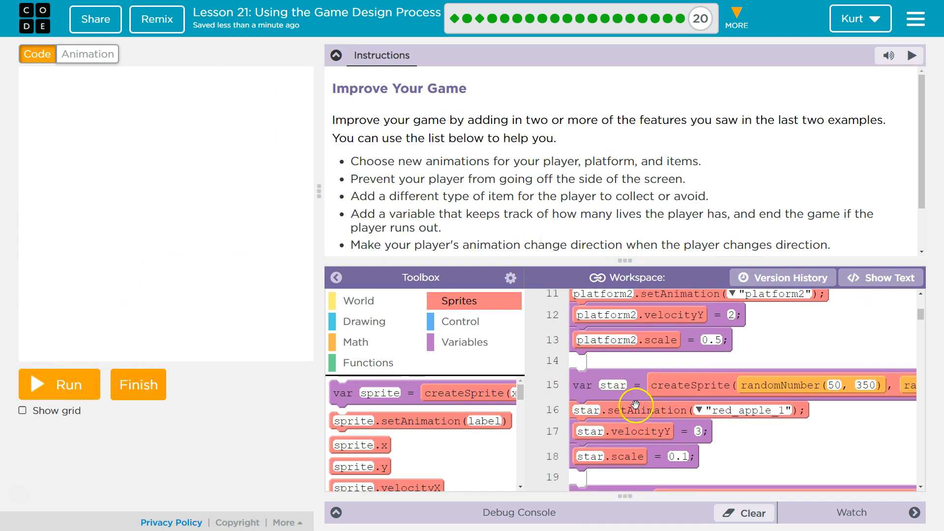
{"action": "scroll", "scroll_direction": "down", "scroll_amount": 3}
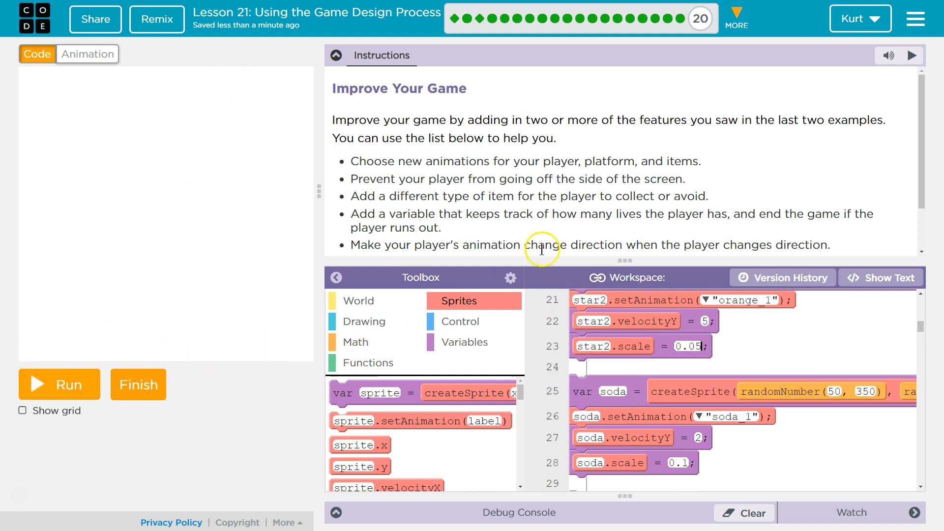
{"action": "mouse_move", "coordinate": [572, 234]}
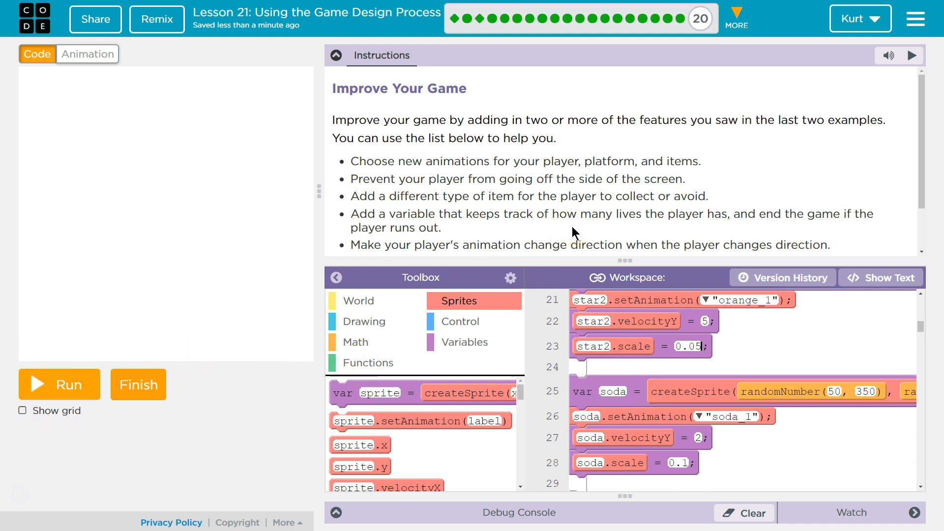
{"action": "scroll", "scroll_direction": "down", "scroll_amount": 3}
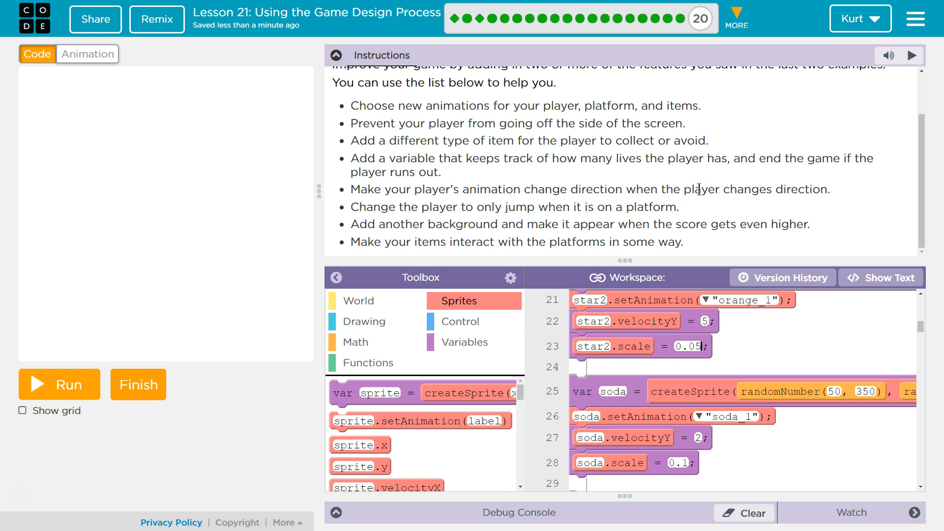
{"action": "mouse_move", "coordinate": [696, 183]}
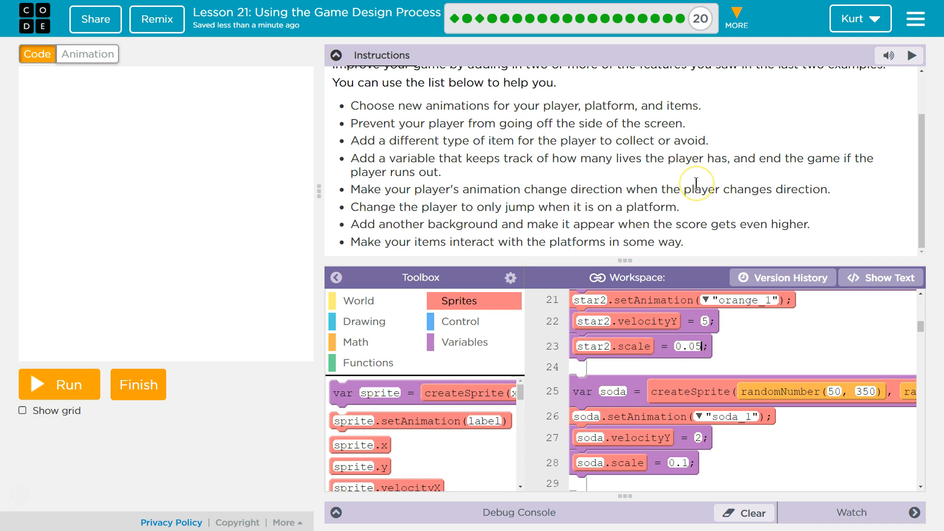
{"action": "mouse_move", "coordinate": [694, 185]}
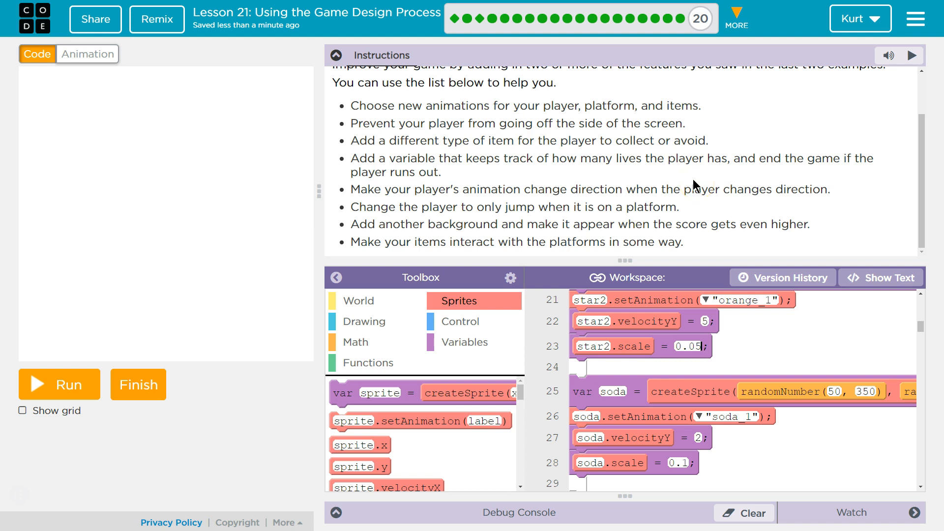
{"action": "mouse_move", "coordinate": [372, 221]}
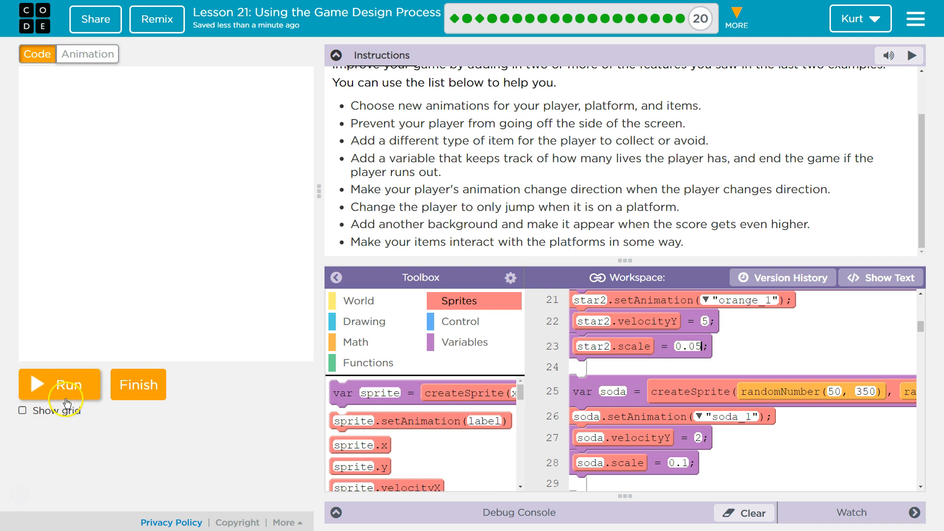
{"action": "left_click", "coordinate": [59, 384]}
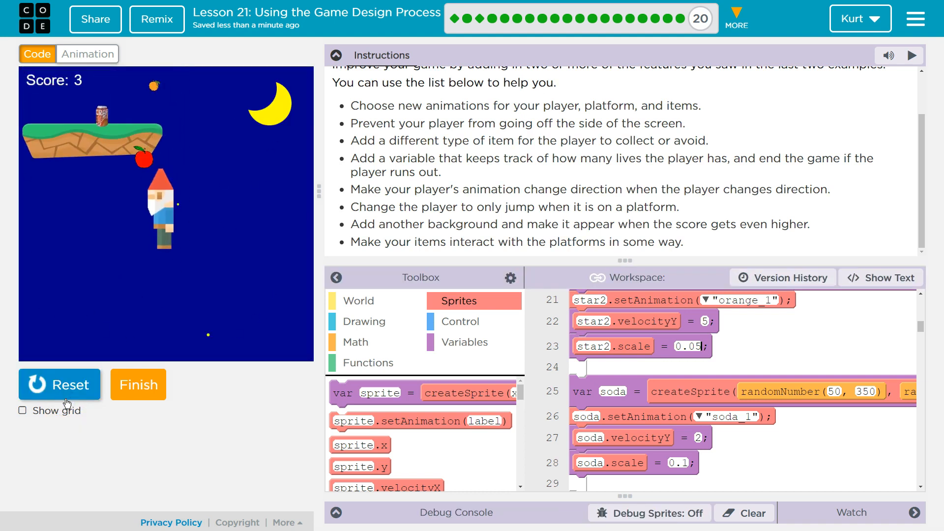